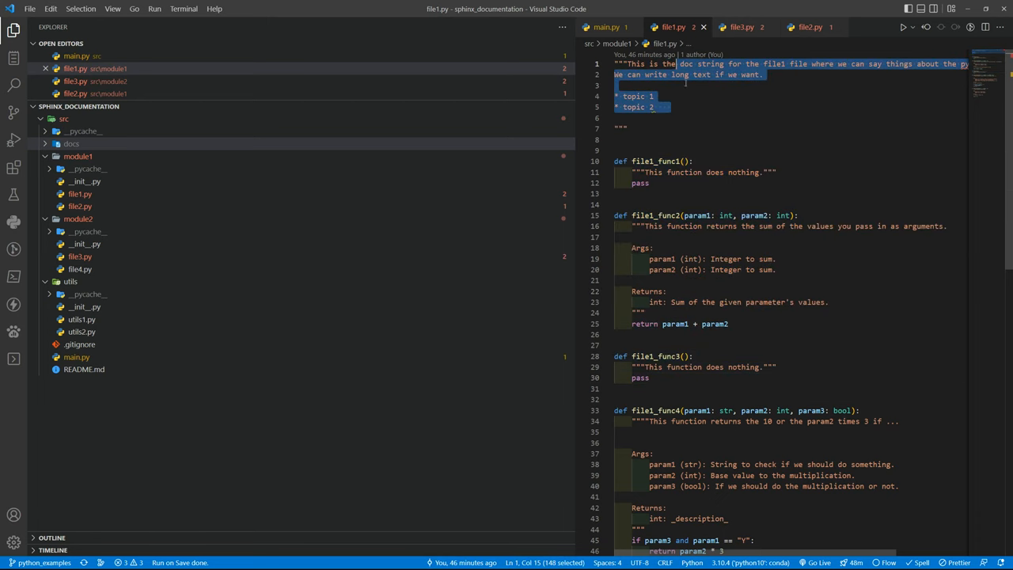
View the module2.file3 source code page, then go back to the module2 package page
{"action": "scroll", "scroll_direction": "down", "scroll_amount": 3}
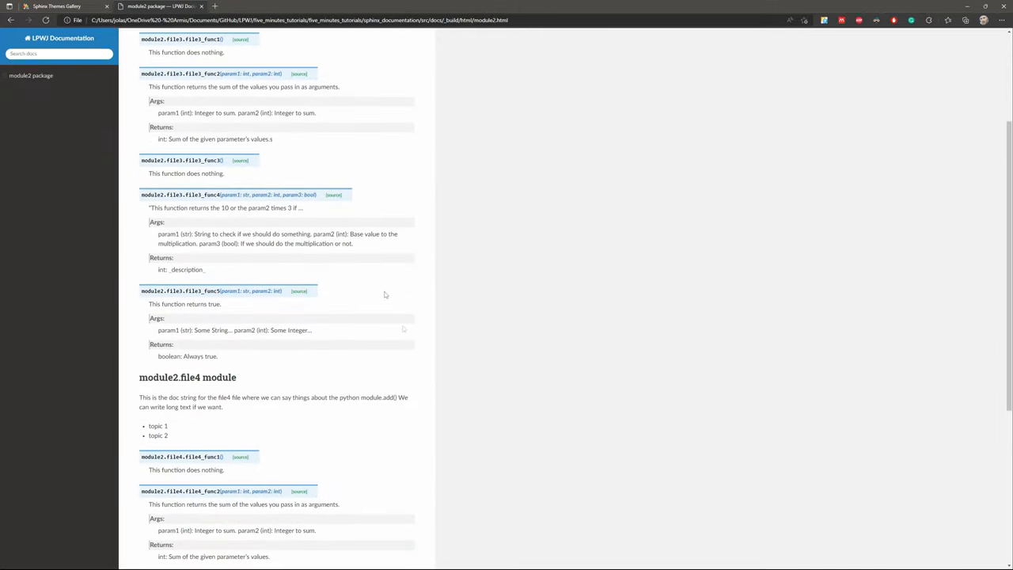
{"action": "left_click", "coordinate": [299, 290]}
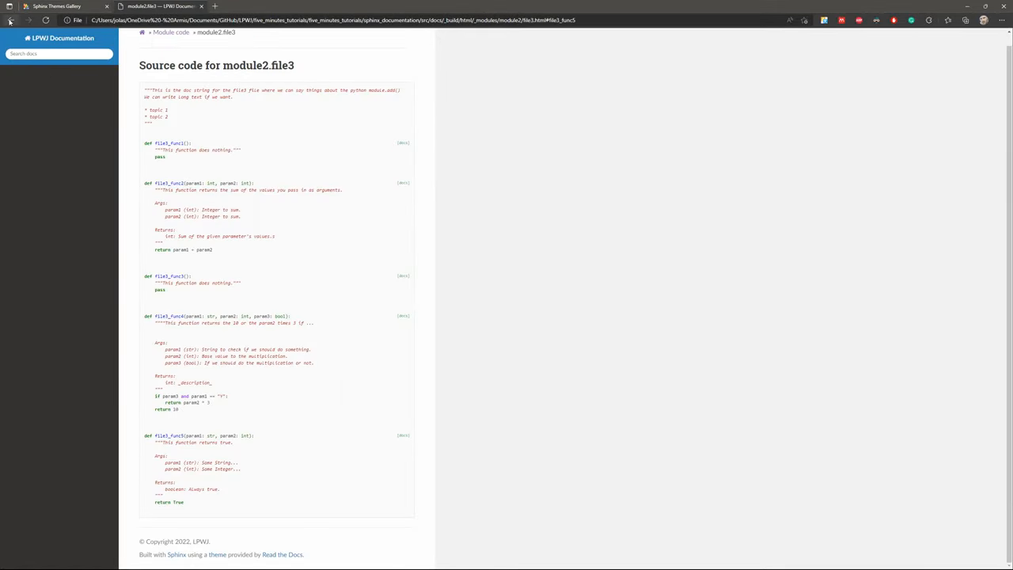
{"action": "left_click", "coordinate": [11, 20]}
{"action": "type", "text": "func"}
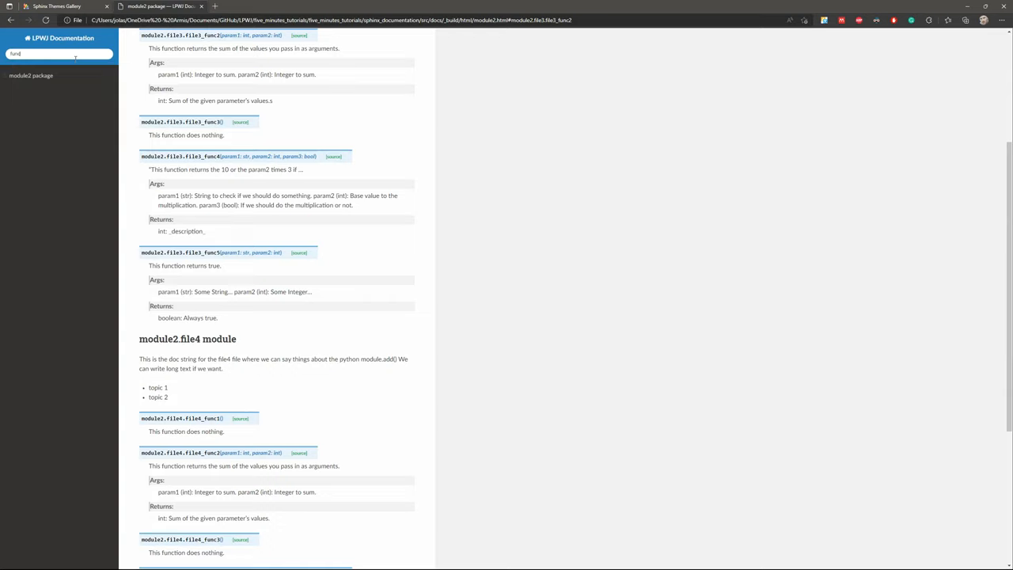
Run the 'func' docs search and scroll through the matching results
{"action": "key", "text": "Return"}
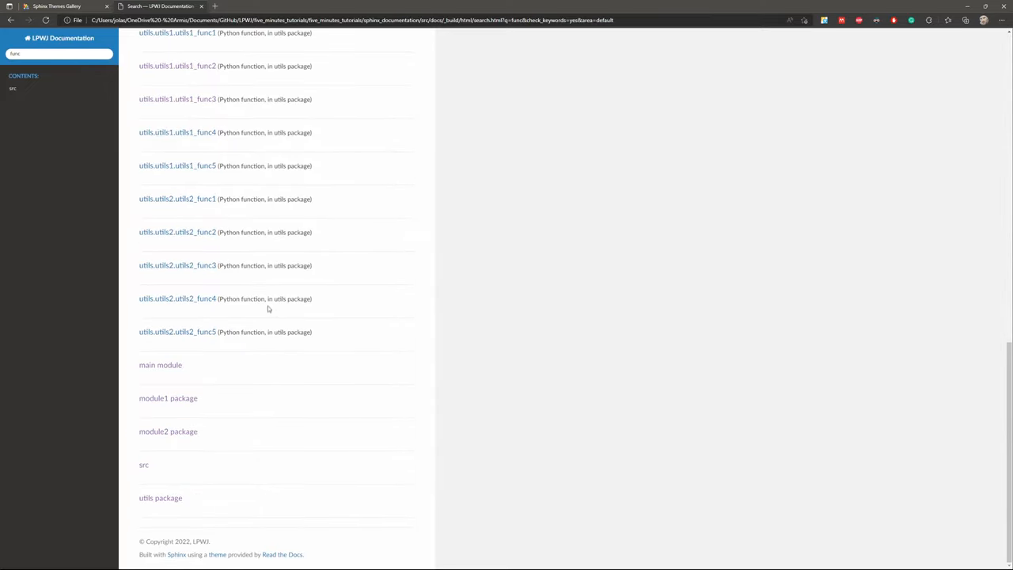
{"action": "scroll", "scroll_direction": "up", "scroll_amount": 3}
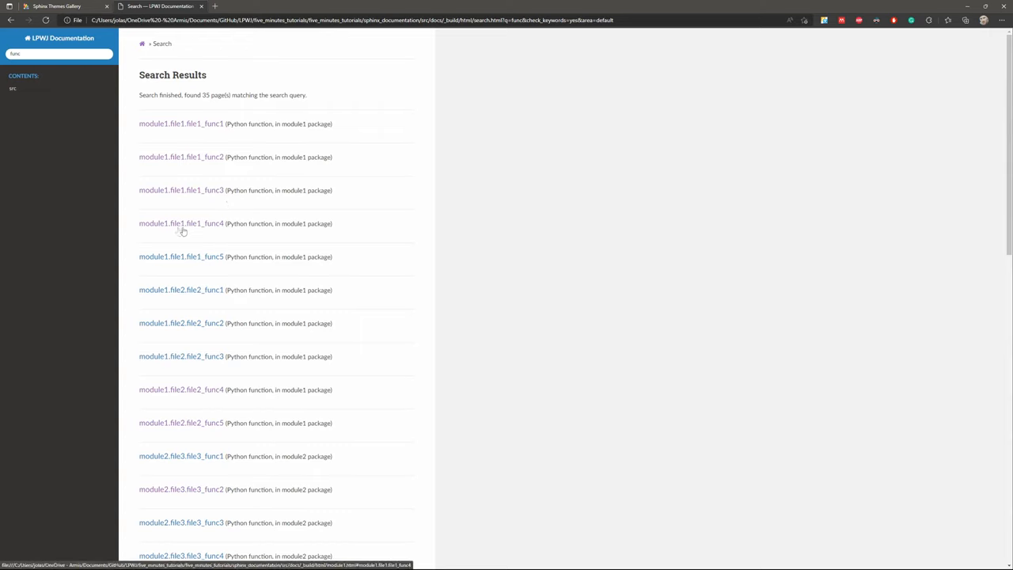
{"action": "mouse_move", "coordinate": [238, 187]}
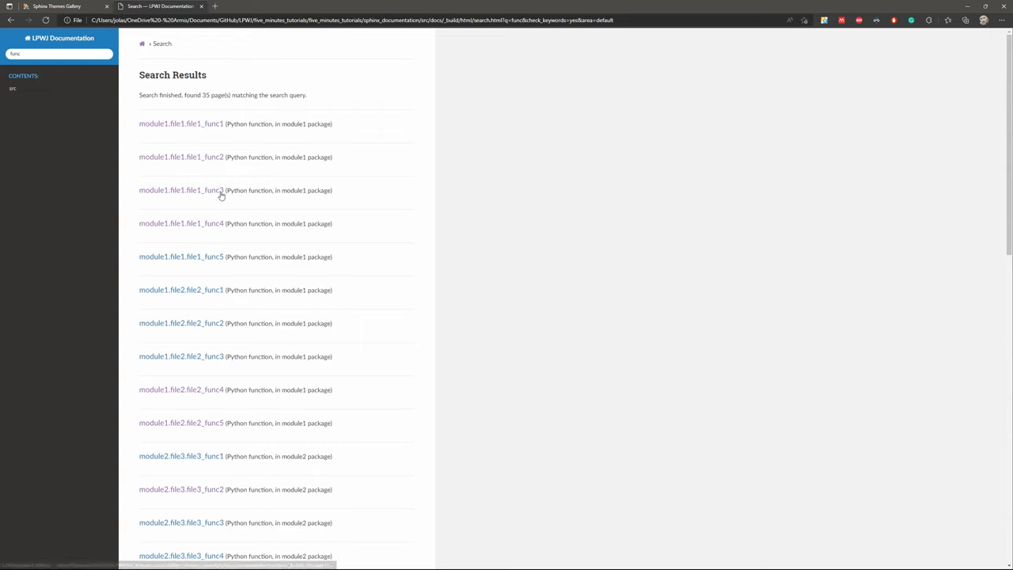
{"action": "scroll", "scroll_direction": "up", "scroll_amount": 3}
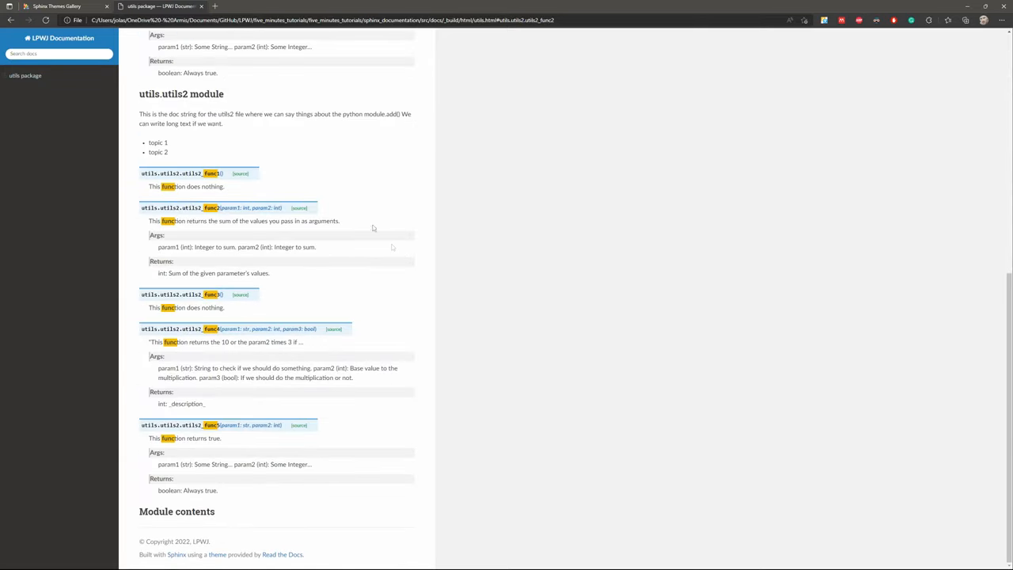
{"action": "mouse_move", "coordinate": [396, 327]}
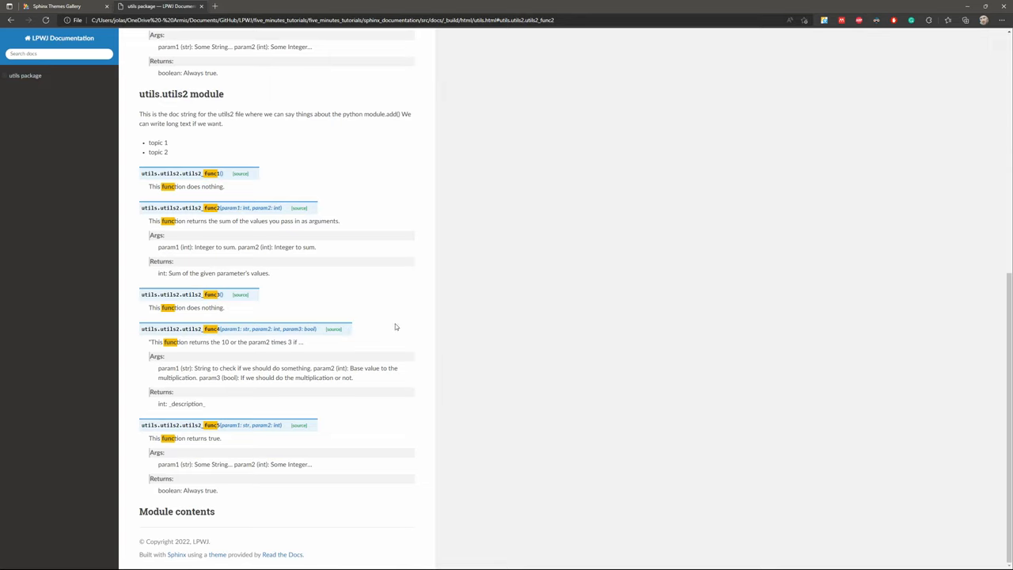
{"action": "scroll", "scroll_direction": "up", "scroll_amount": 3}
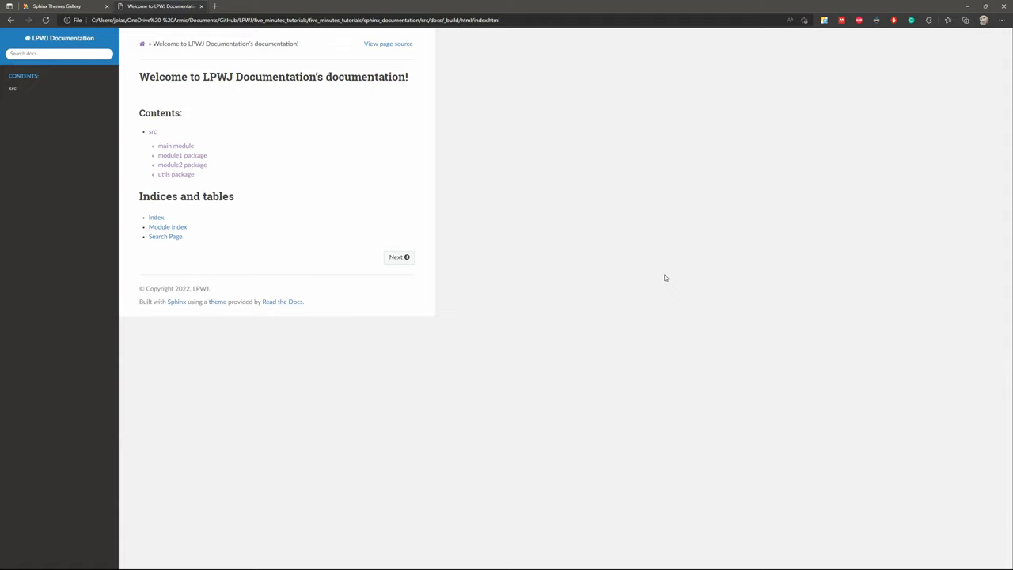
{"action": "mouse_move", "coordinate": [658, 261]}
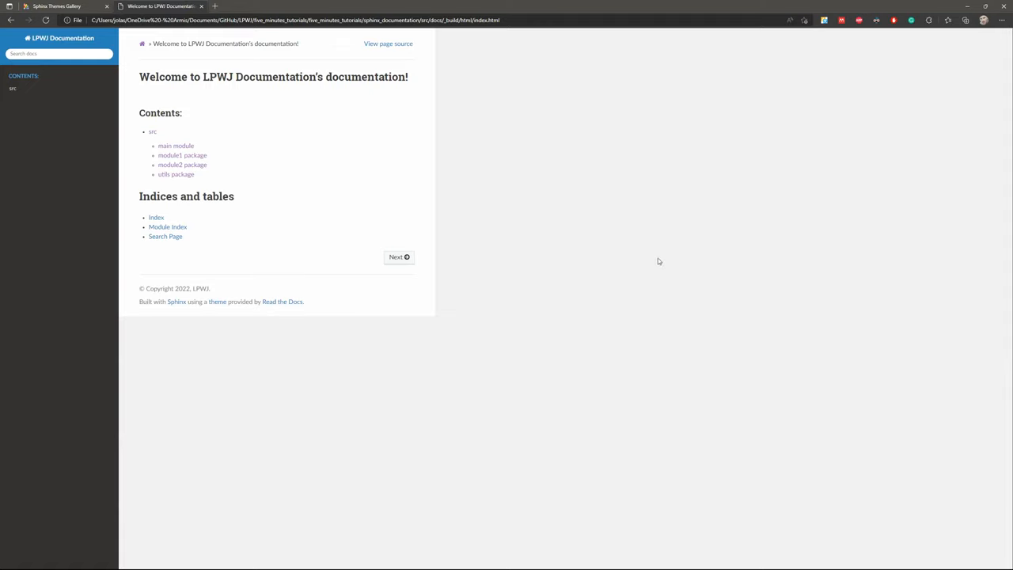
{"action": "mouse_move", "coordinate": [611, 168]}
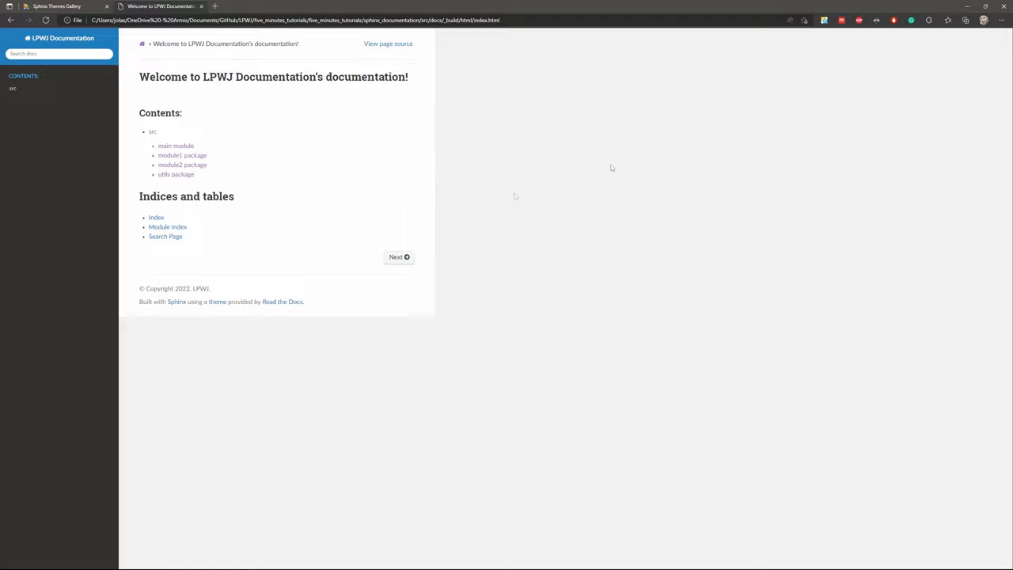
{"action": "mouse_move", "coordinate": [337, 259]}
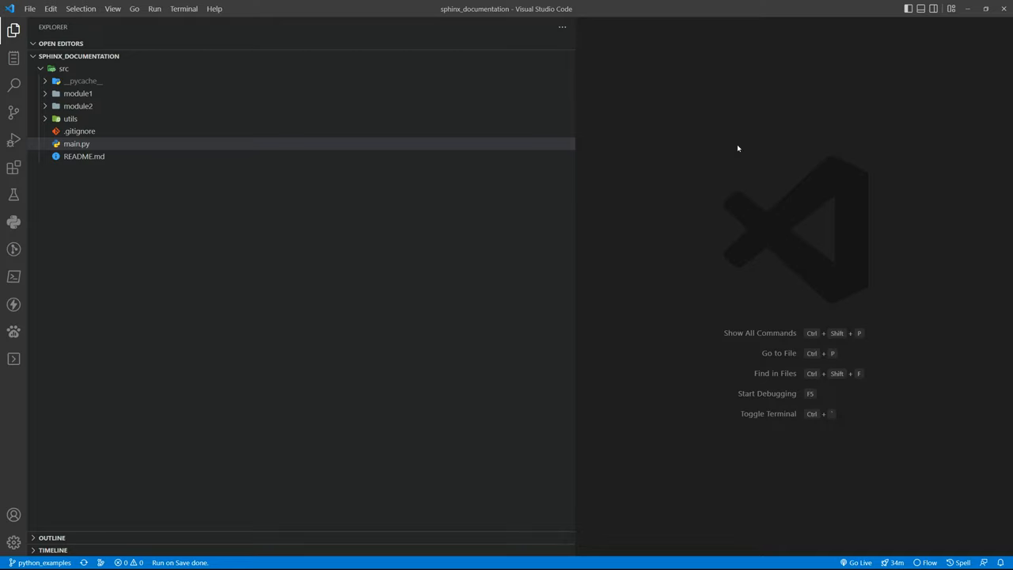
{"action": "mouse_move", "coordinate": [79, 143]}
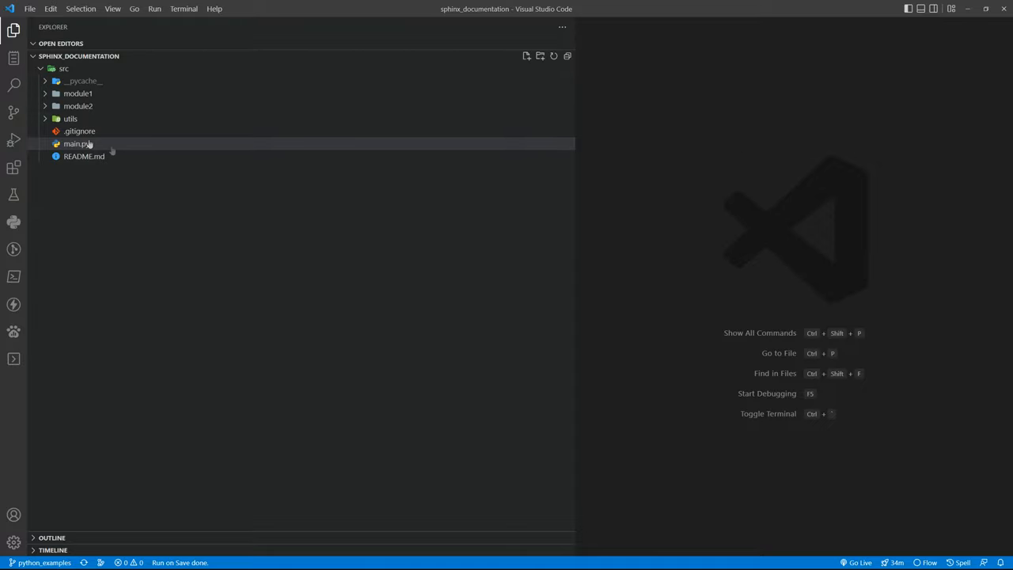
{"action": "mouse_move", "coordinate": [164, 244]}
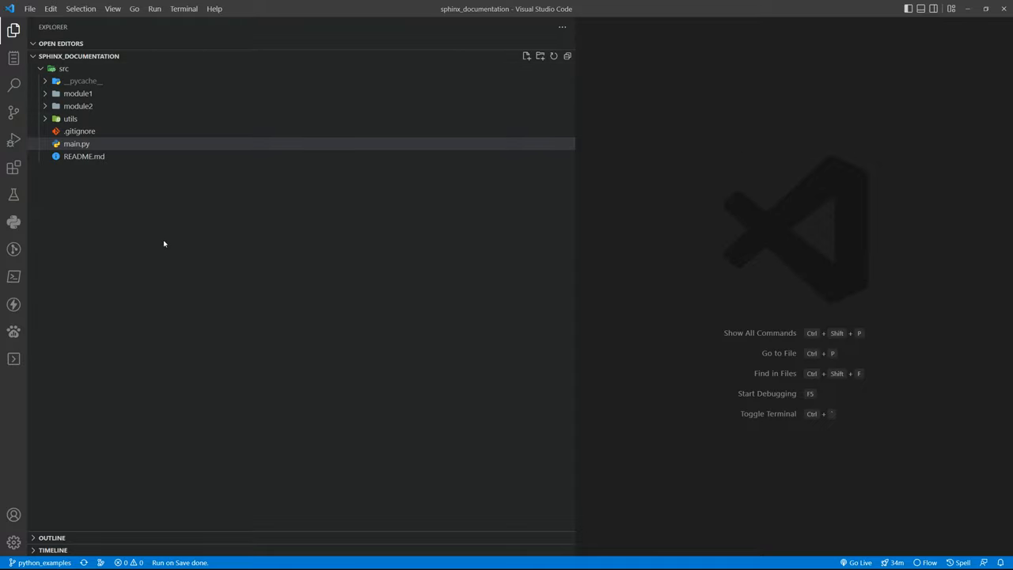
{"action": "mouse_move", "coordinate": [143, 241]}
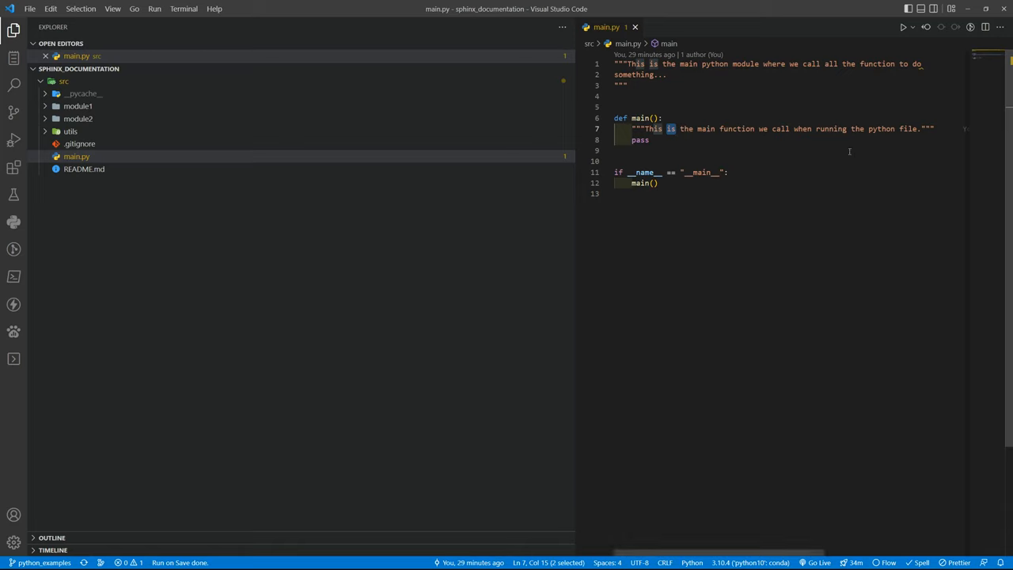
Open main.py in the editor and expand module1 to reveal file1.py and file2.py
{"action": "left_click", "coordinate": [629, 128]}
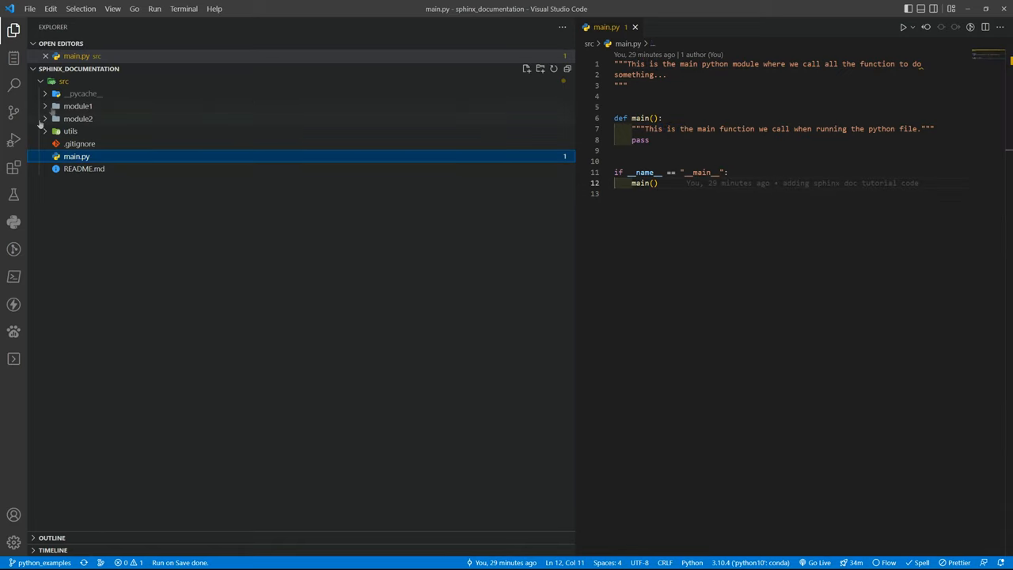
{"action": "left_click", "coordinate": [77, 106]}
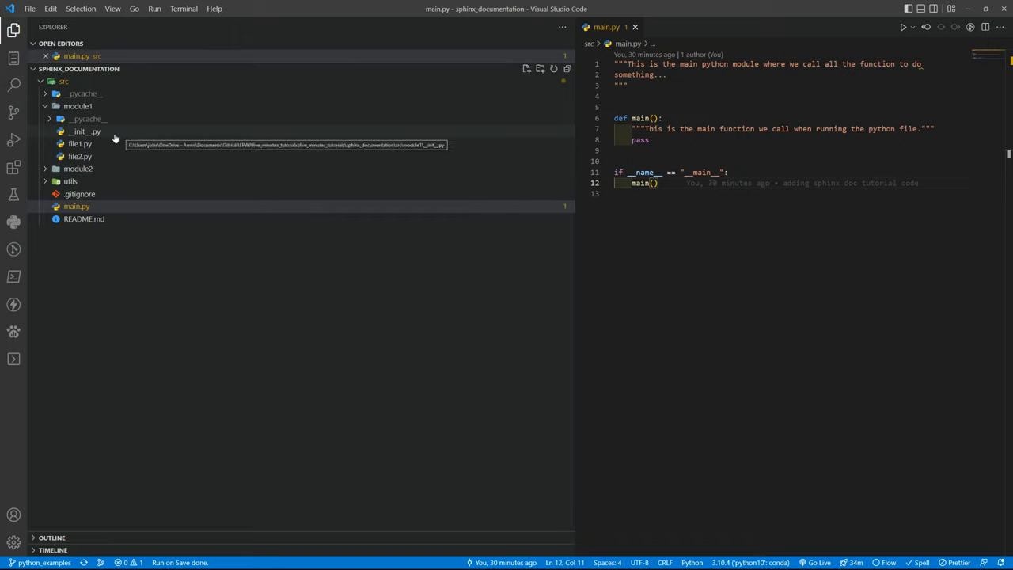
{"action": "mouse_move", "coordinate": [109, 111]}
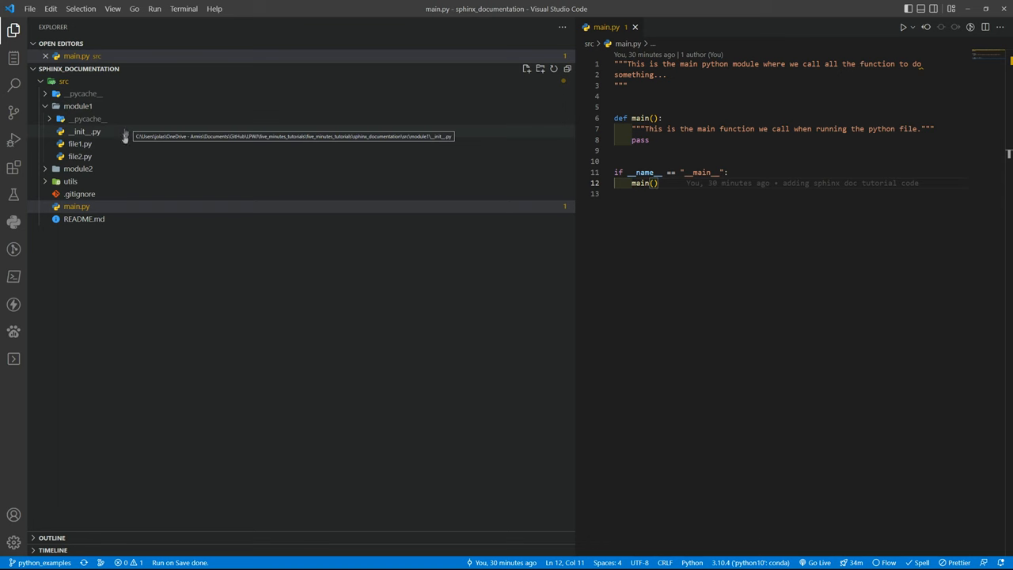
{"action": "mouse_move", "coordinate": [103, 156]}
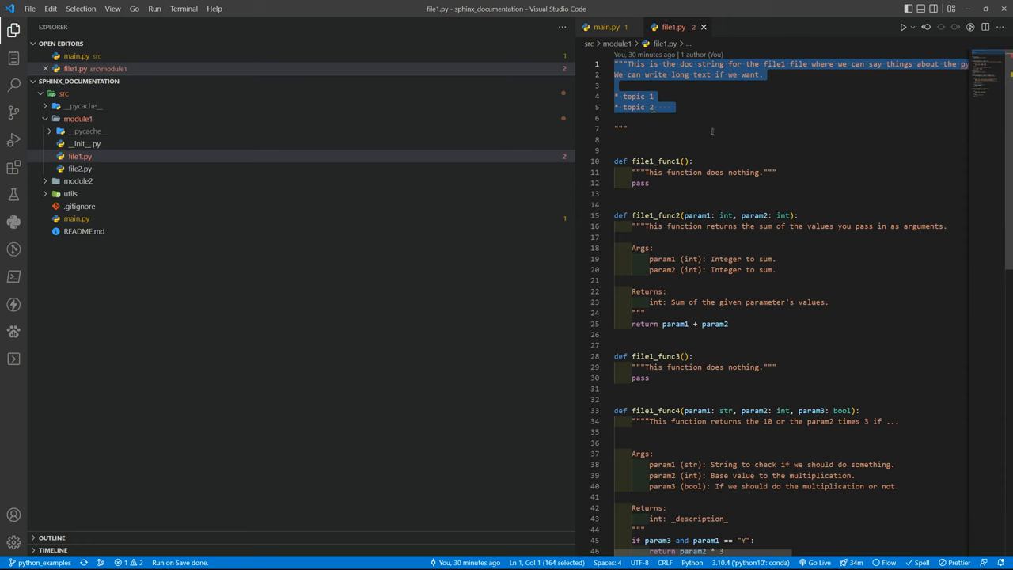
{"action": "scroll", "scroll_direction": "down", "scroll_amount": 3}
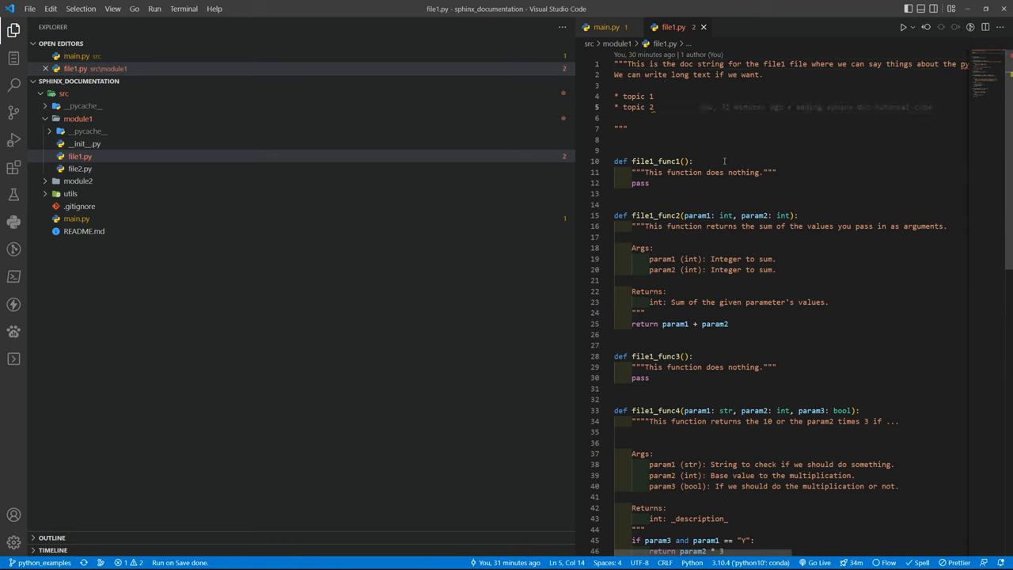
{"action": "double_click", "coordinate": [656, 157]}
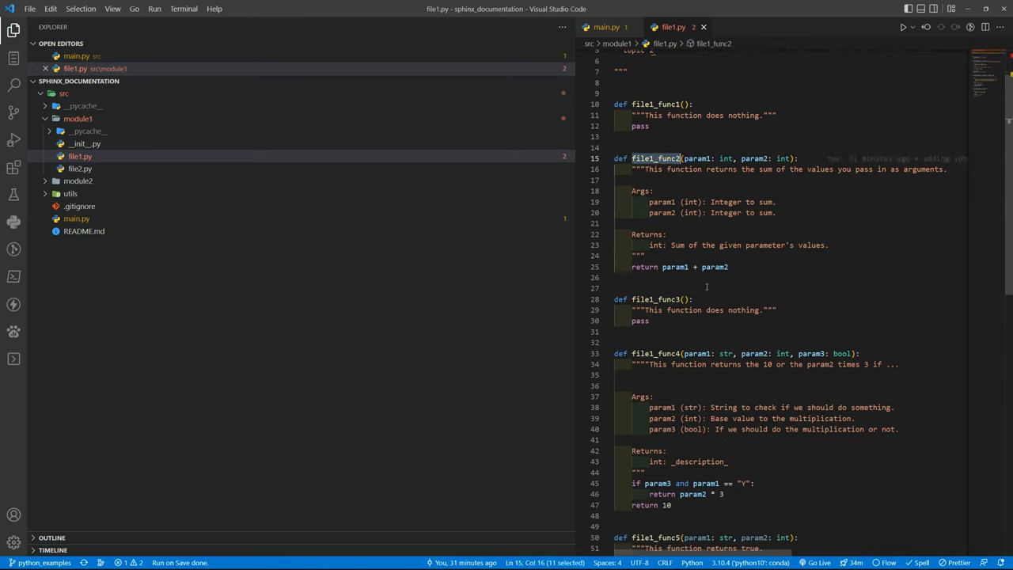
{"action": "double_click", "coordinate": [697, 159]}
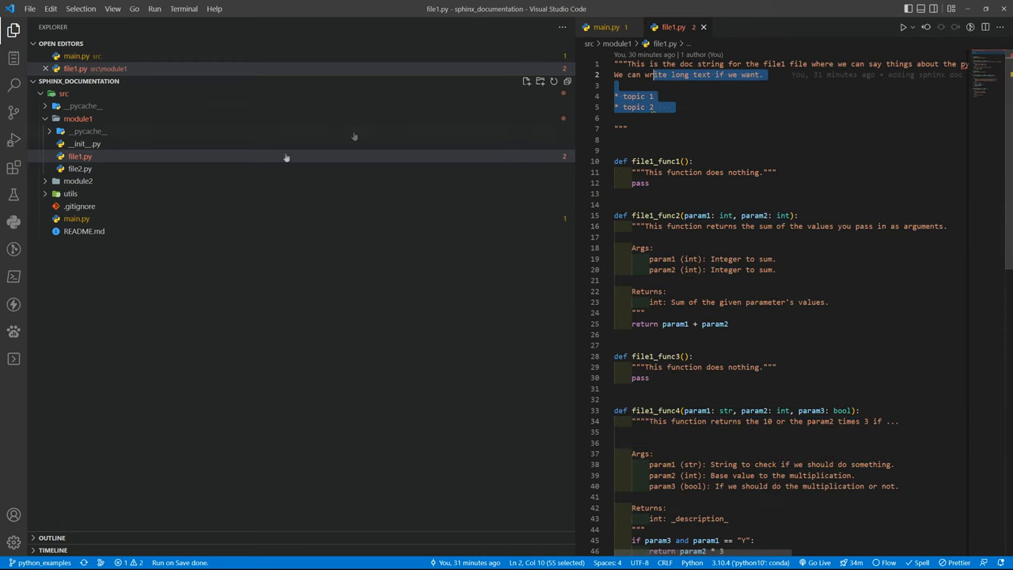
{"action": "left_click", "coordinate": [80, 168]}
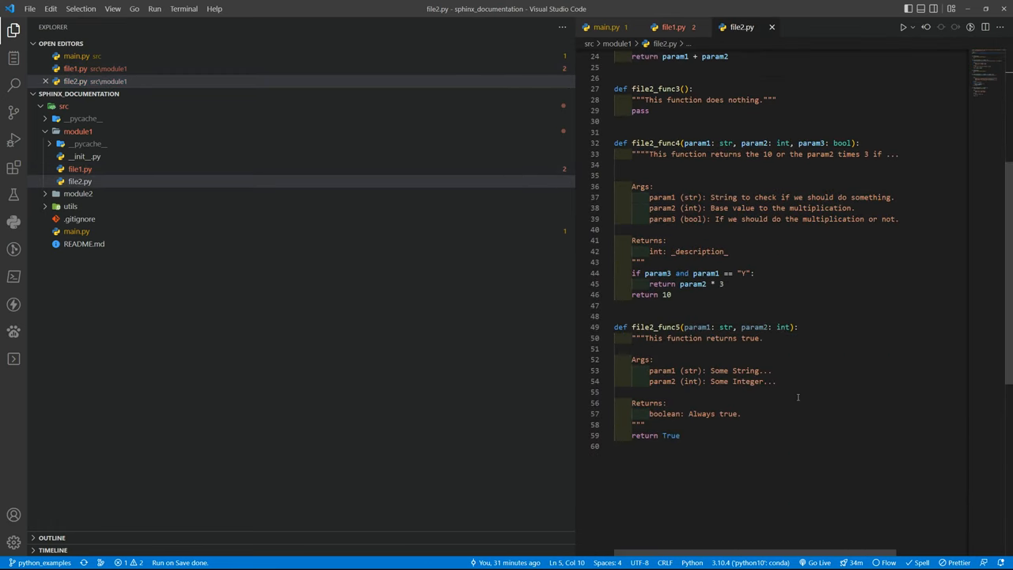
{"action": "scroll", "scroll_direction": "up", "scroll_amount": 3}
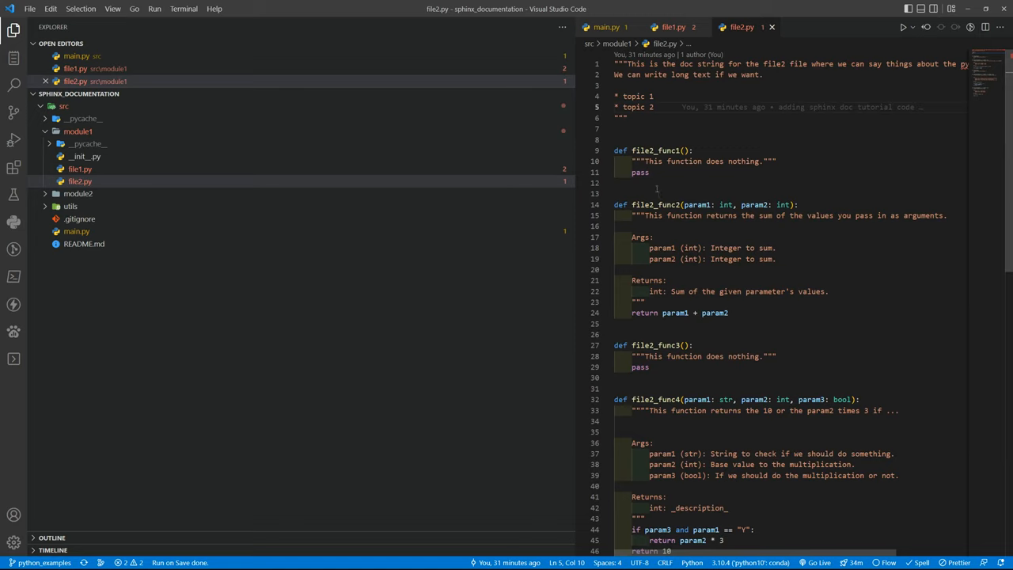
{"action": "double_click", "coordinate": [643, 150]}
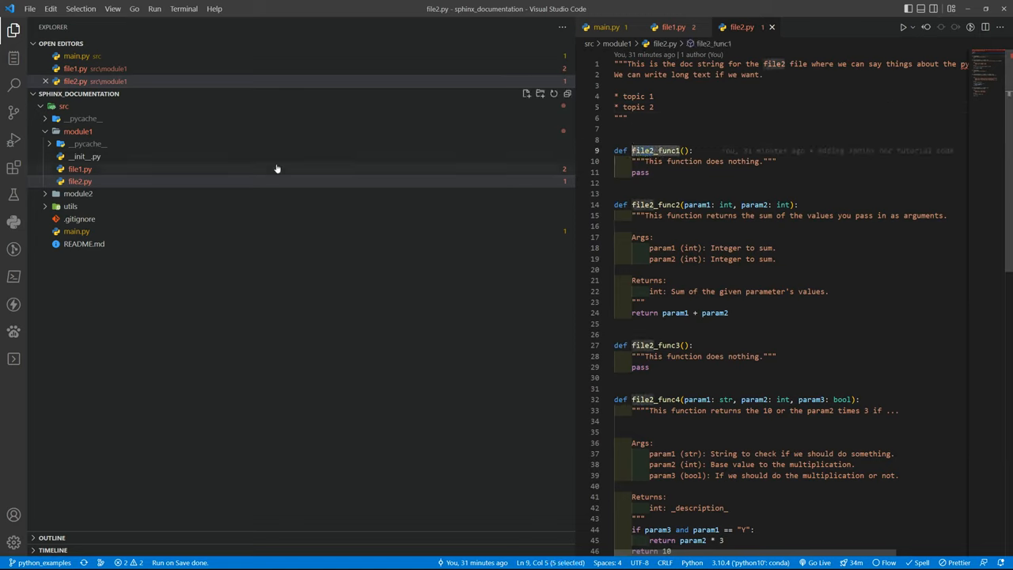
{"action": "left_click", "coordinate": [667, 27]}
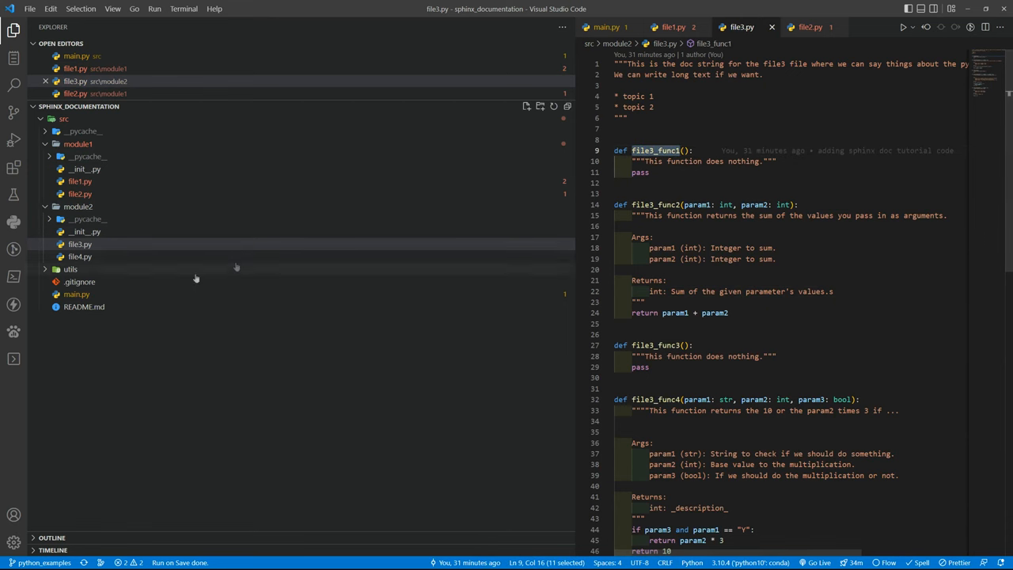
{"action": "left_click", "coordinate": [80, 269]}
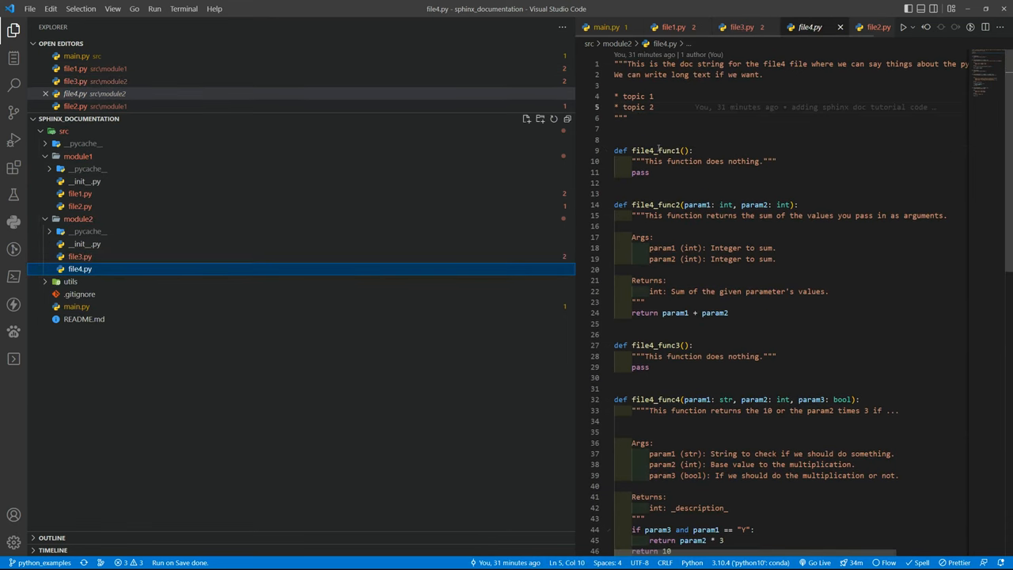
{"action": "left_click", "coordinate": [70, 281]}
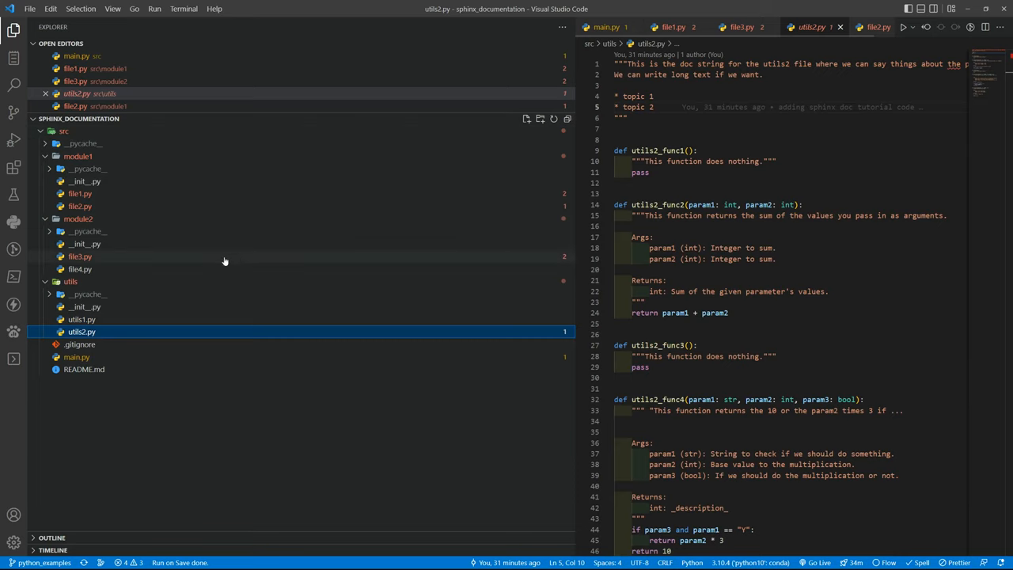
{"action": "mouse_move", "coordinate": [249, 251]}
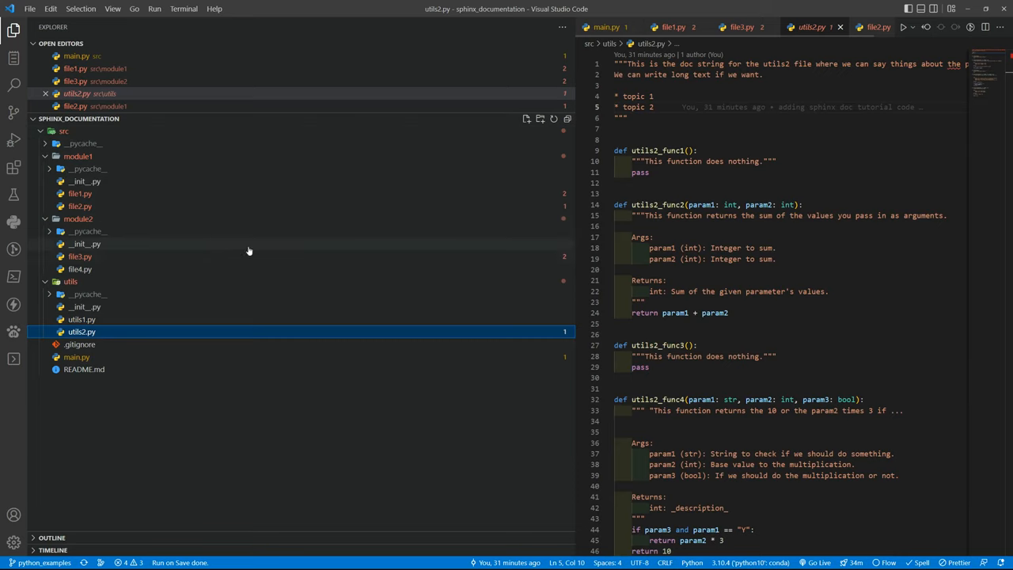
{"action": "mouse_move", "coordinate": [386, 231]}
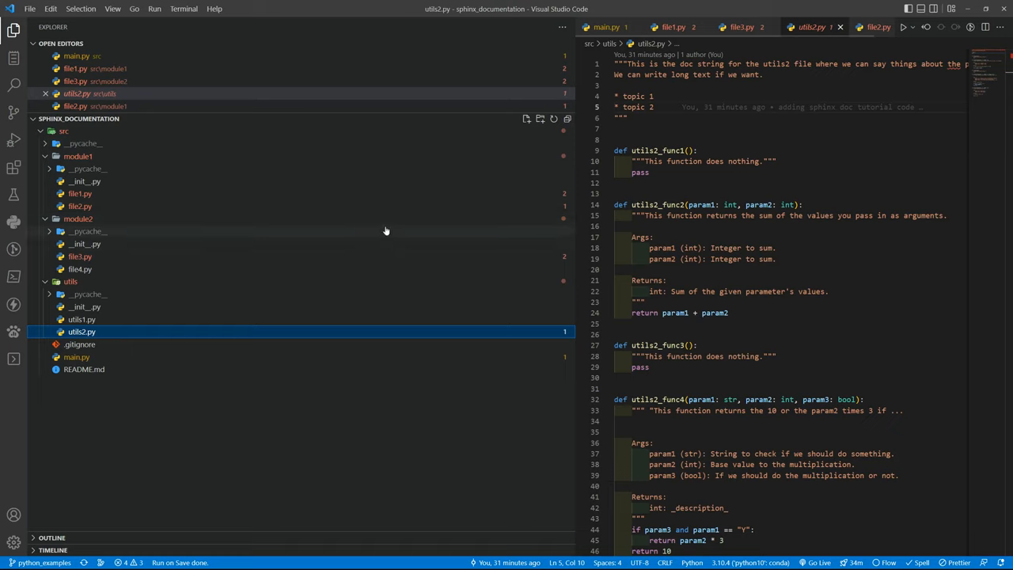
{"action": "mouse_move", "coordinate": [250, 298]}
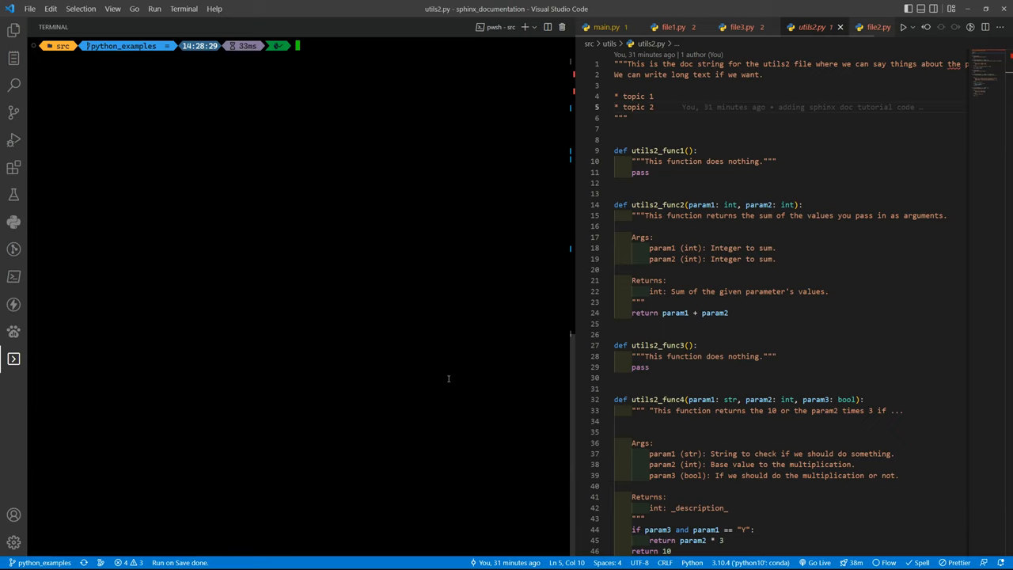
{"action": "mouse_move", "coordinate": [176, 105]}
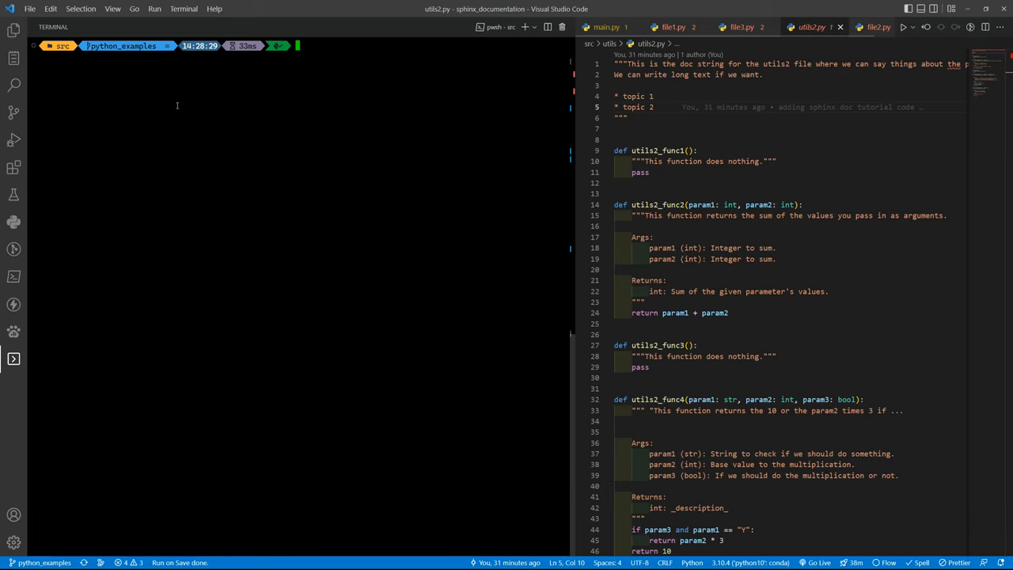
{"action": "mouse_move", "coordinate": [423, 99]}
{"action": "type", "text": "mkdir docs"}
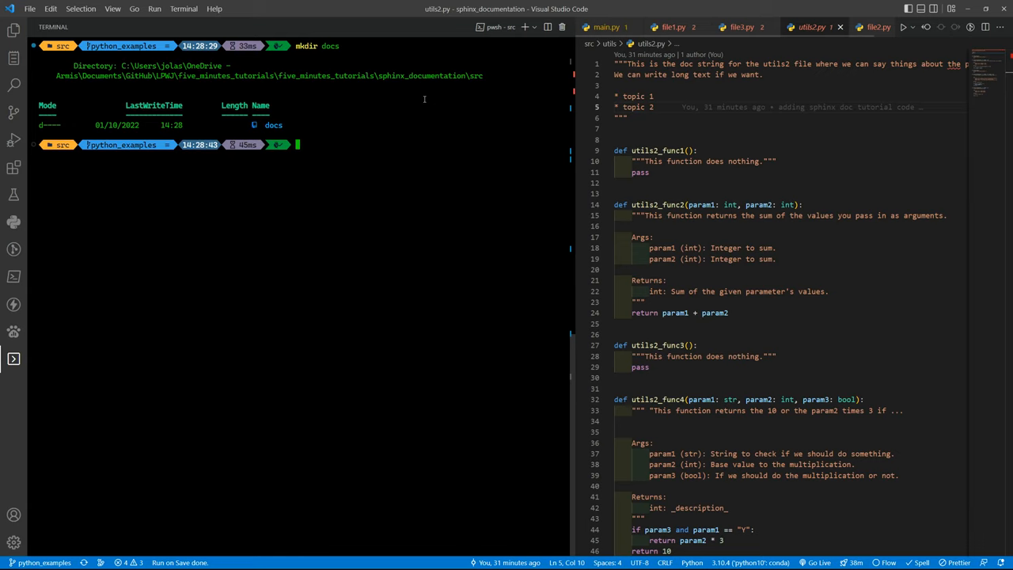
Change into the new docs folder, list it, and begin typing pip install sphinx
{"action": "type", "text": "cd docs"}
{"action": "type", "text": "ls"}
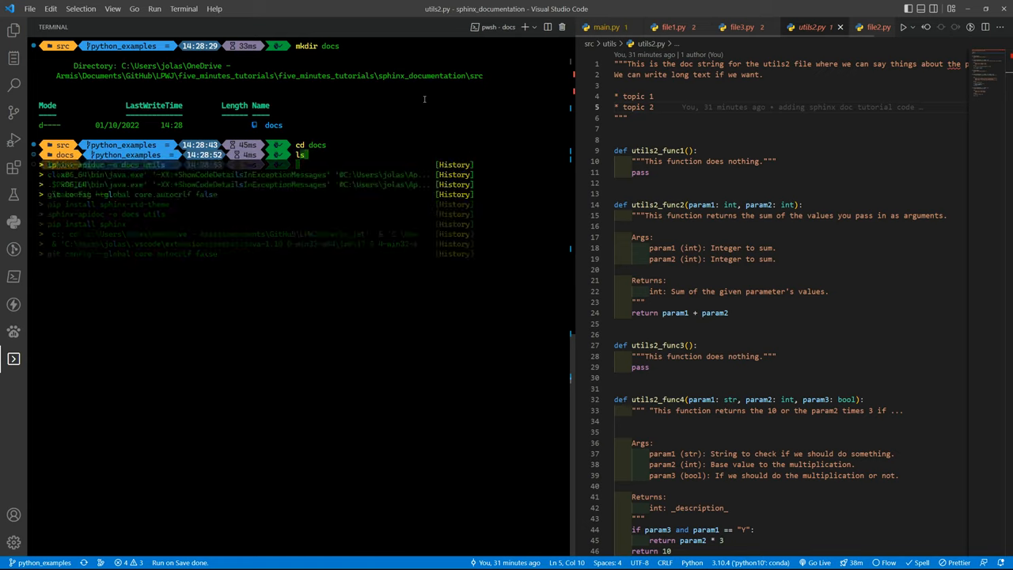
{"action": "key", "text": "Return"}
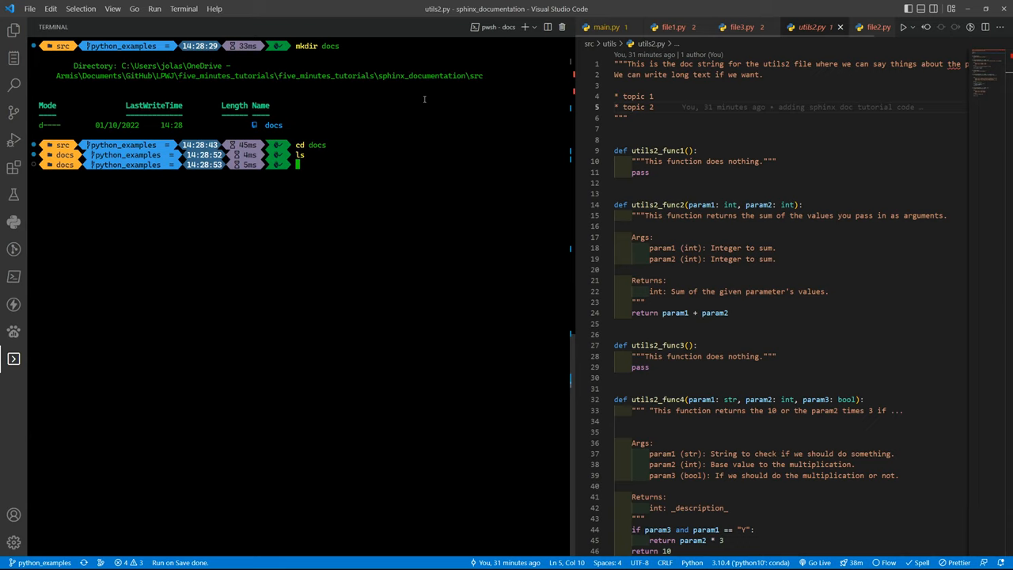
{"action": "type", "text": "pip install sphinx"}
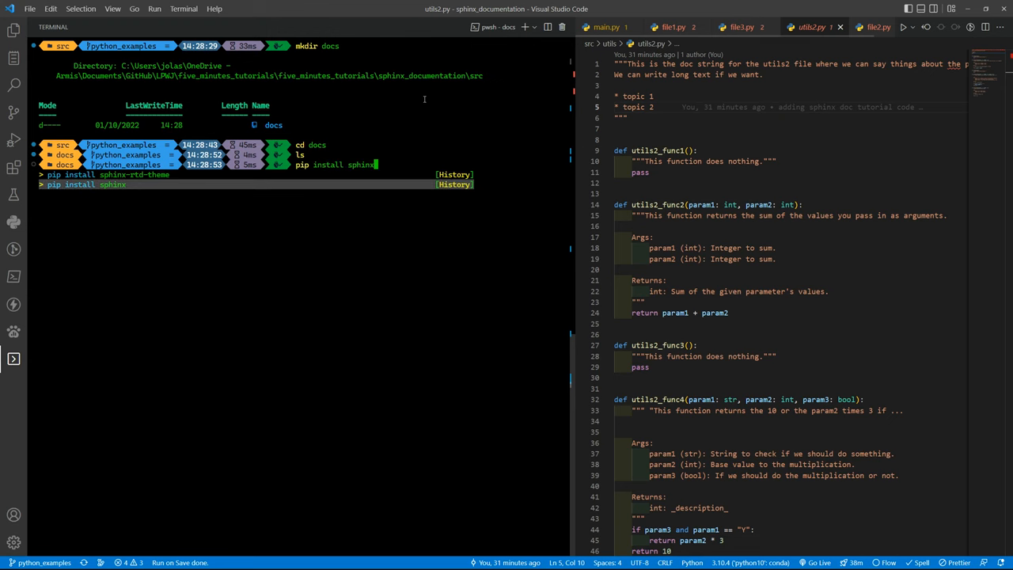
Run pip install sphinx in the terminal
{"action": "key", "text": "Return"}
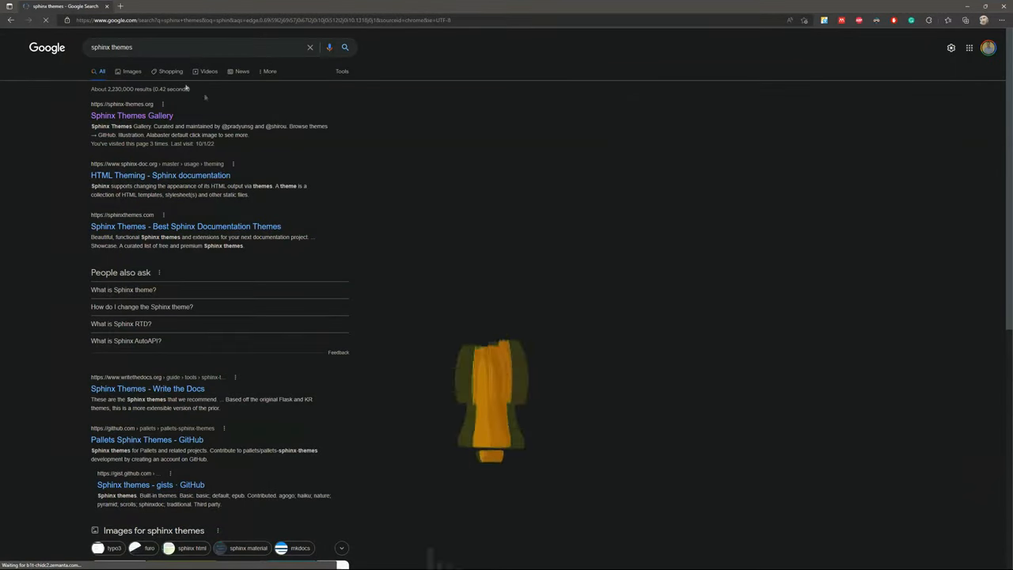
Open the Sphinx Themes Gallery result and scroll through the available themes
{"action": "left_click", "coordinate": [131, 116]}
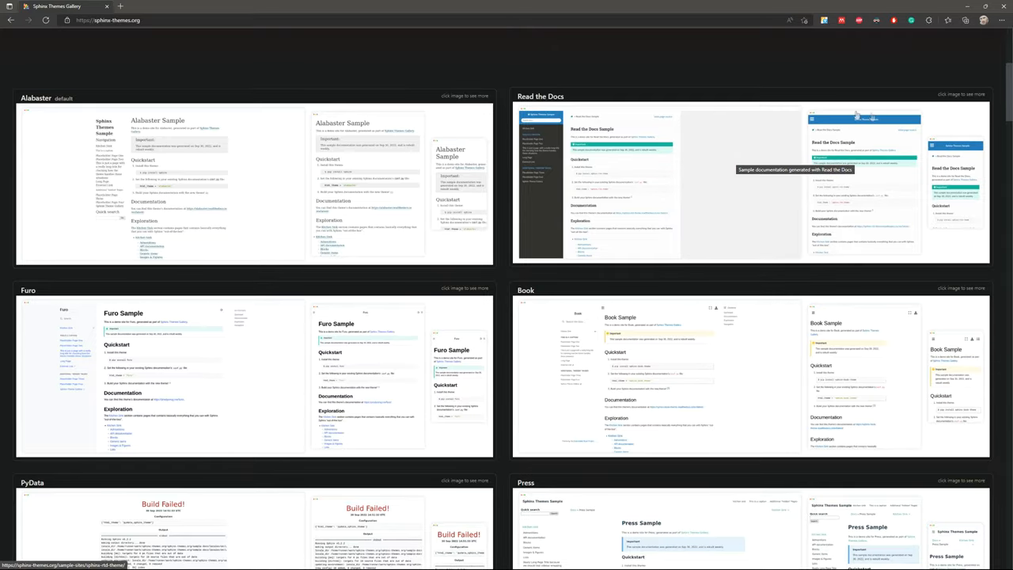
{"action": "mouse_move", "coordinate": [566, 149]}
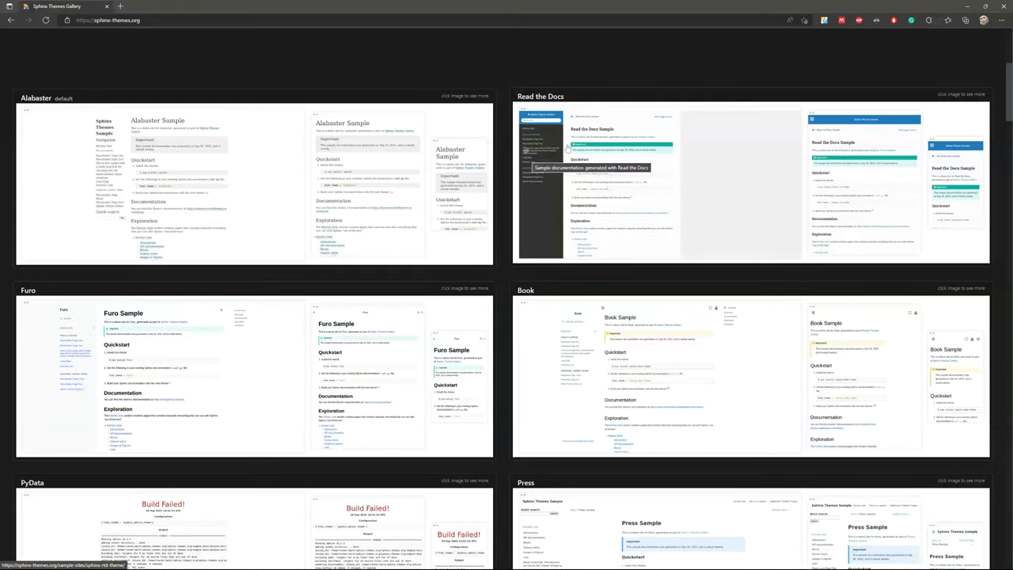
{"action": "scroll", "scroll_direction": "down", "scroll_amount": 3}
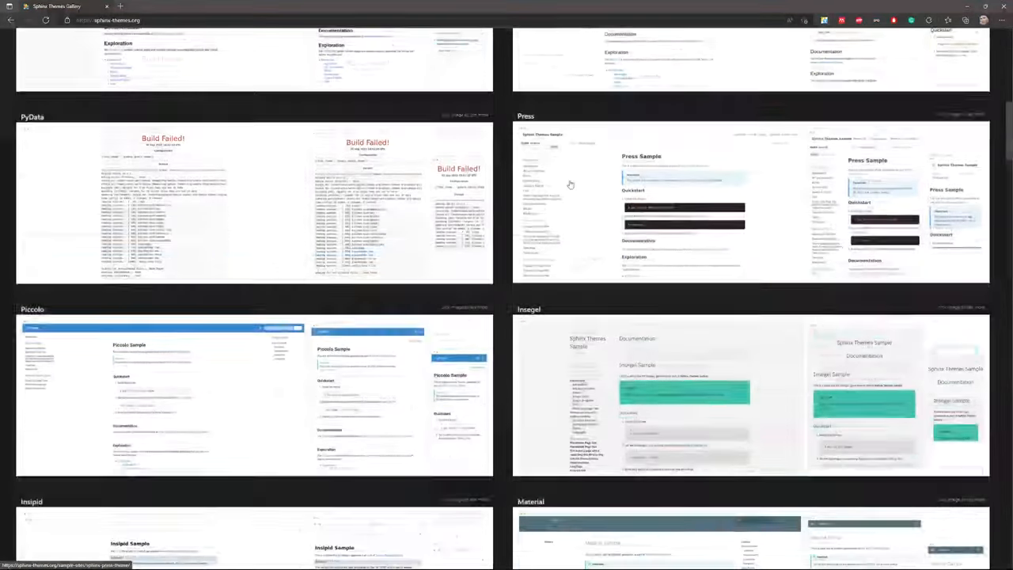
{"action": "scroll", "scroll_direction": "up", "scroll_amount": 3}
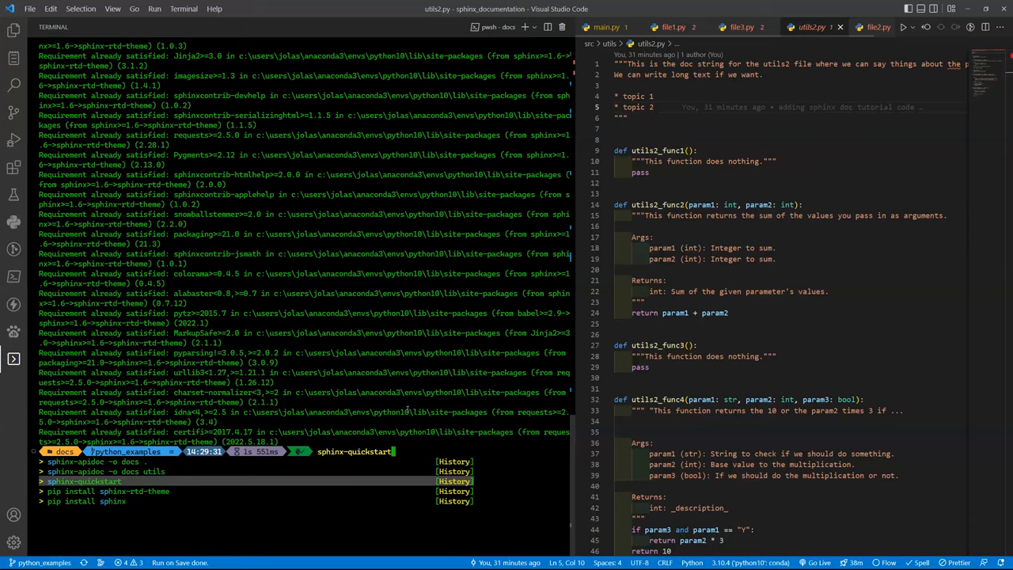
Run sphinx-quickstart with combined source/build directories, naming the project 'LPWJ Documentation' and entering the author
{"action": "key", "text": "Return"}
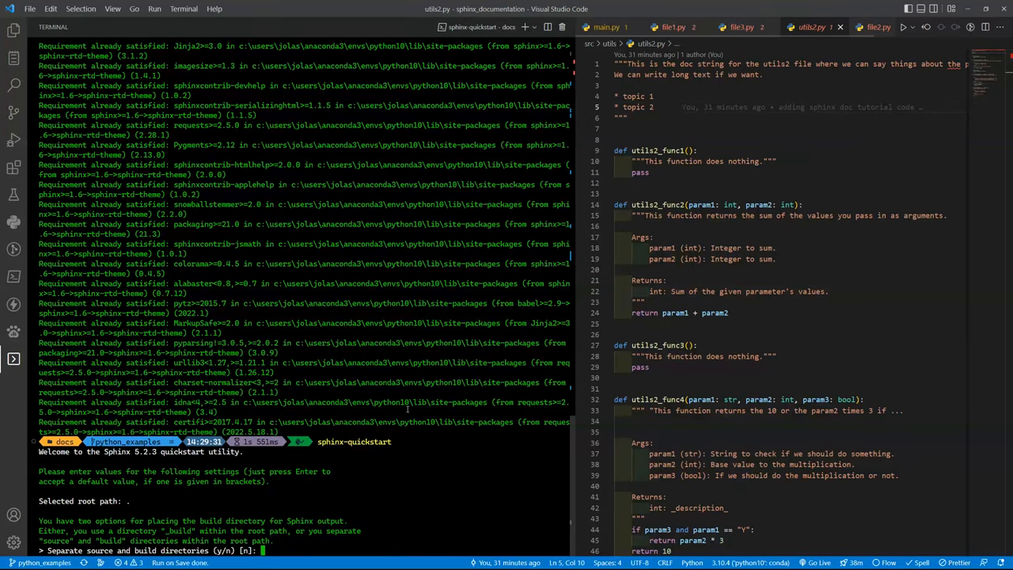
{"action": "key", "text": "Return"}
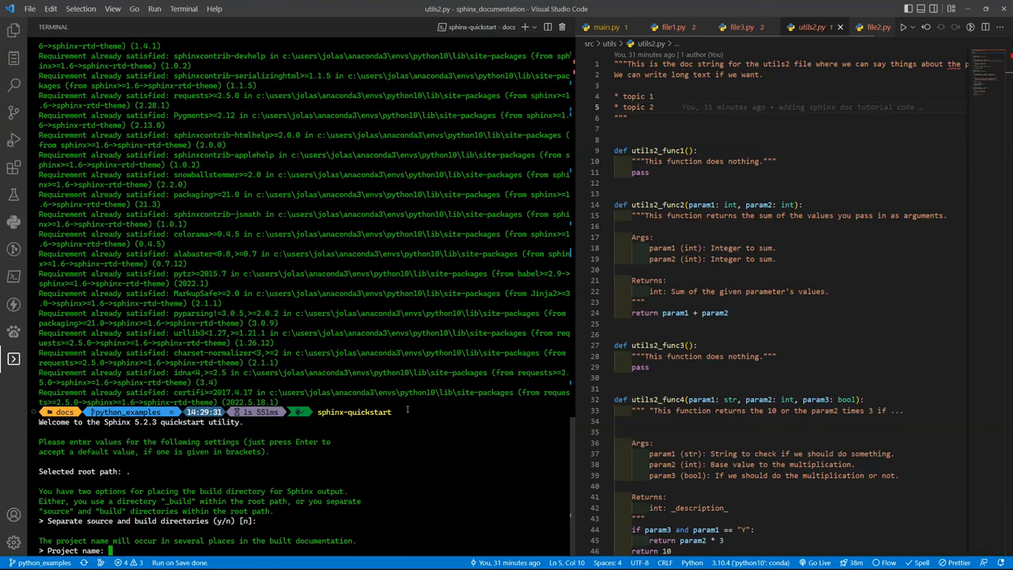
{"action": "type", "text": "LPWJ DOc"}
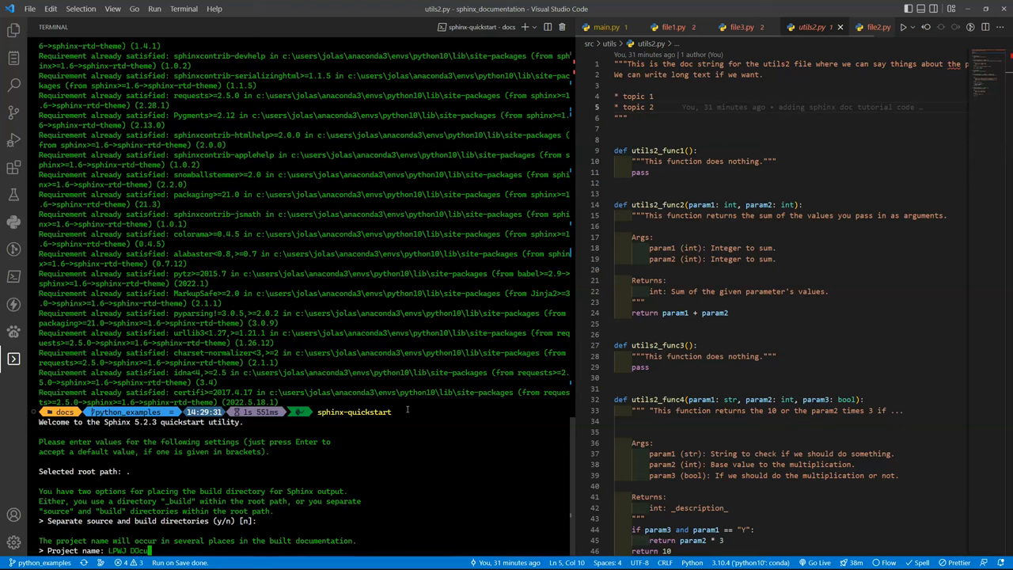
{"action": "type", "text": "umentation"}
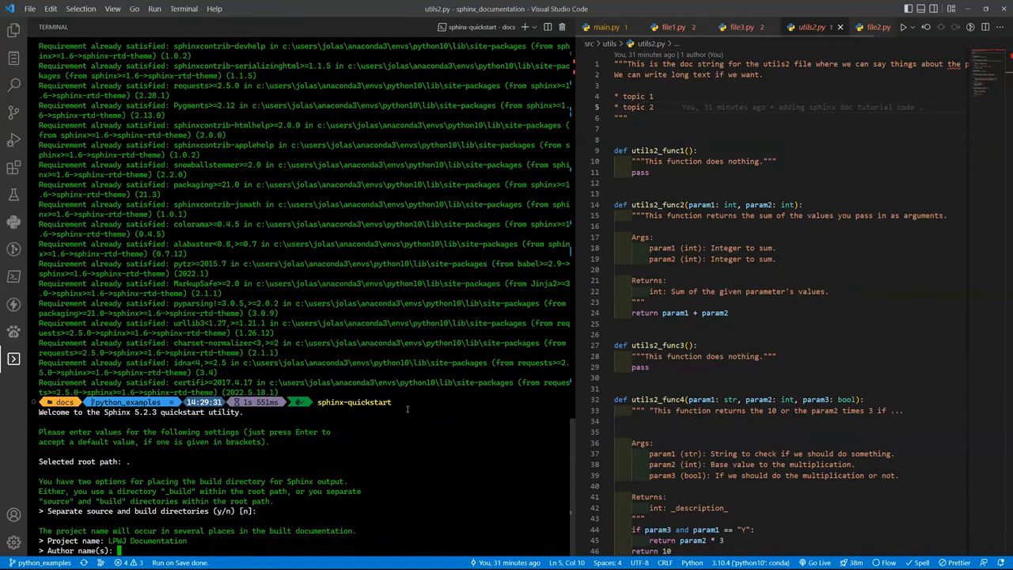
{"action": "type", "text": "LPWJ"}
{"action": "type", "text": "1.0.0"}
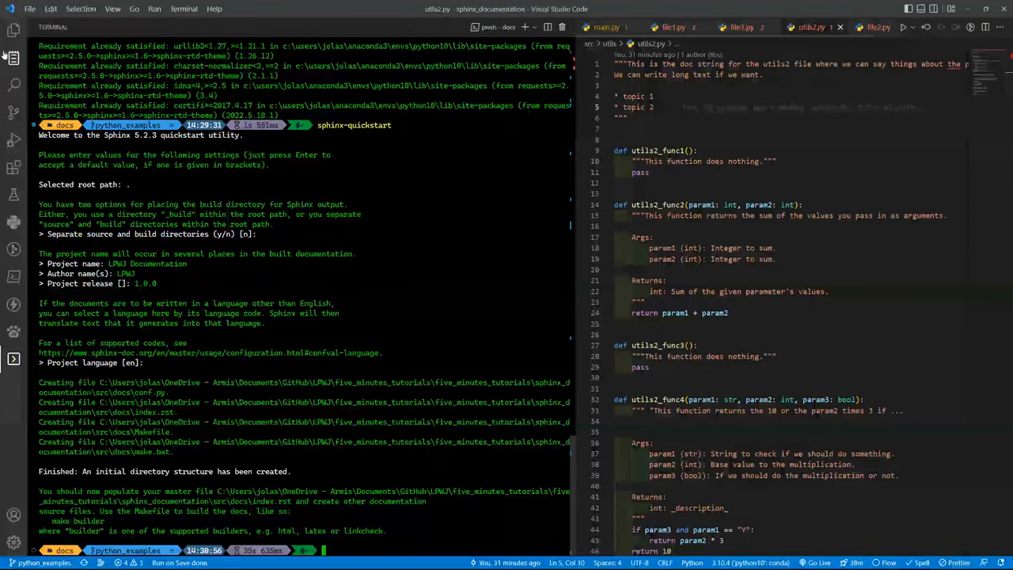
Collapse the Explorer folders, expand docs, and open conf.py and index.rst
{"action": "left_click", "coordinate": [14, 30]}
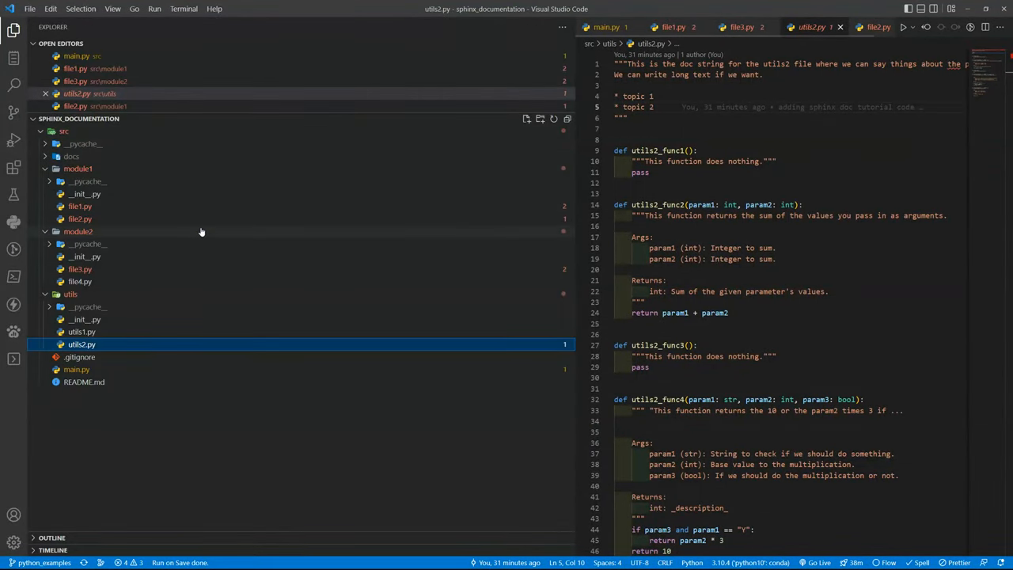
{"action": "left_click", "coordinate": [70, 294]}
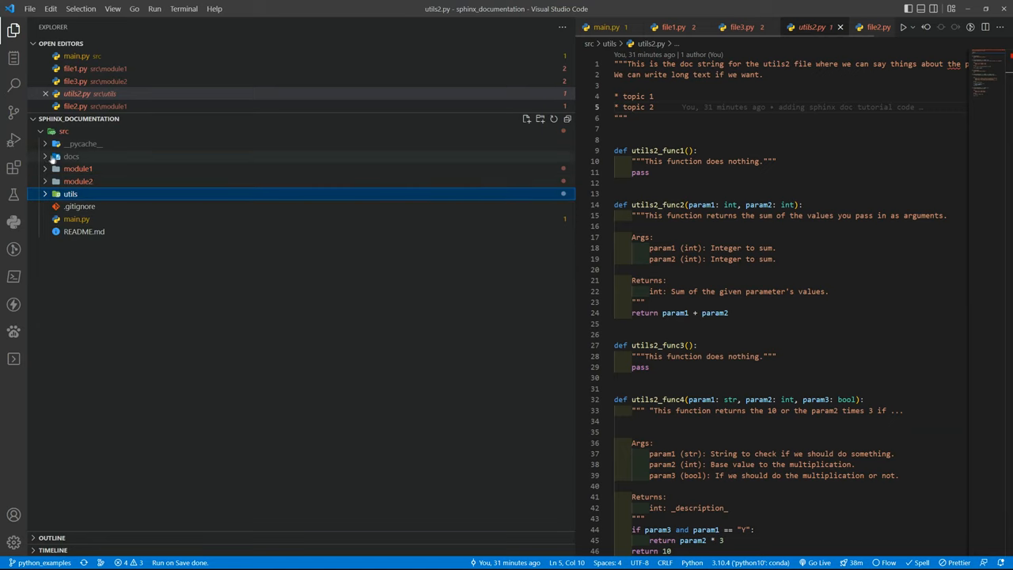
{"action": "left_click", "coordinate": [71, 156]}
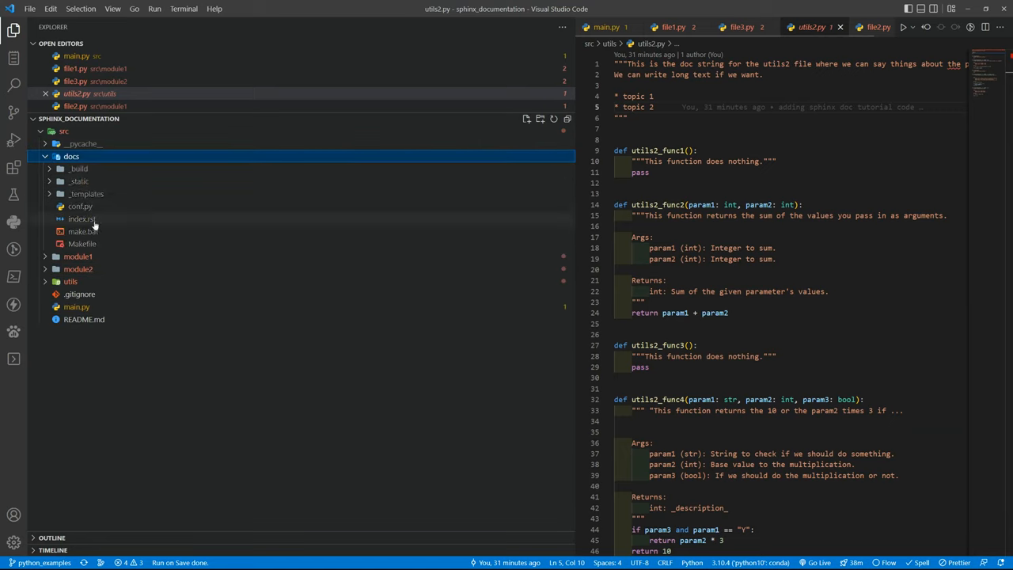
{"action": "left_click", "coordinate": [79, 206]}
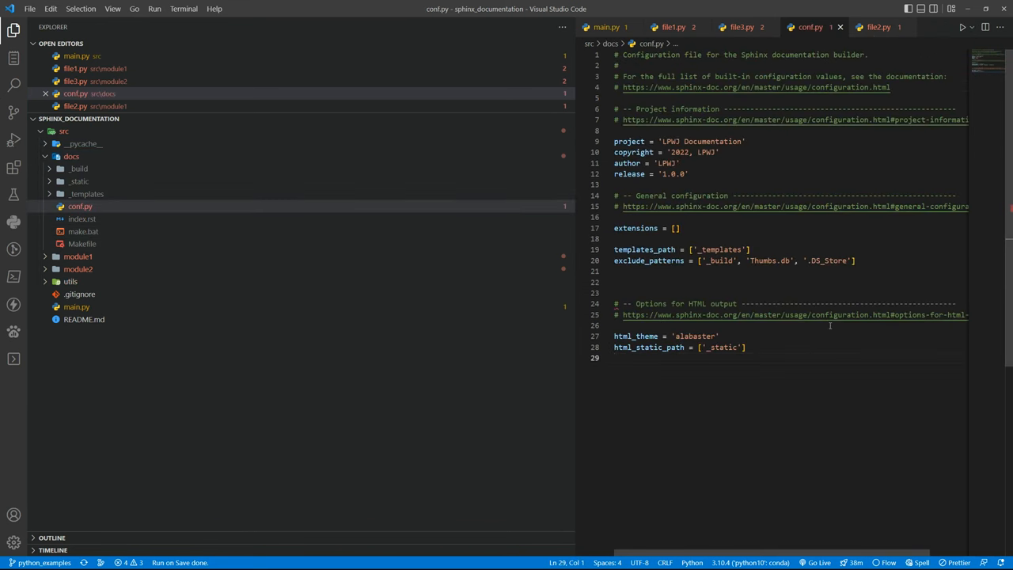
{"action": "left_click", "coordinate": [82, 218]}
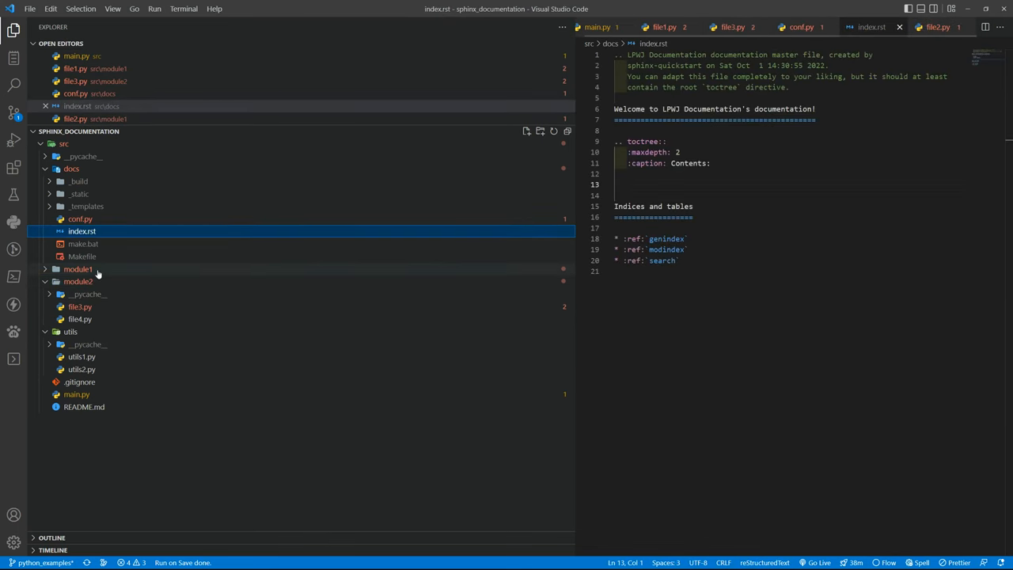
Expand module1, run sphinx-apidoc -o docs . from src, and return to the Explorer
{"action": "left_click", "coordinate": [77, 268]}
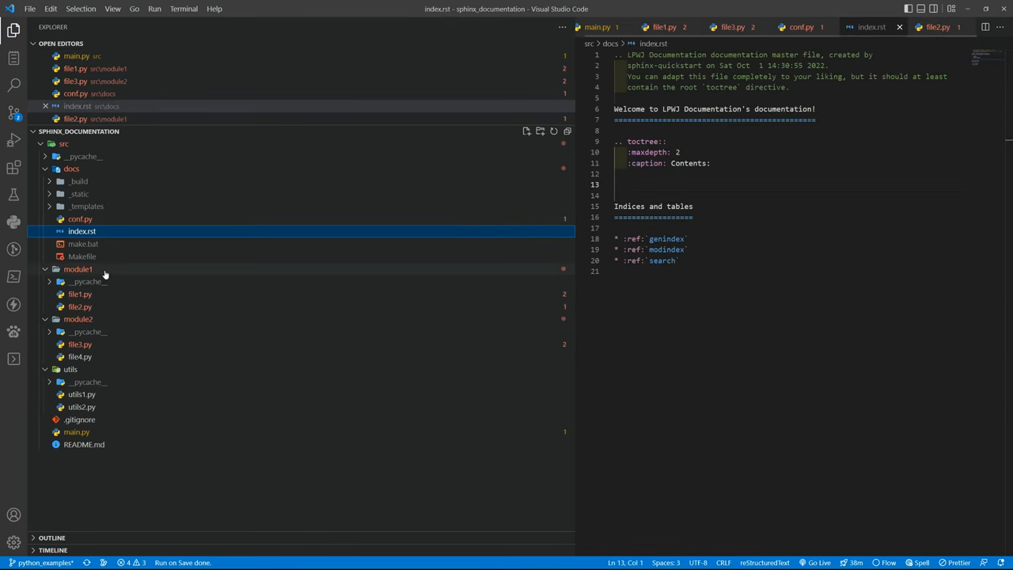
{"action": "left_click", "coordinate": [71, 168]}
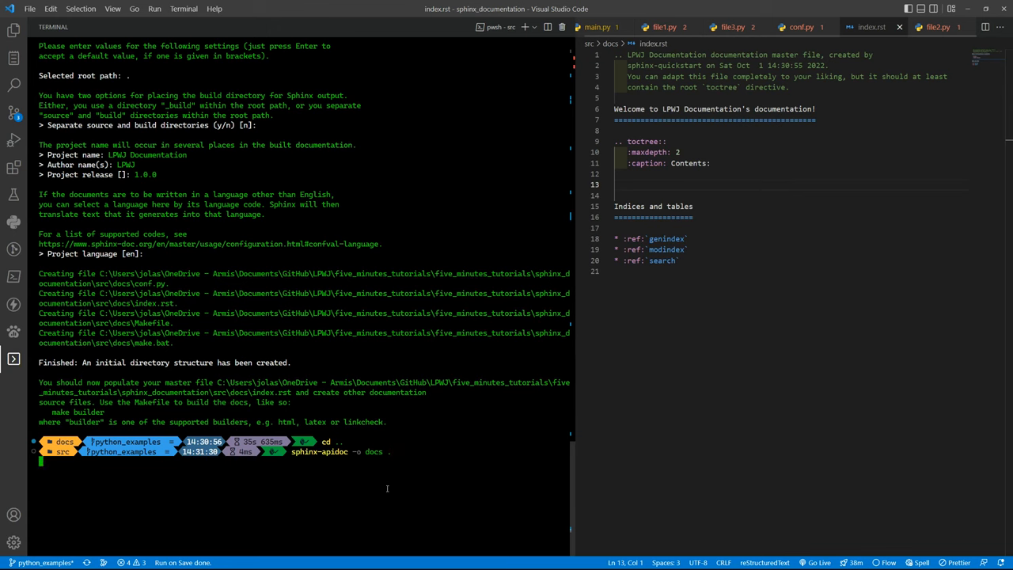
{"action": "key", "text": "Return"}
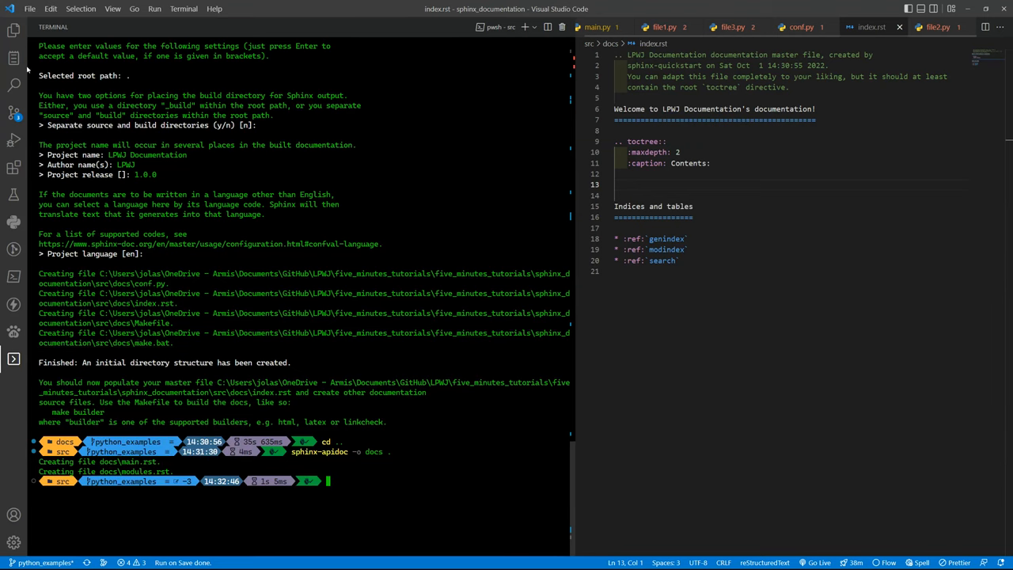
{"action": "left_click", "coordinate": [14, 29]}
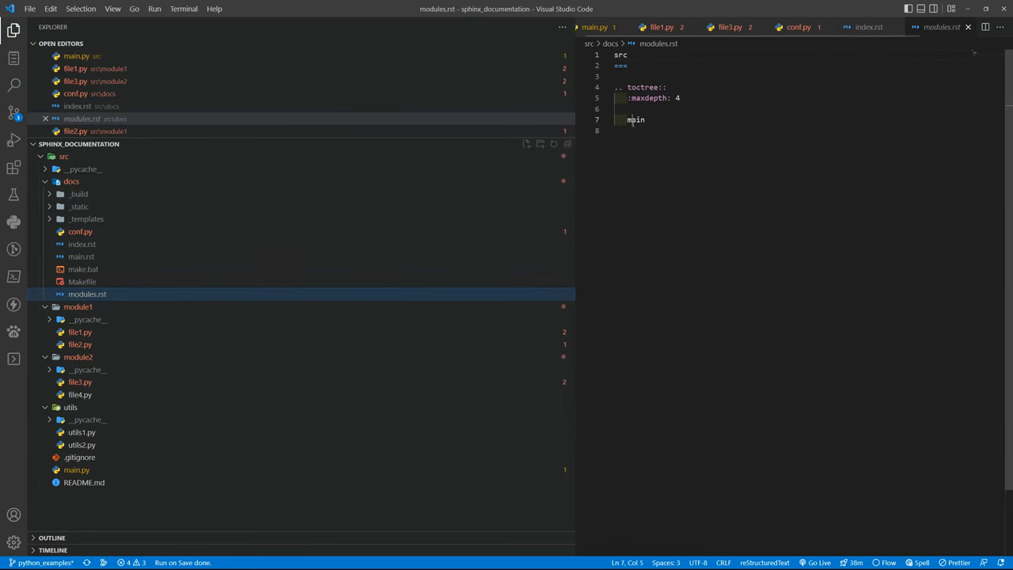
{"action": "double_click", "coordinate": [636, 119]}
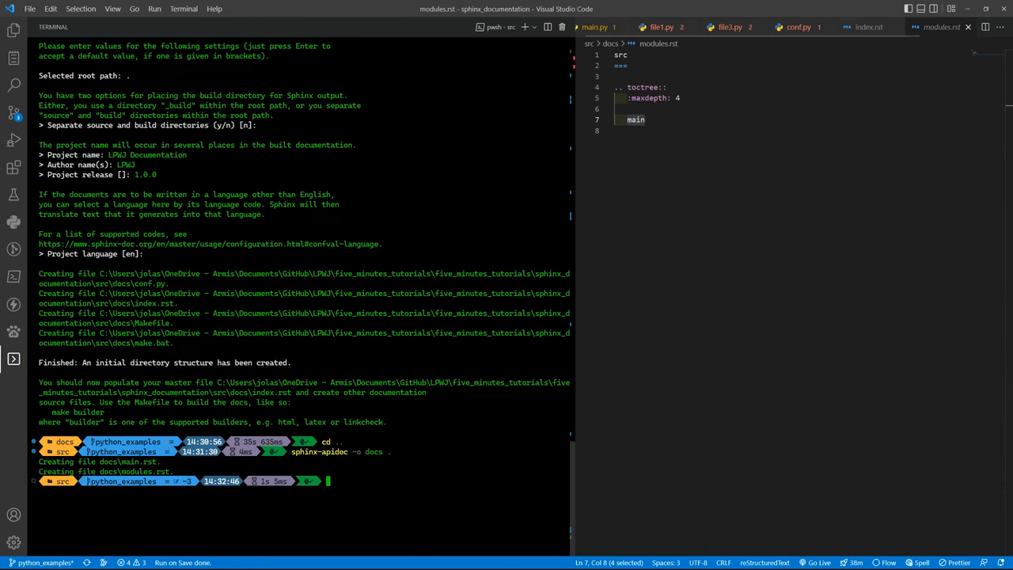
{"action": "left_click", "coordinate": [13, 29]}
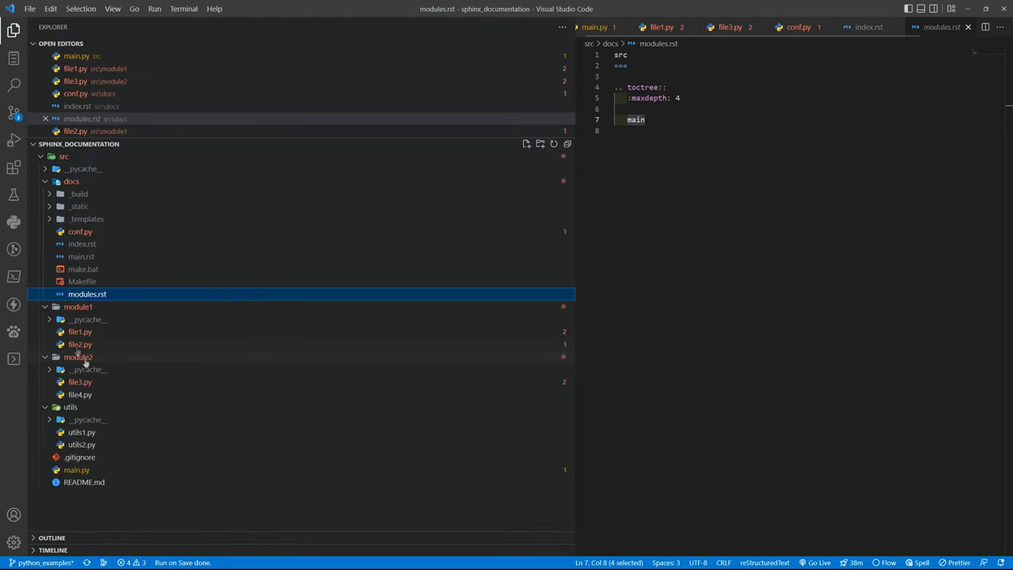
{"action": "mouse_move", "coordinate": [180, 393]}
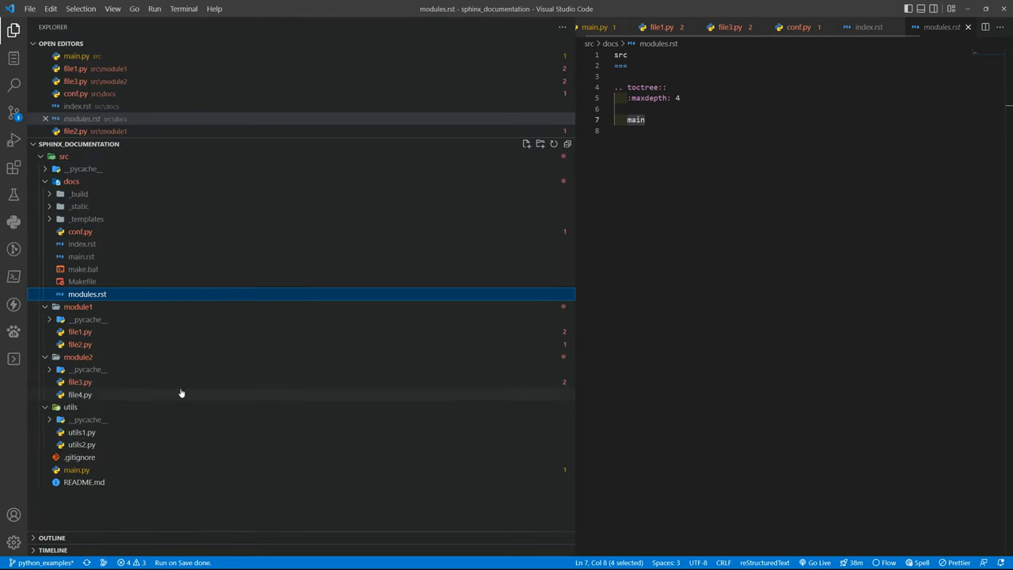
{"action": "mouse_move", "coordinate": [169, 388]}
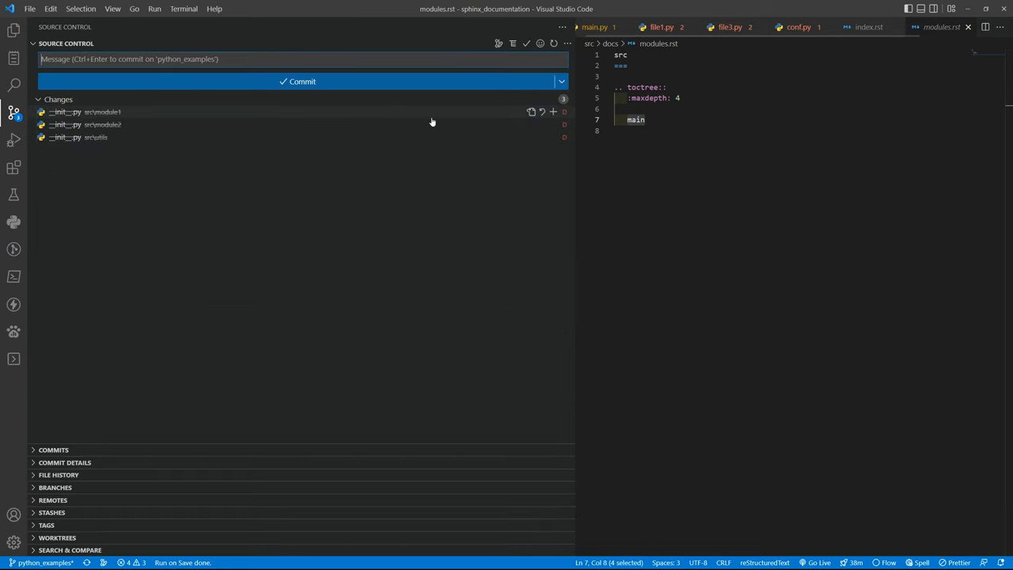
Restore the deleted module1 and utils __init__.py files, then bring back the terminal and Explorer
{"action": "left_click", "coordinate": [541, 111]}
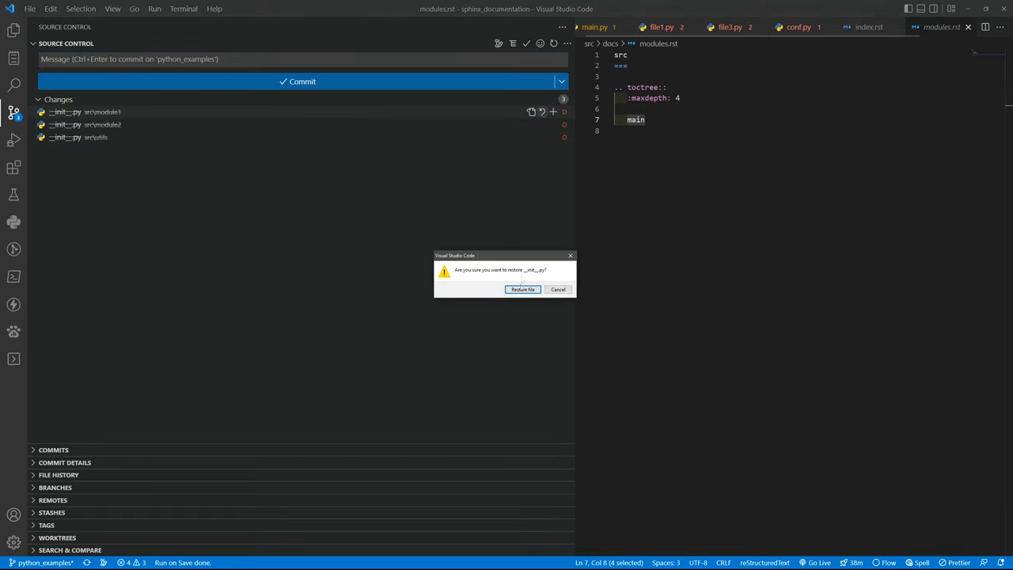
{"action": "left_click", "coordinate": [522, 289]}
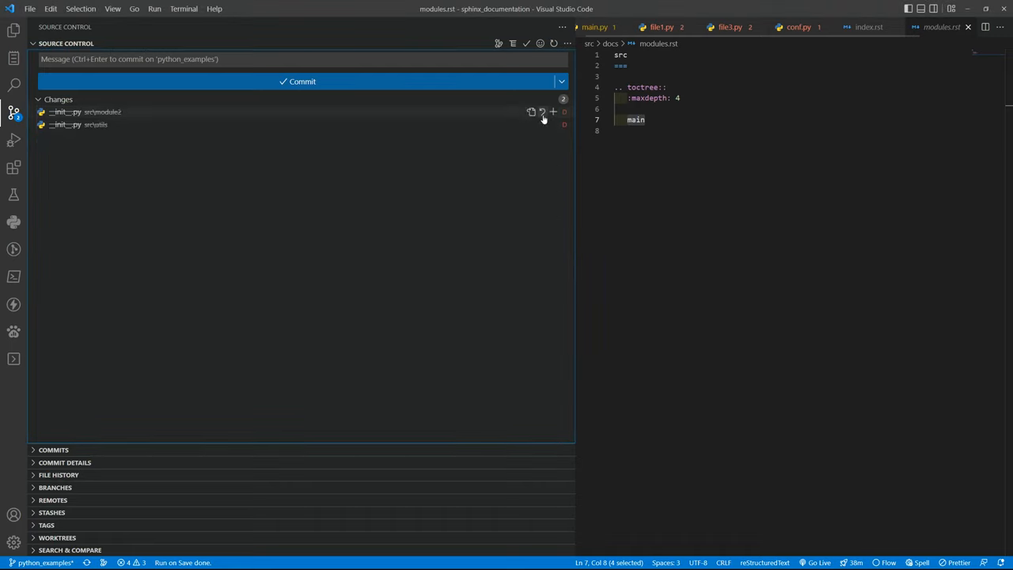
{"action": "mouse_move", "coordinate": [532, 152]}
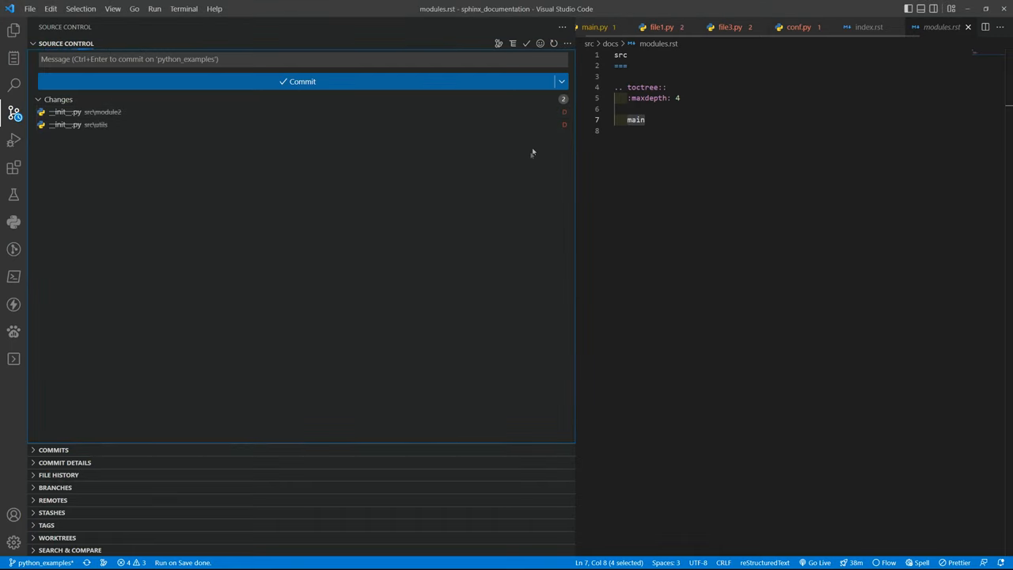
{"action": "left_click", "coordinate": [532, 112]}
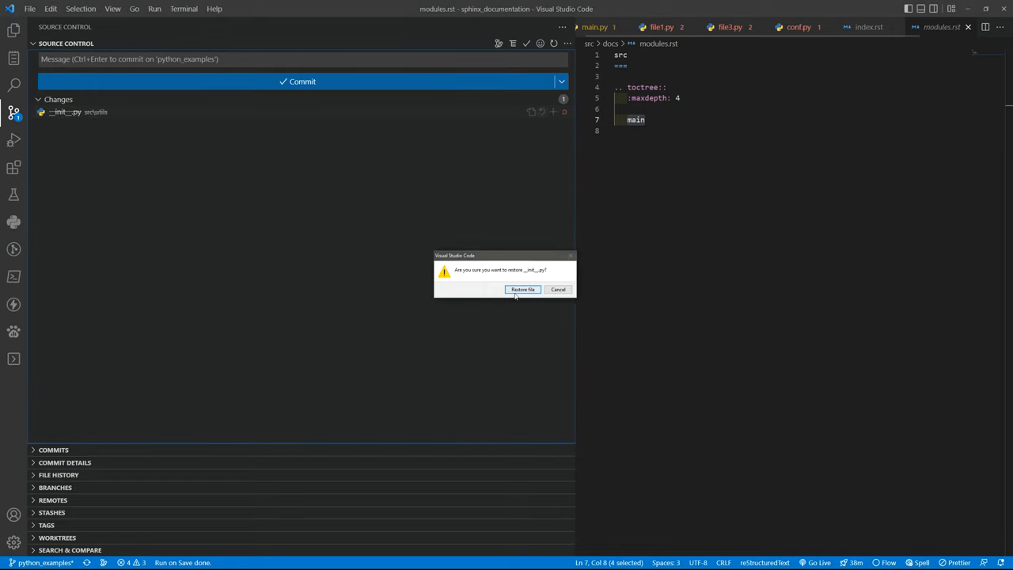
{"action": "left_click", "coordinate": [523, 289]}
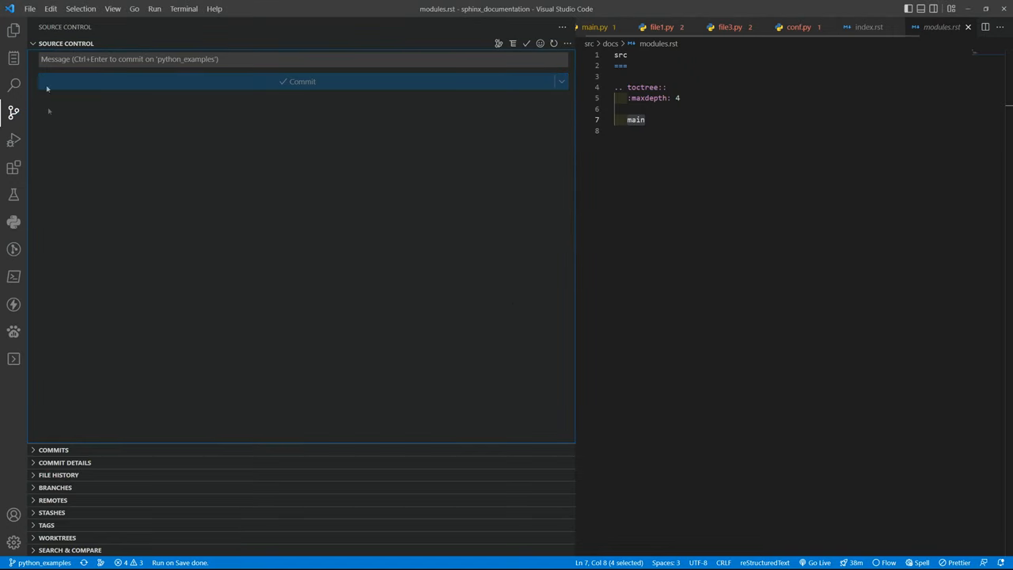
{"action": "left_click", "coordinate": [13, 359]}
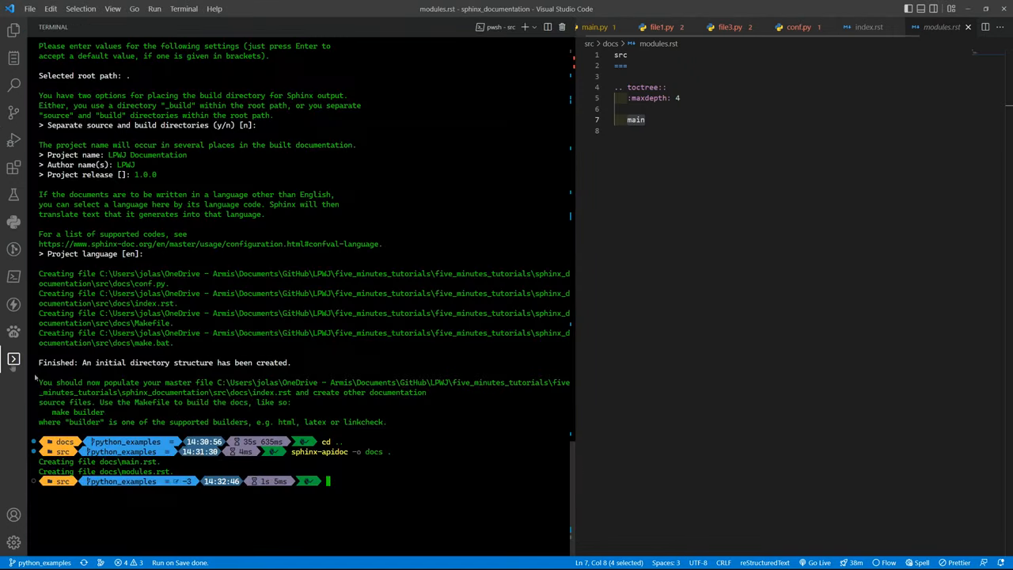
{"action": "left_click", "coordinate": [13, 29]}
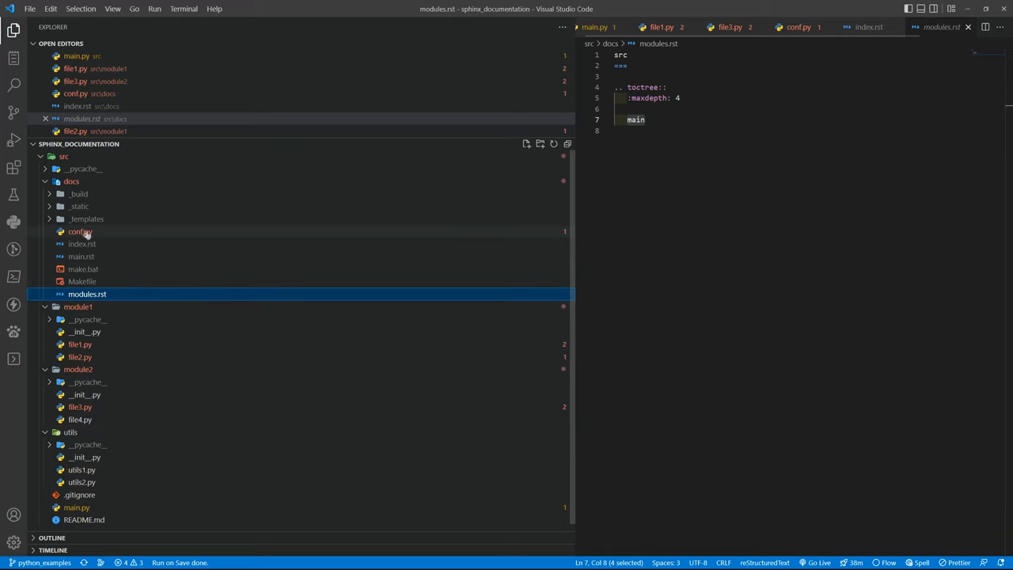
Open index.rst and rerun sphinx-apidoc -o docs . in the terminal
{"action": "left_click", "coordinate": [81, 243]}
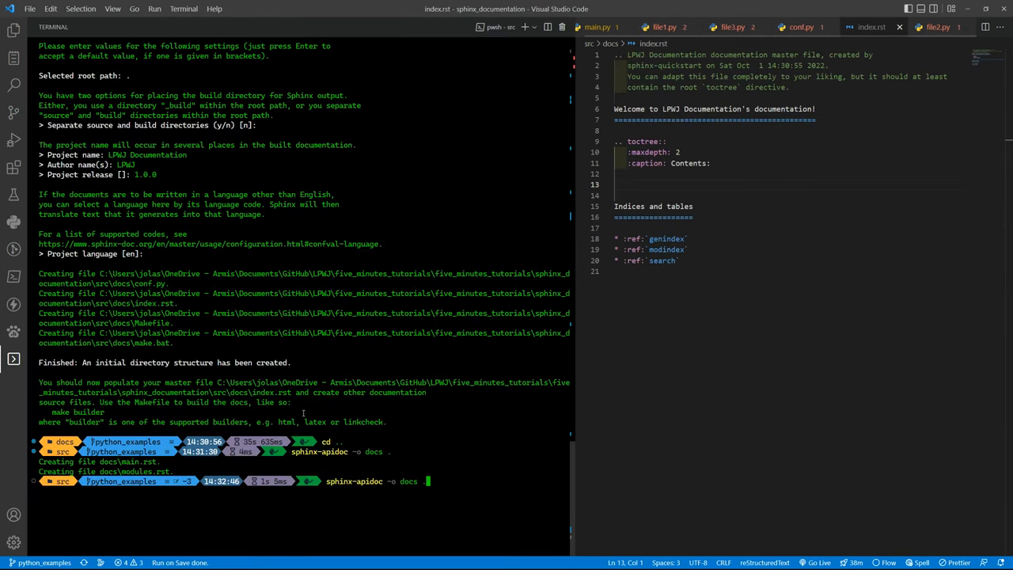
{"action": "key", "text": "Return"}
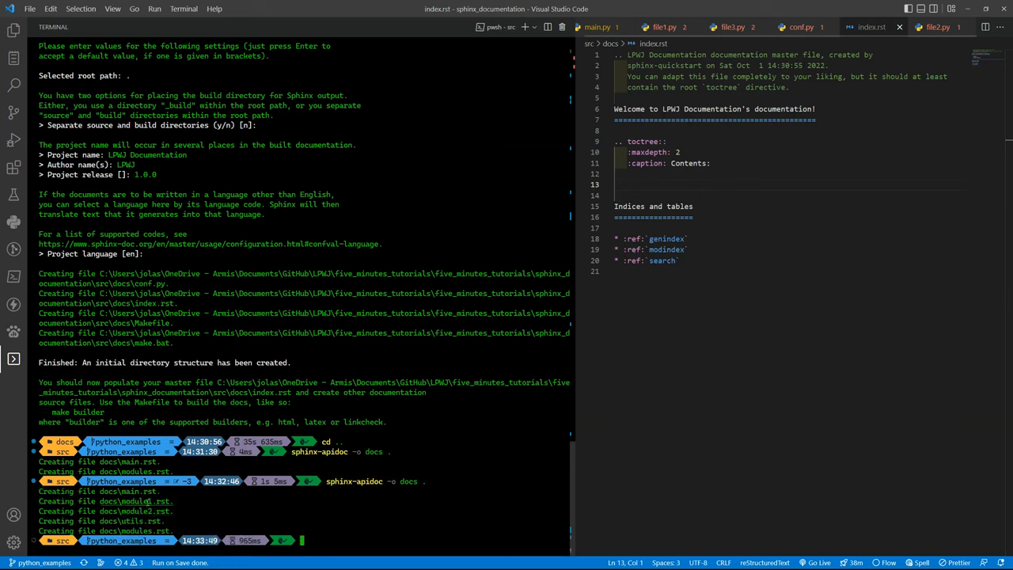
{"action": "mouse_move", "coordinate": [130, 521]}
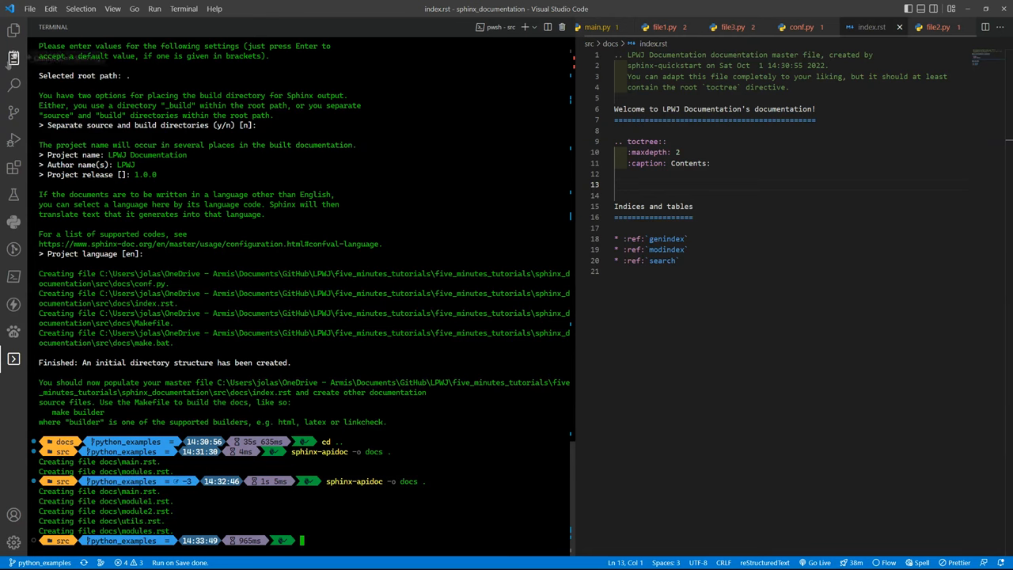
Open docs/modules.rst and inspect its module2 and module1 toctree entries
{"action": "left_click", "coordinate": [13, 29]}
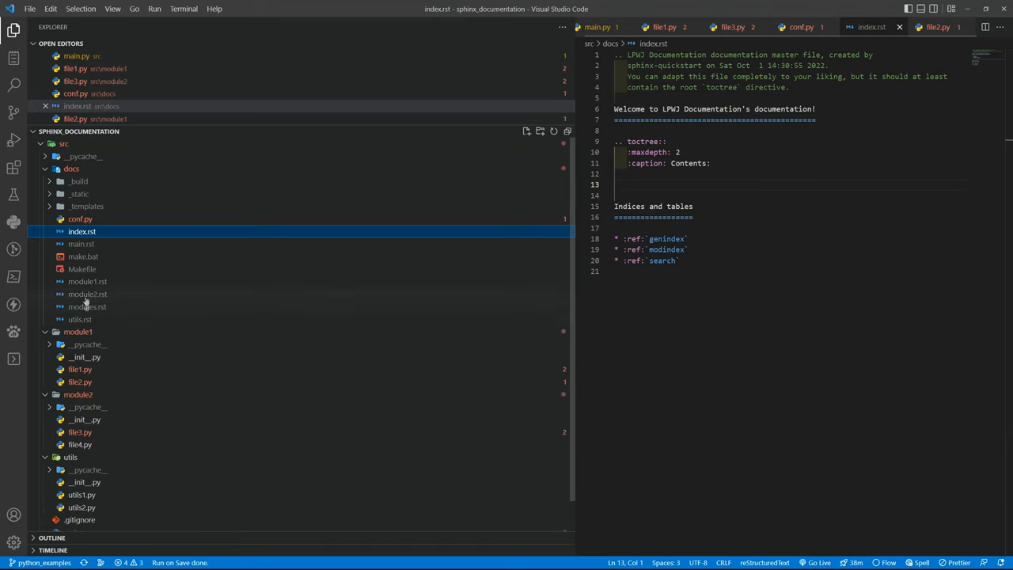
{"action": "left_click", "coordinate": [87, 319]}
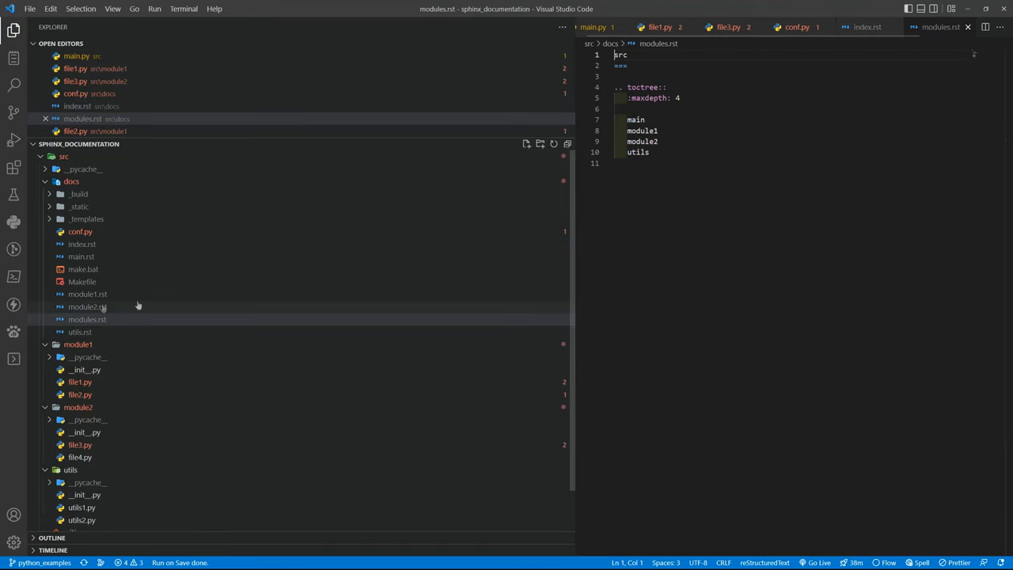
{"action": "double_click", "coordinate": [636, 120]}
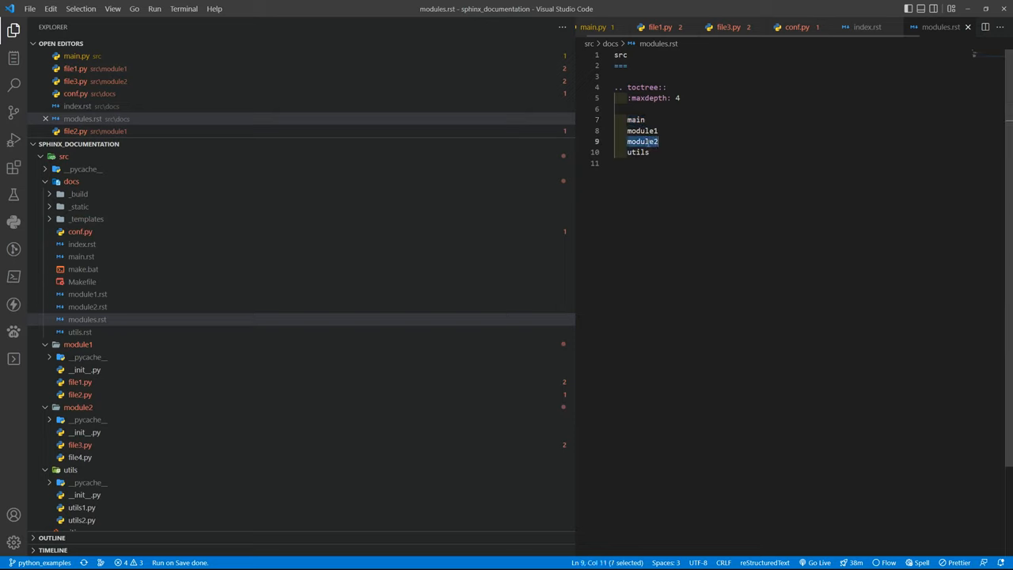
{"action": "left_click", "coordinate": [638, 152]}
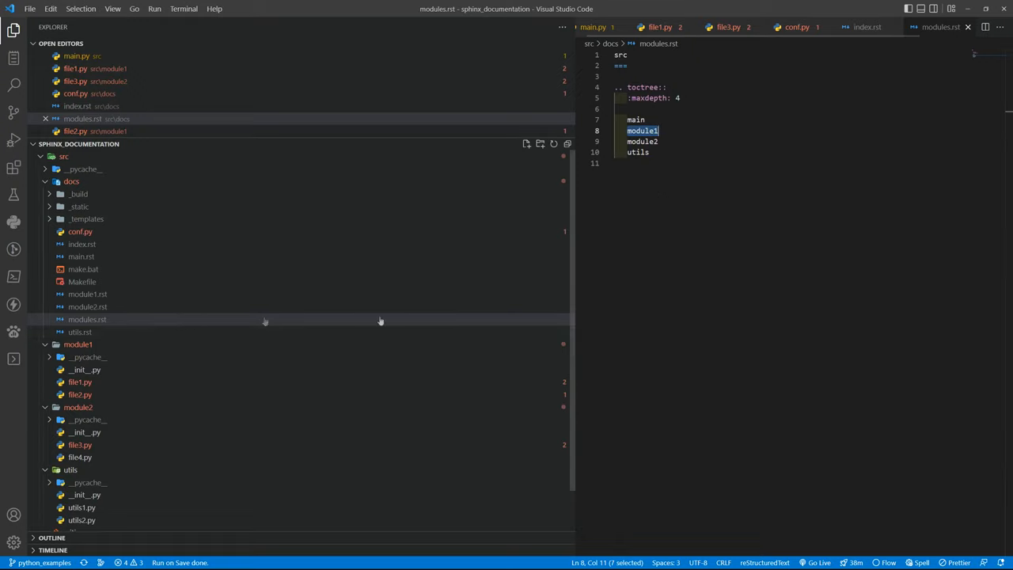
{"action": "mouse_move", "coordinate": [106, 263]}
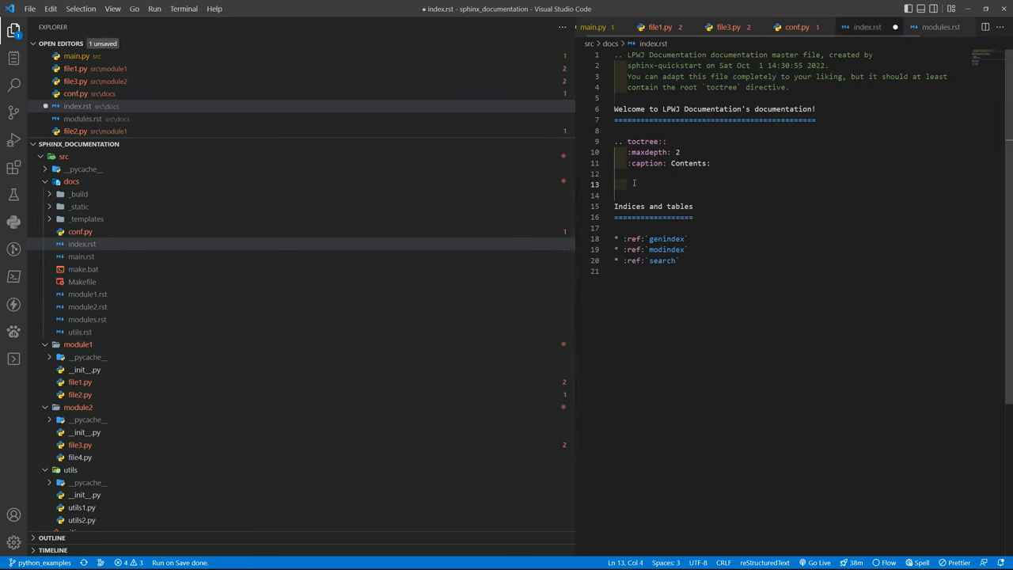
Add a 'modules' entry to the index.rst toctree, then return to modules.rst
{"action": "type", "text": "modules"}
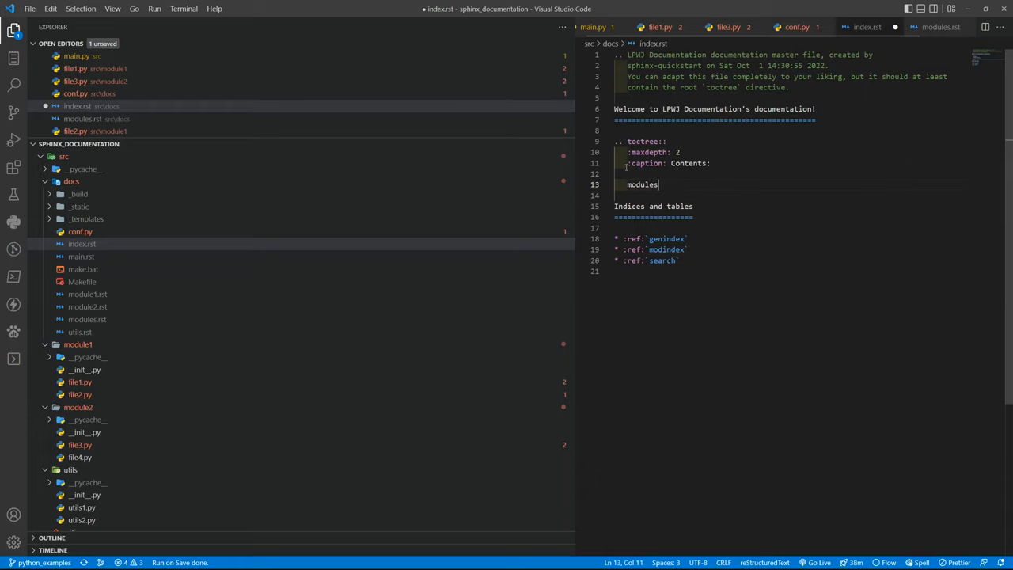
{"action": "double_click", "coordinate": [642, 184]}
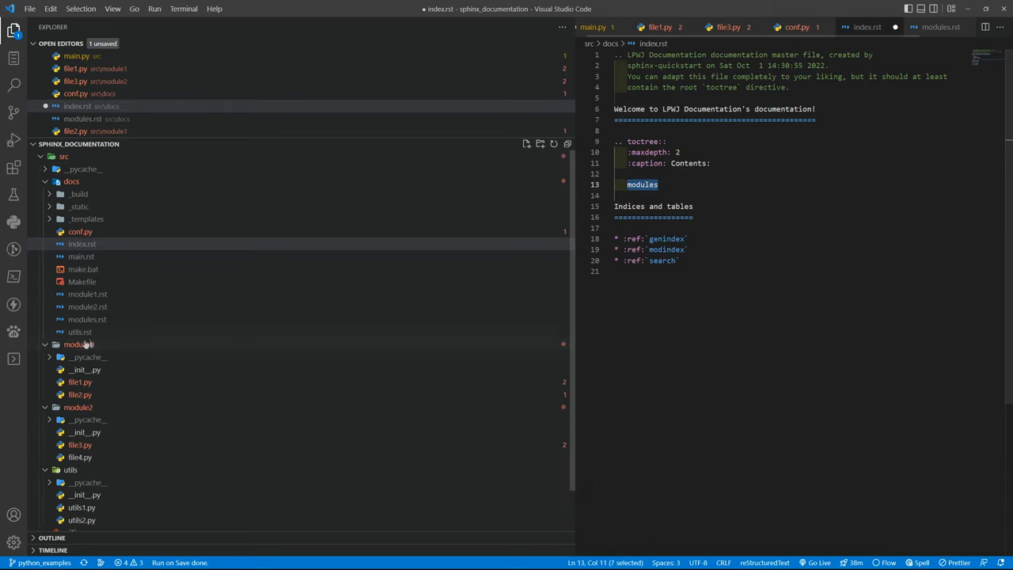
{"action": "left_click", "coordinate": [87, 319]}
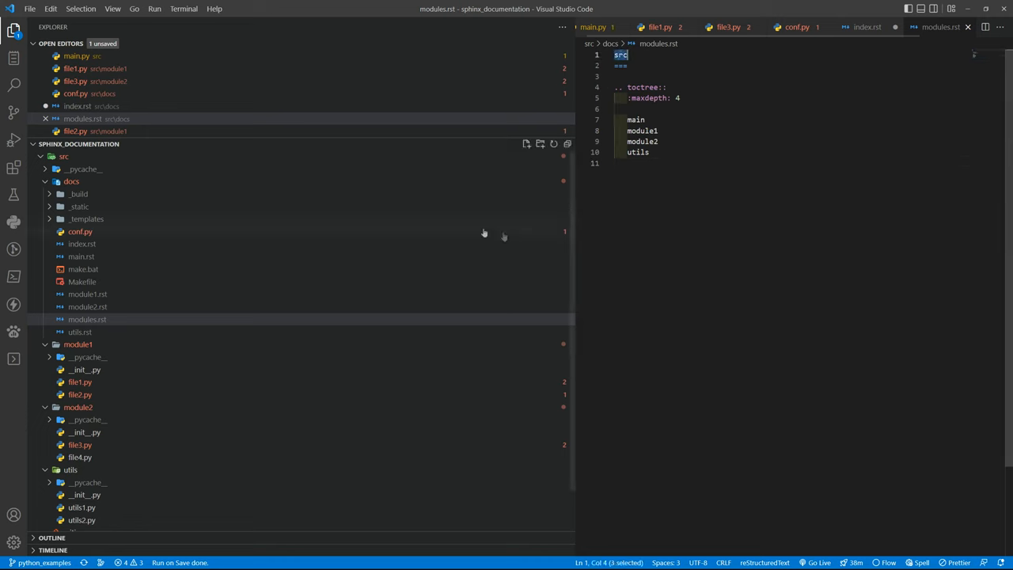
{"action": "mouse_move", "coordinate": [80, 231]}
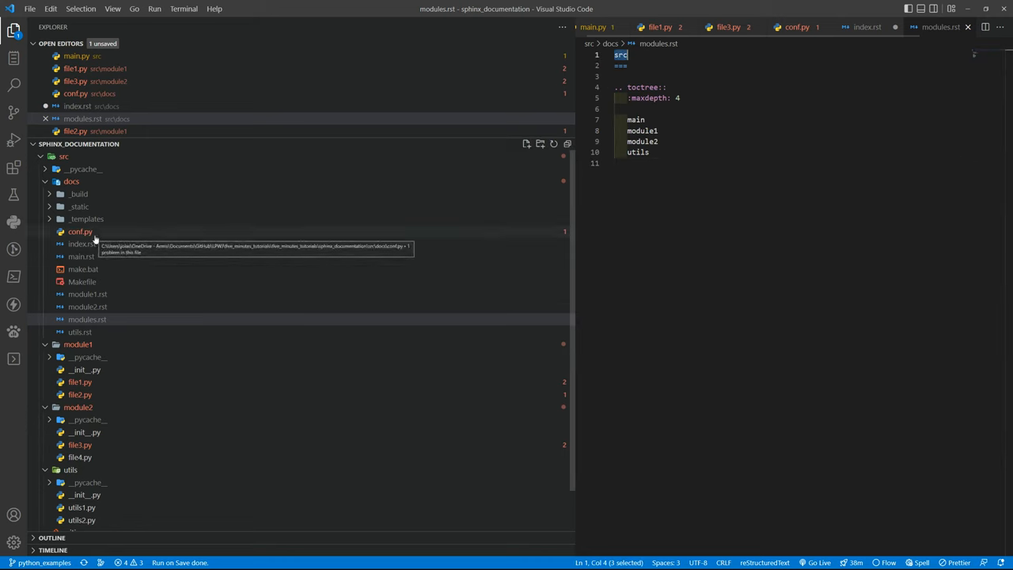
Open conf.py and scroll through the earlier quickstart output in the terminal
{"action": "left_click", "coordinate": [80, 231]}
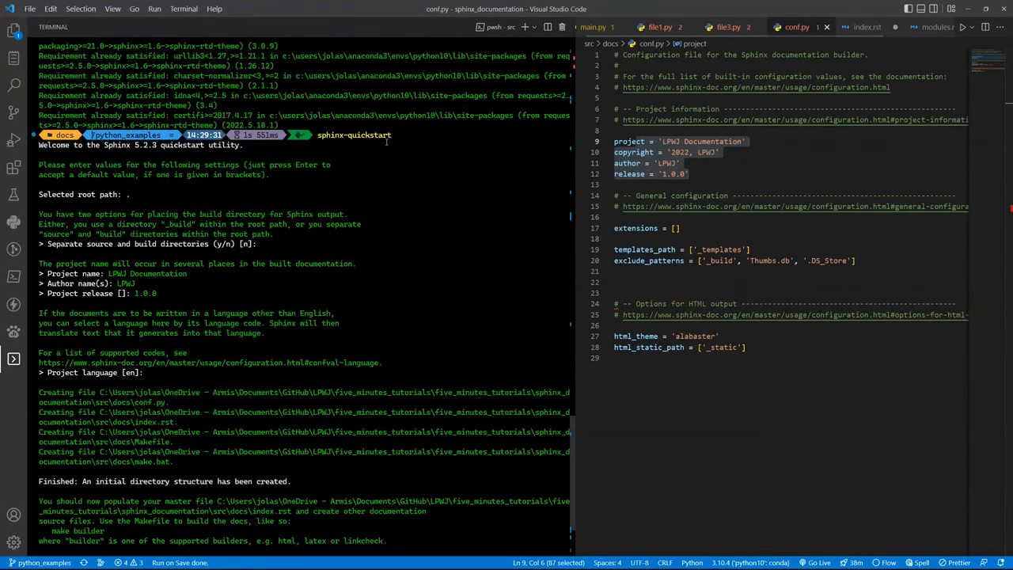
{"action": "scroll", "scroll_direction": "down", "scroll_amount": 3}
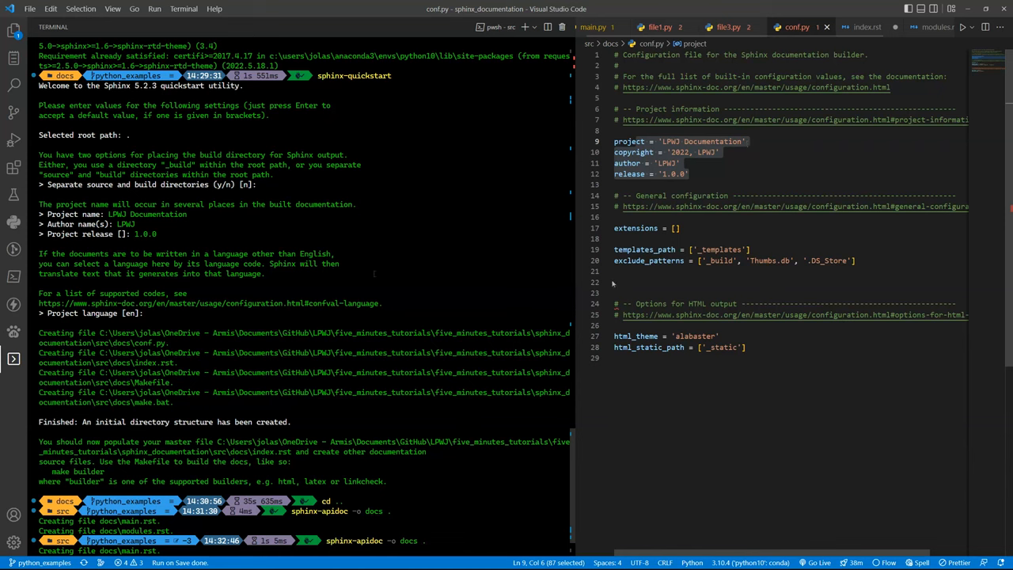
Maximise conf.py, highlight the autodoc and todo extensions, and start a line for sys.path setup
{"action": "double_click", "coordinate": [695, 336]}
{"action": "type", "text": "\"sphinx.ext.todo\", \"sphinx.ext.viewcode\", \"sphinx.ext.autodoc\""}
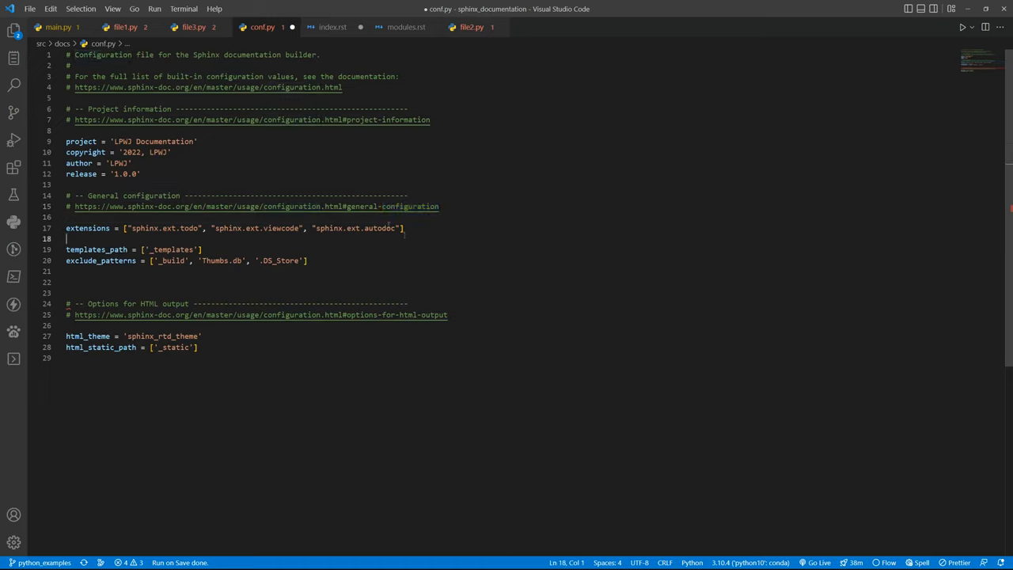
{"action": "double_click", "coordinate": [379, 228]}
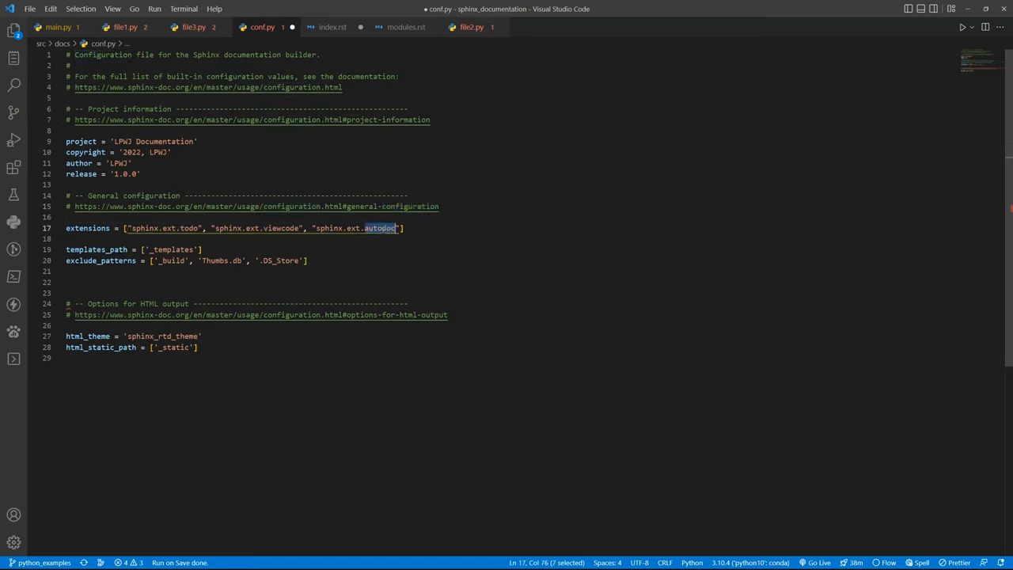
{"action": "double_click", "coordinate": [281, 228]}
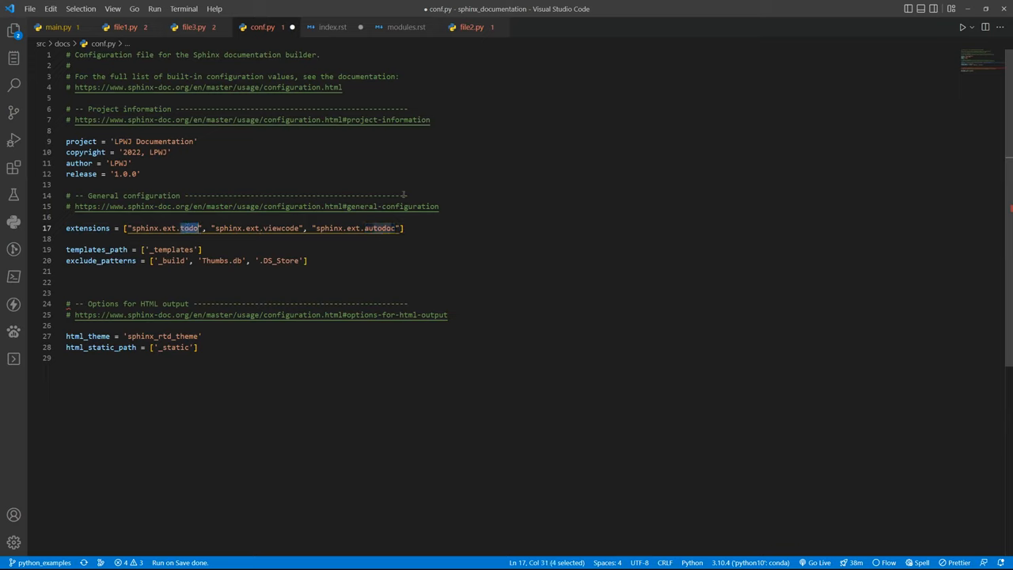
{"action": "left_click", "coordinate": [431, 119]}
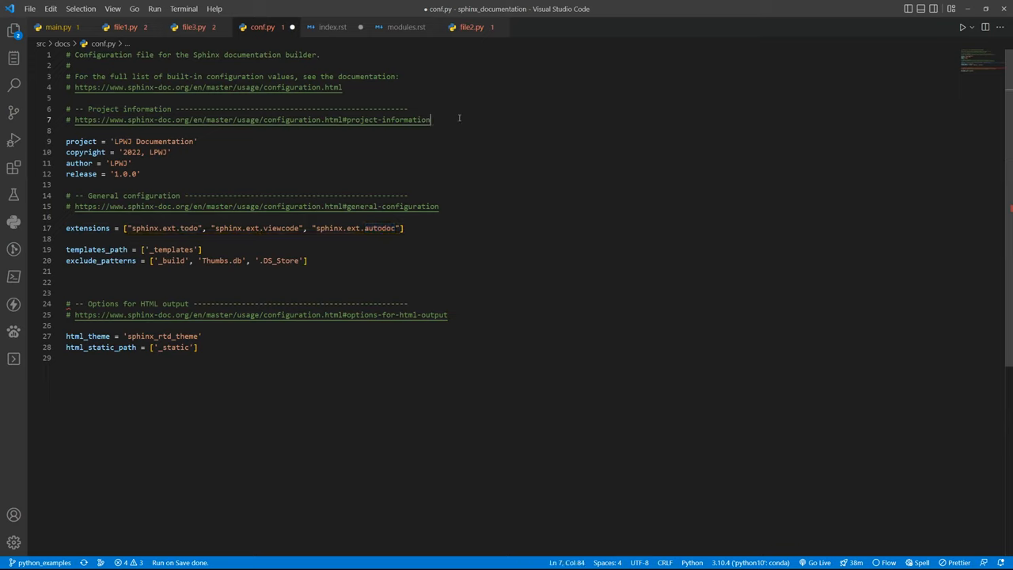
{"action": "key", "text": "Enter"}
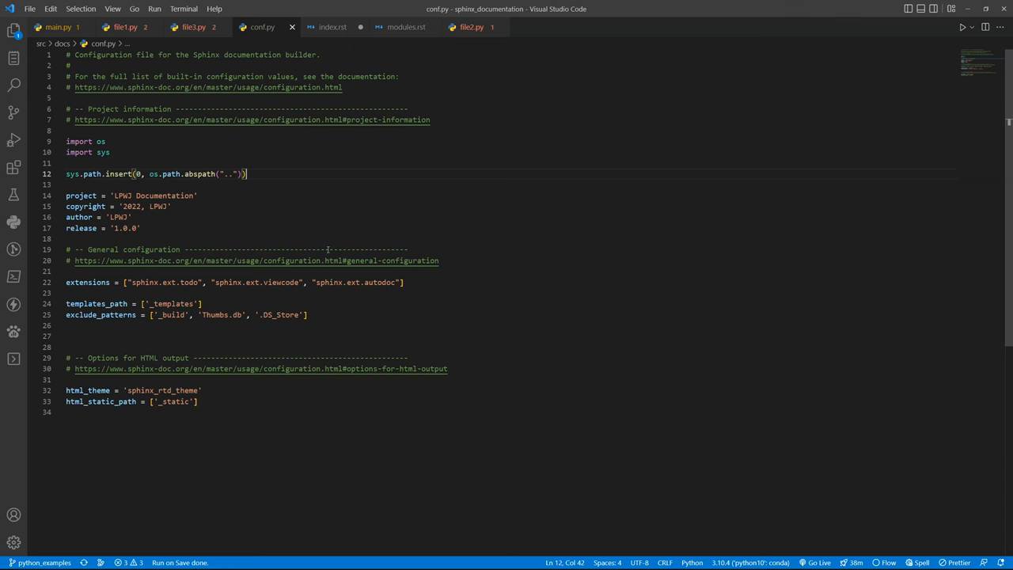
Reopen index.rst and modules.rst, then highlight extensions and sphinx_rtd_theme in conf.py
{"action": "left_click", "coordinate": [13, 28]}
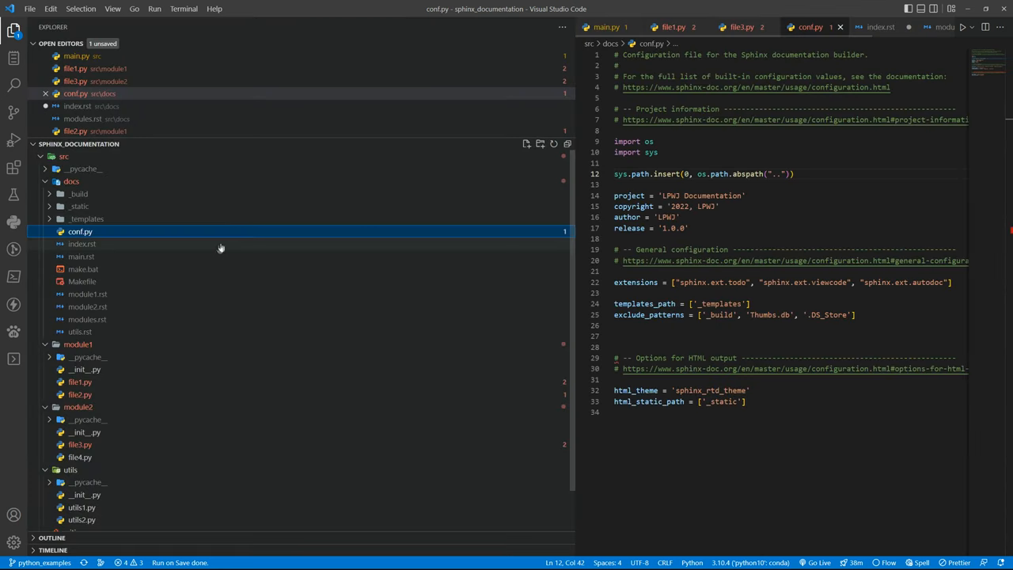
{"action": "mouse_move", "coordinate": [72, 181]}
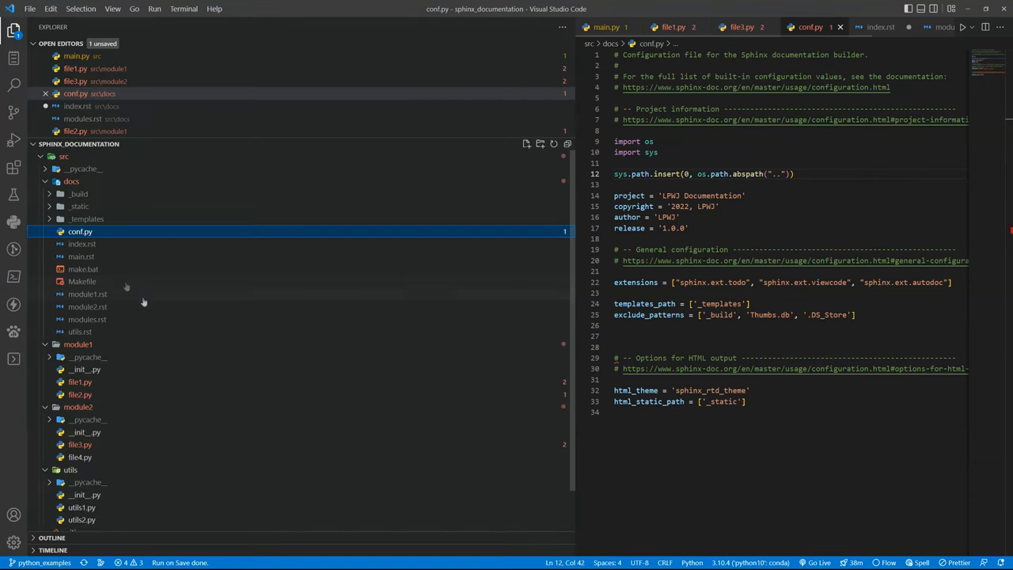
{"action": "left_click", "coordinate": [82, 243]}
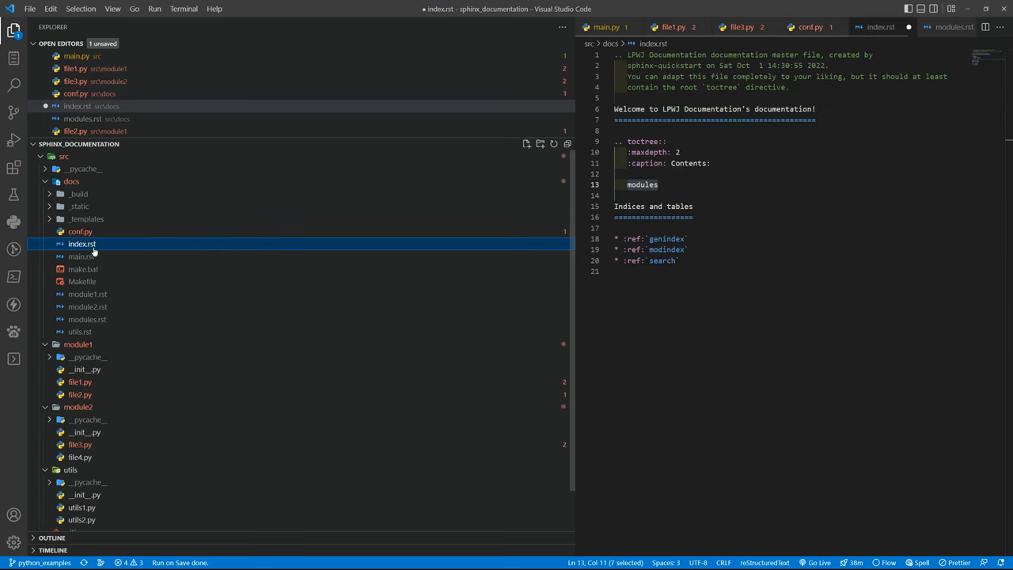
{"action": "mouse_move", "coordinate": [146, 297]}
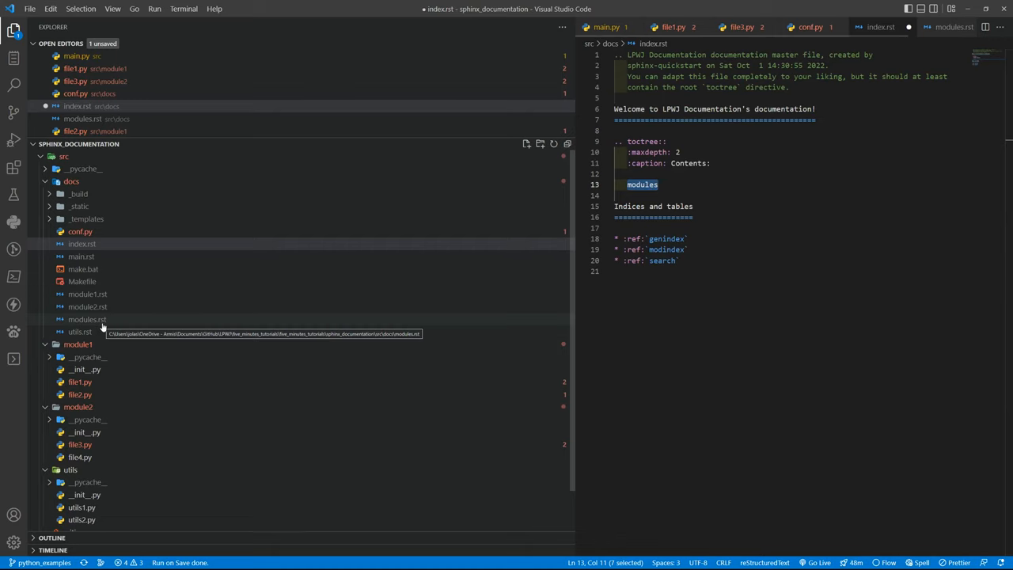
{"action": "left_click", "coordinate": [87, 319]}
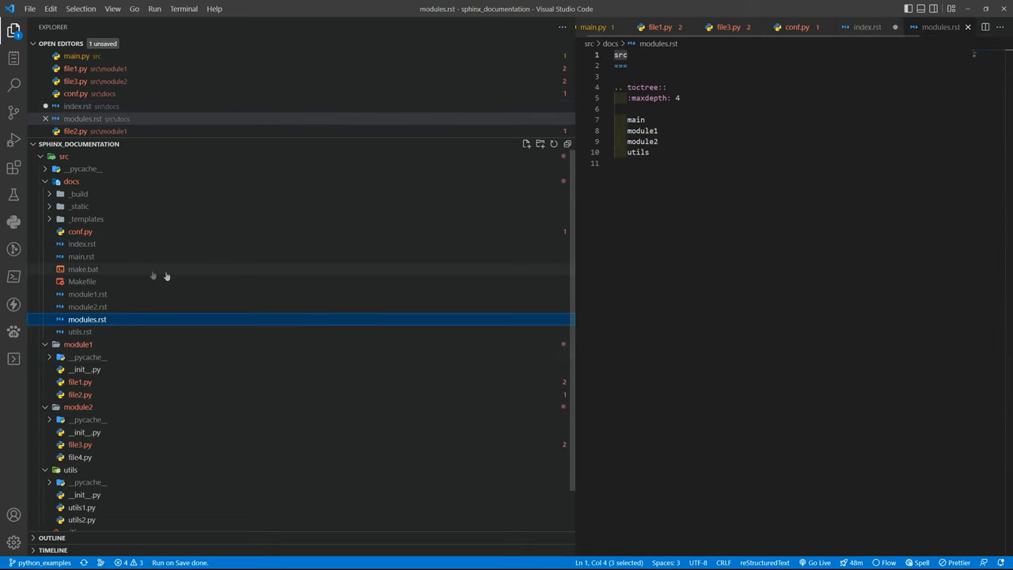
{"action": "mouse_move", "coordinate": [82, 244]}
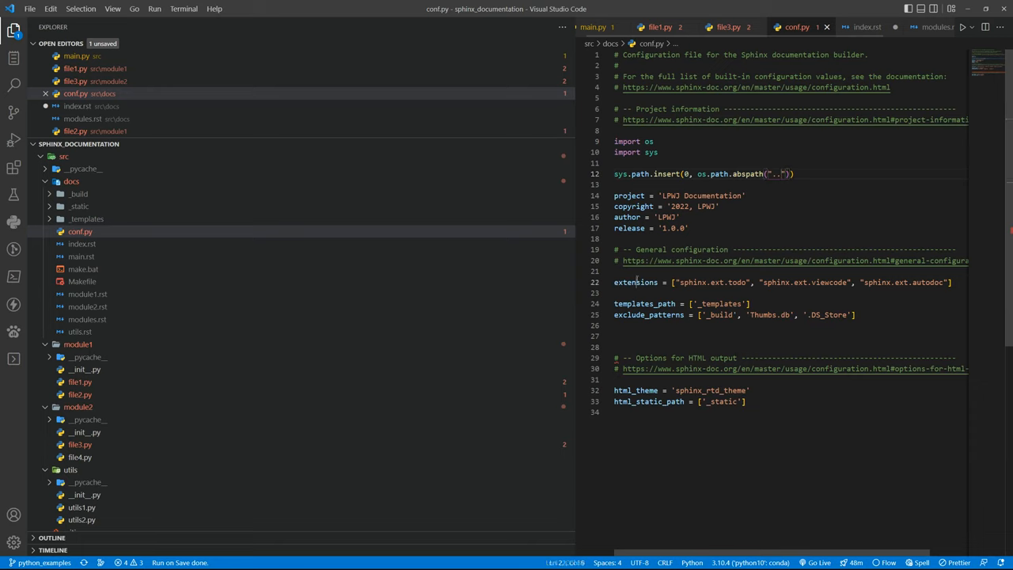
{"action": "double_click", "coordinate": [635, 281]}
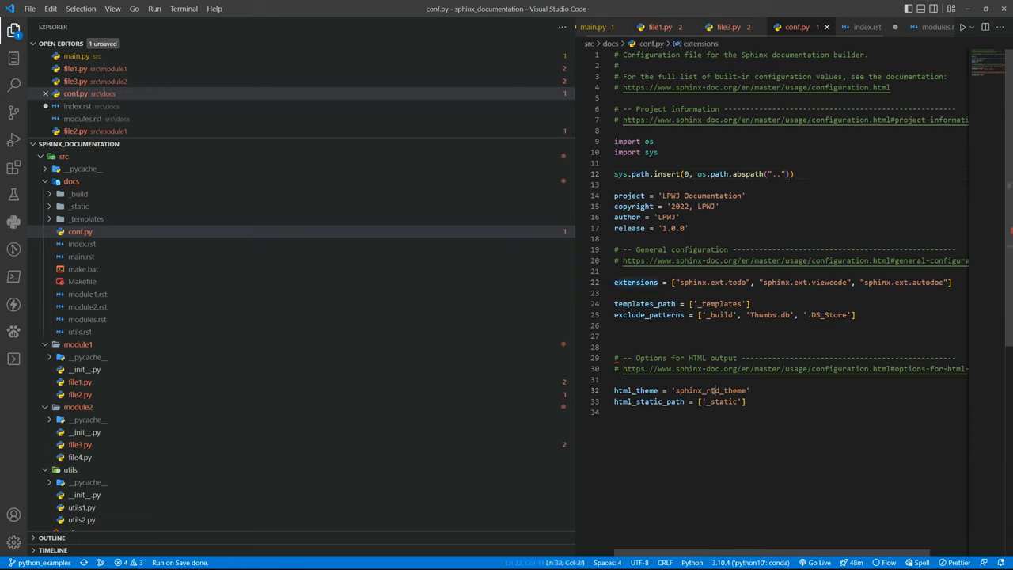
{"action": "double_click", "coordinate": [709, 389]}
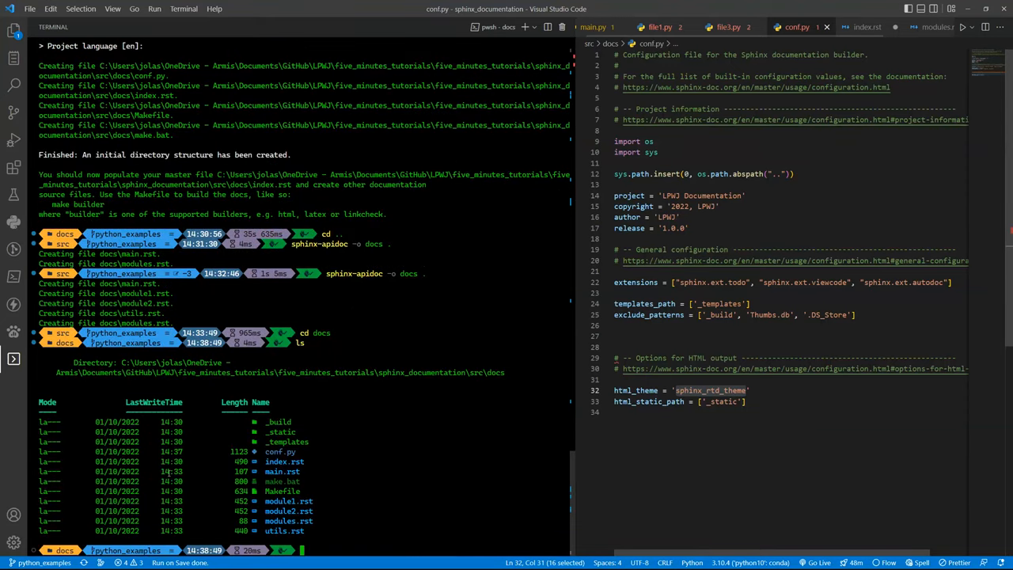
{"action": "mouse_move", "coordinate": [413, 513]}
{"action": "type", "text": "mak"}
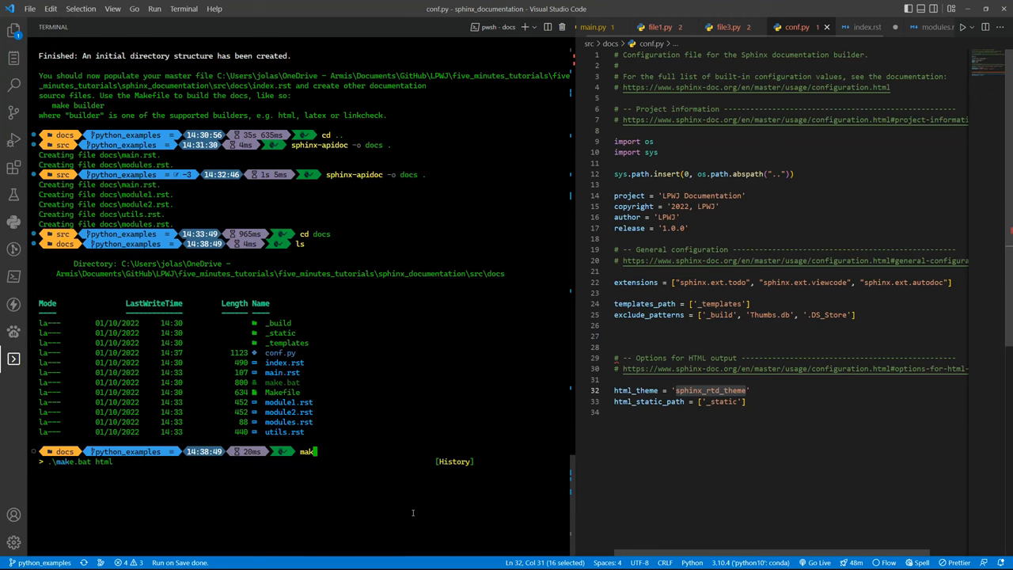
Run .\make.bat html in the docs terminal to build the HTML pages
{"action": "type", "text": ".\\make.bat html"}
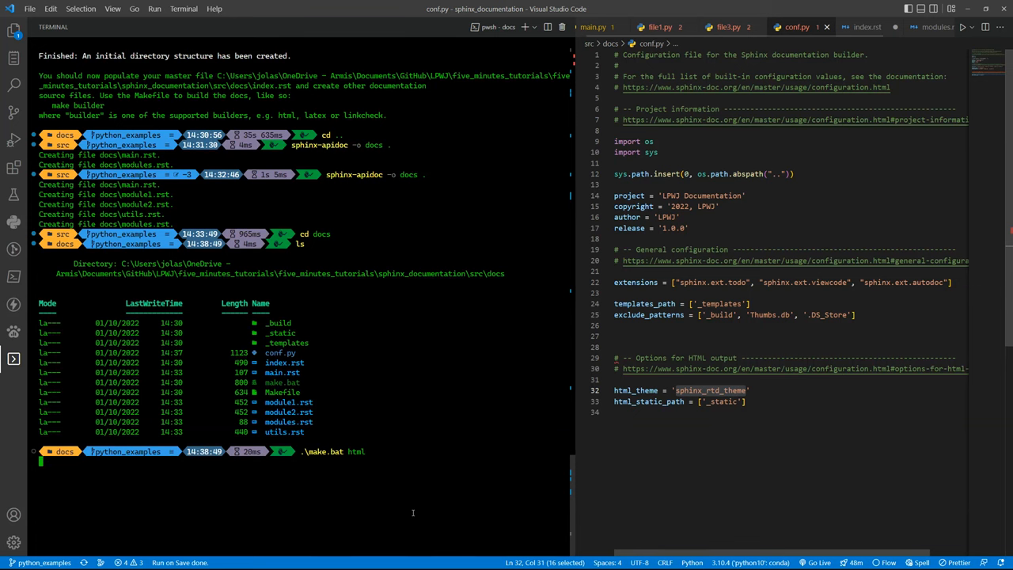
{"action": "key", "text": "Return"}
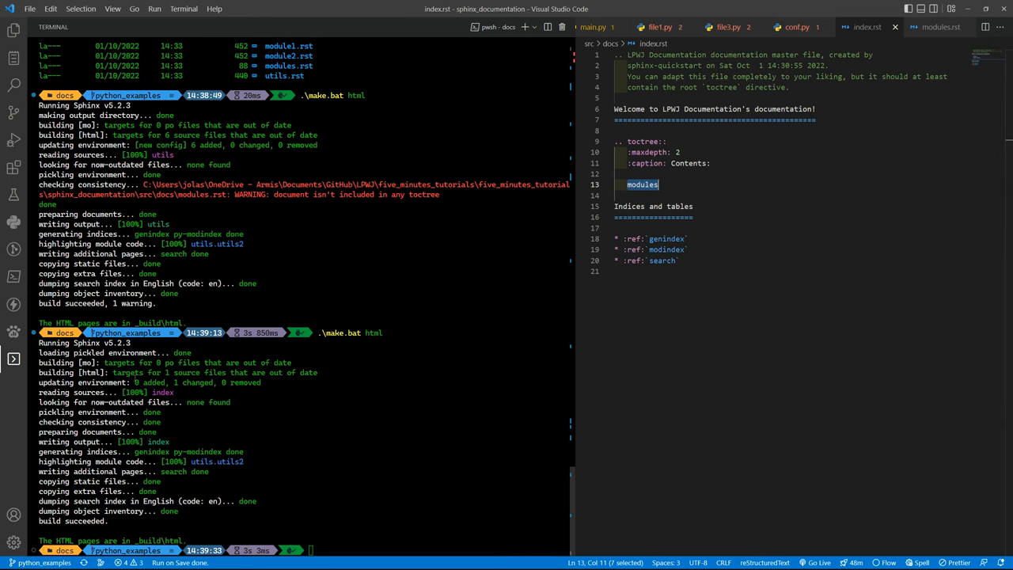
Expand the _build/html output folder in Explorer and open the built index.html
{"action": "left_click", "coordinate": [13, 30]}
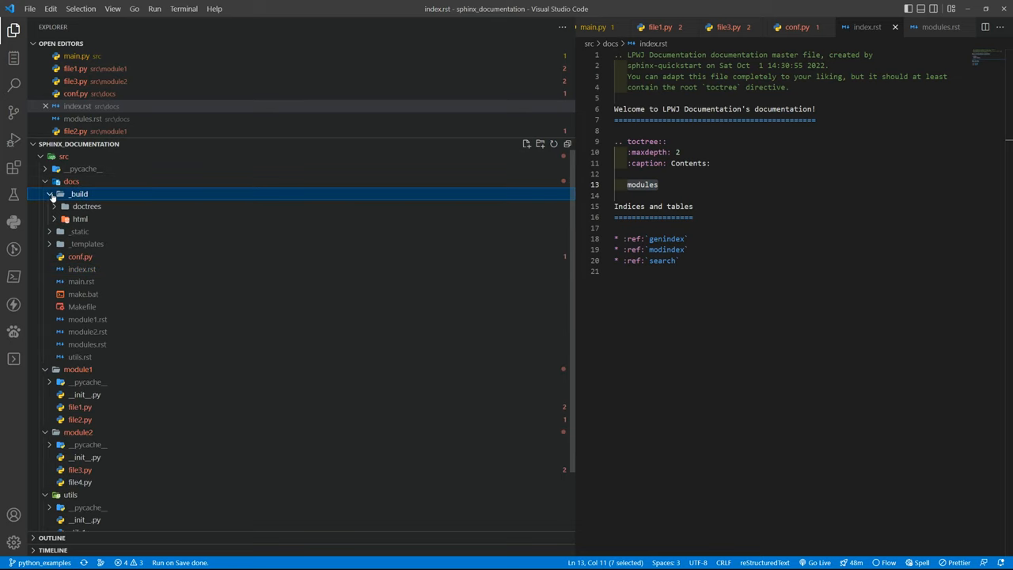
{"action": "left_click", "coordinate": [80, 218]}
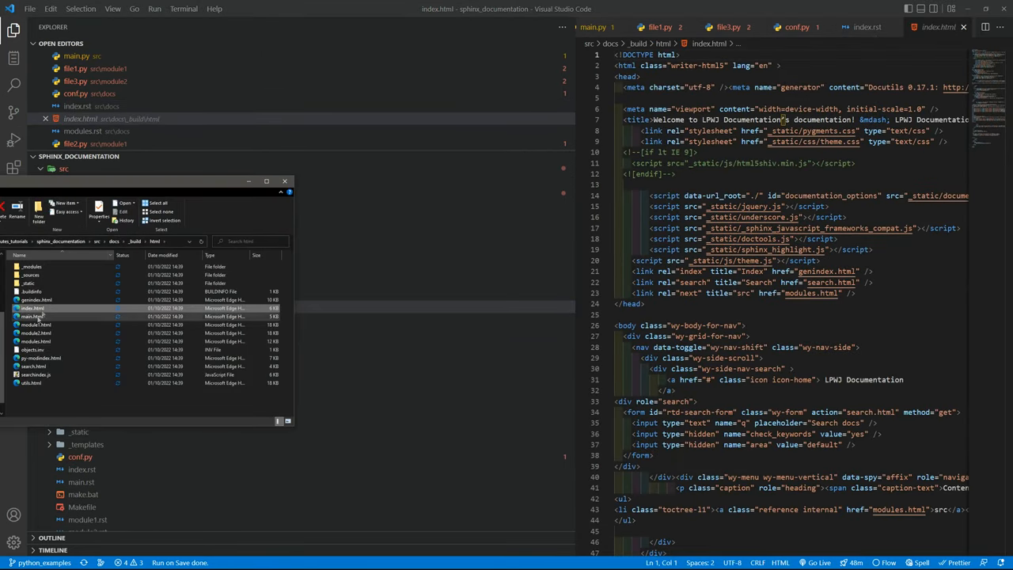
{"action": "left_click", "coordinate": [36, 308]}
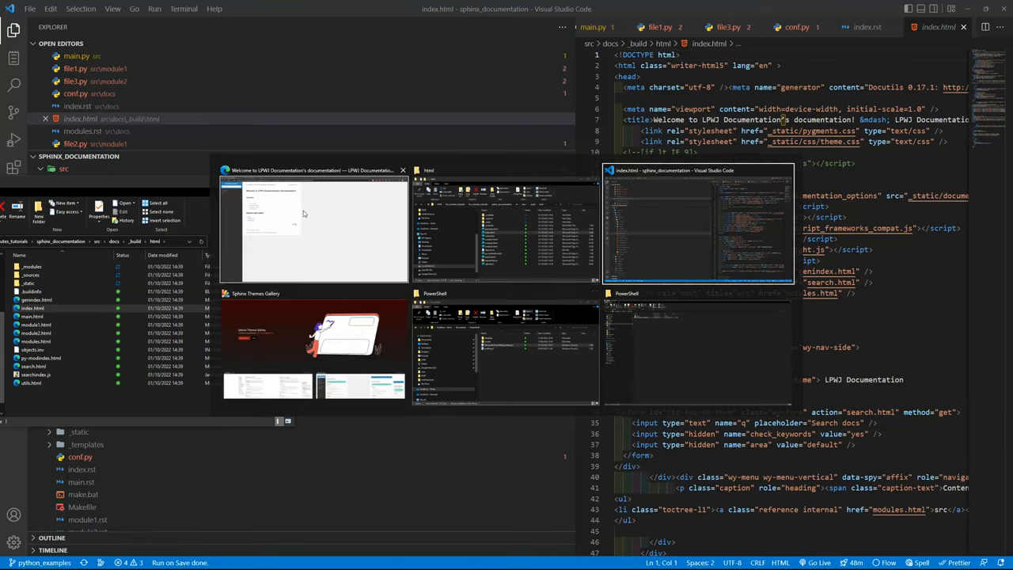
Switch to Edge, browse the built docs, and view the main.main source code
{"action": "left_click", "coordinate": [311, 229]}
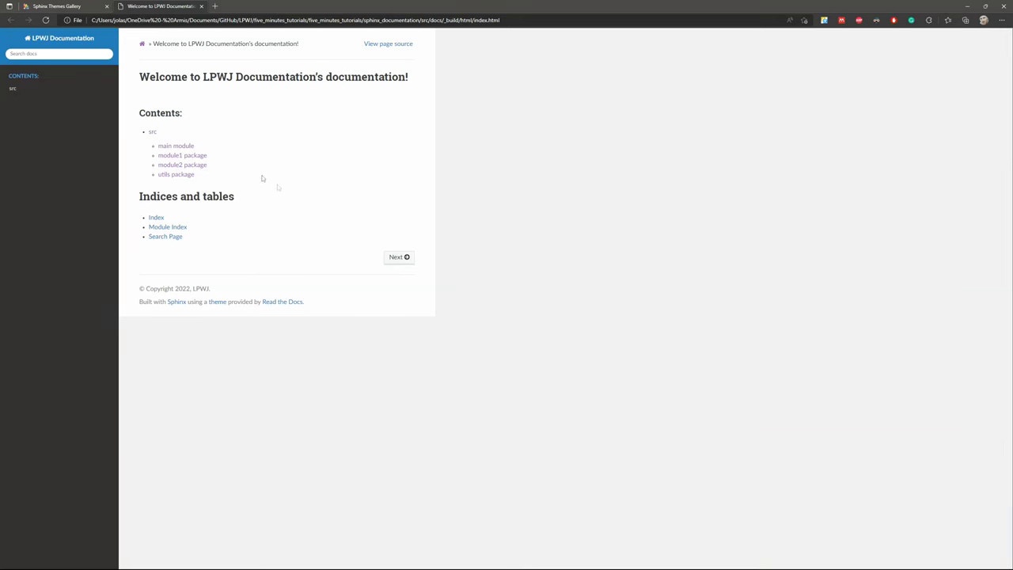
{"action": "mouse_move", "coordinate": [149, 129]}
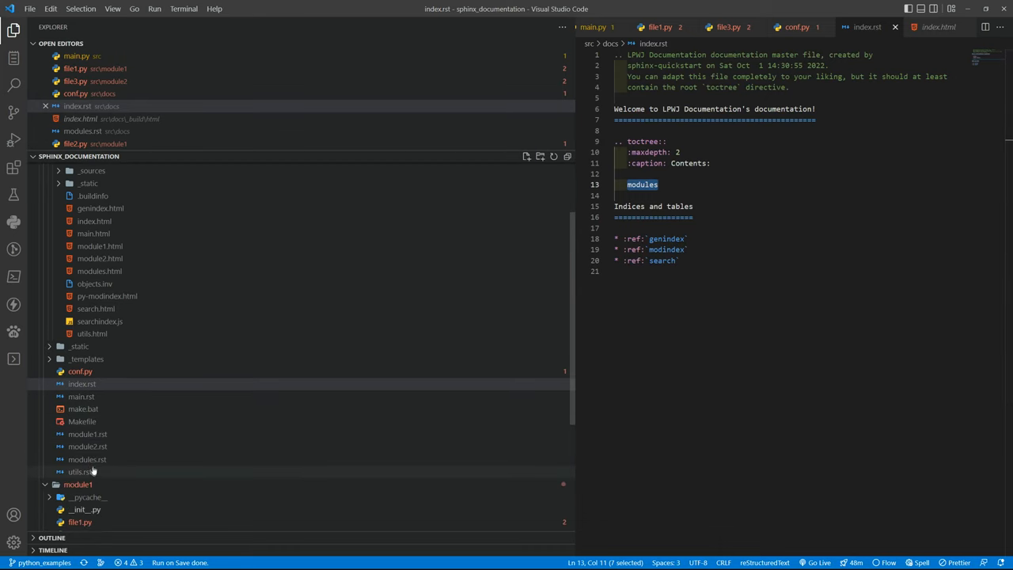
{"action": "left_click", "coordinate": [87, 459]}
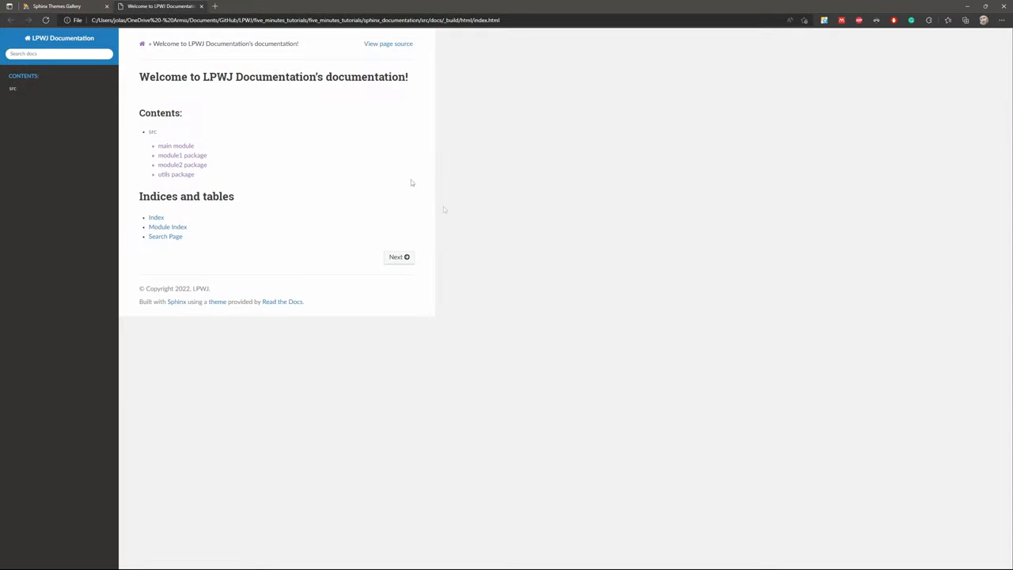
{"action": "mouse_move", "coordinate": [203, 255]}
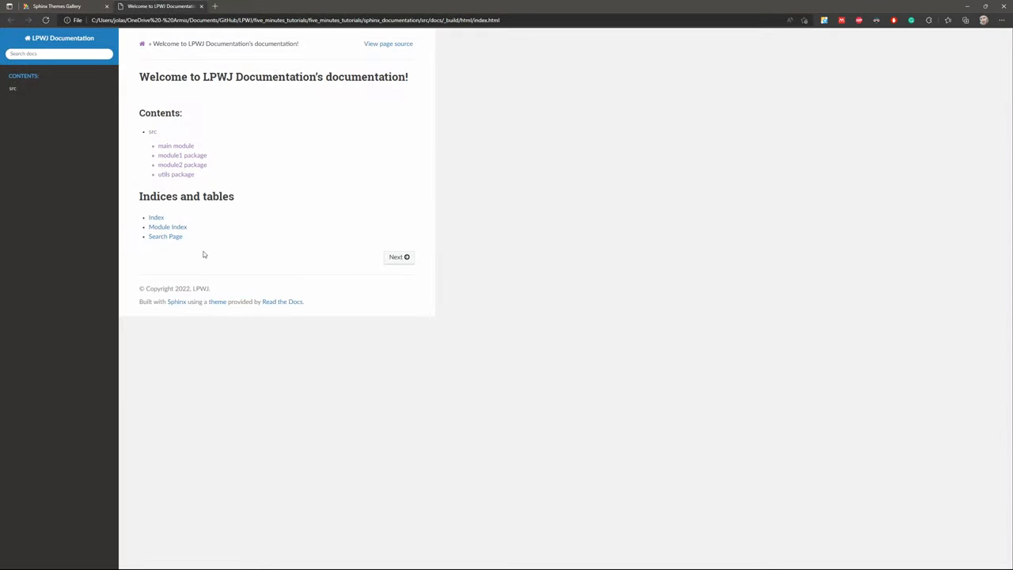
{"action": "mouse_move", "coordinate": [200, 146]}
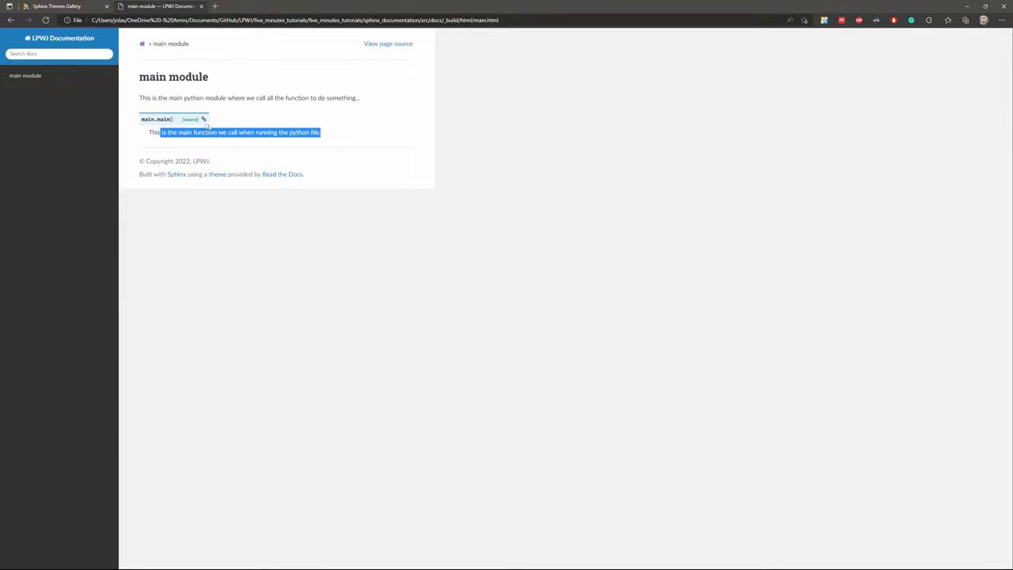
{"action": "left_click", "coordinate": [190, 119]}
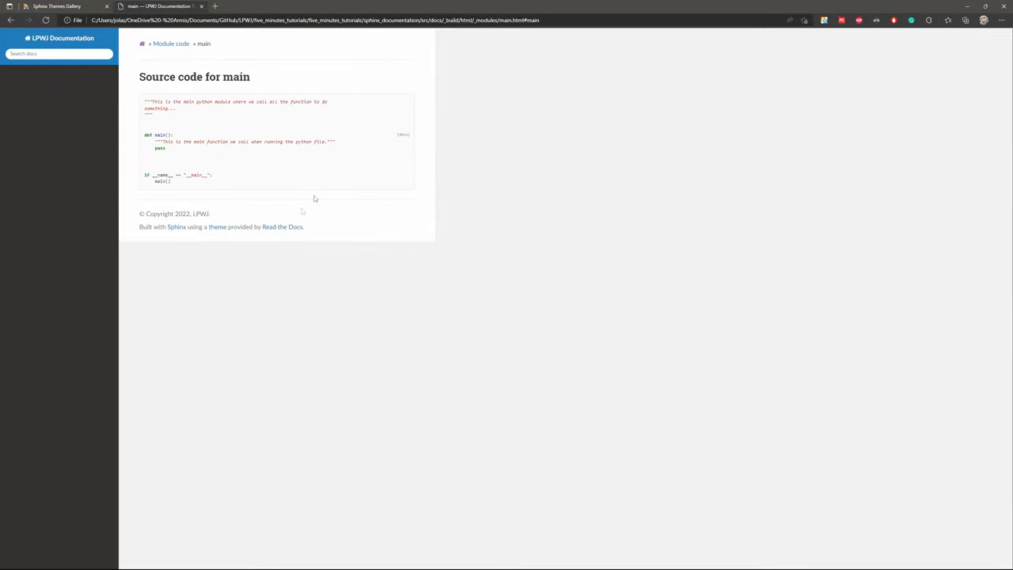
{"action": "mouse_move", "coordinate": [145, 43]}
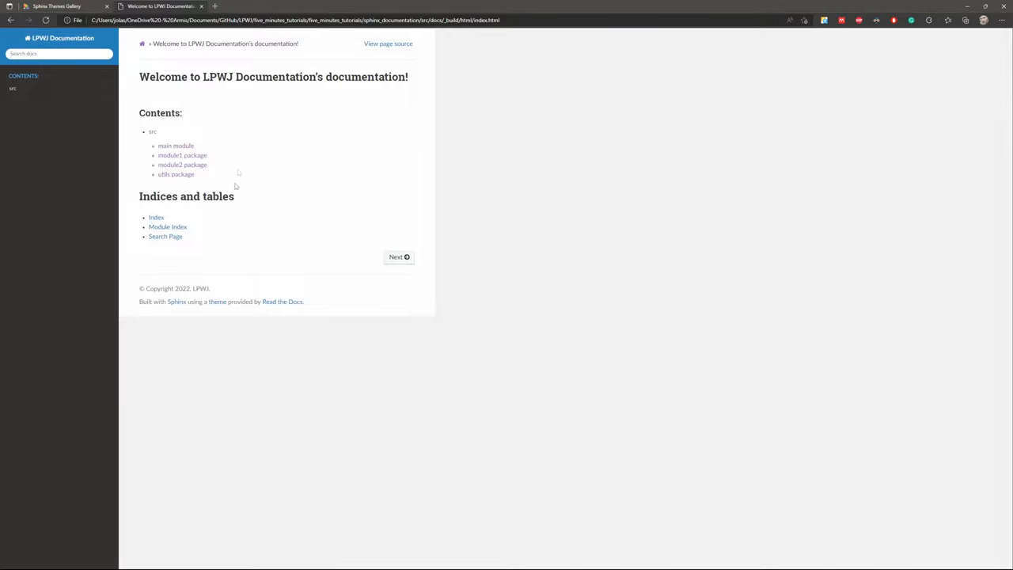
{"action": "mouse_move", "coordinate": [210, 175]}
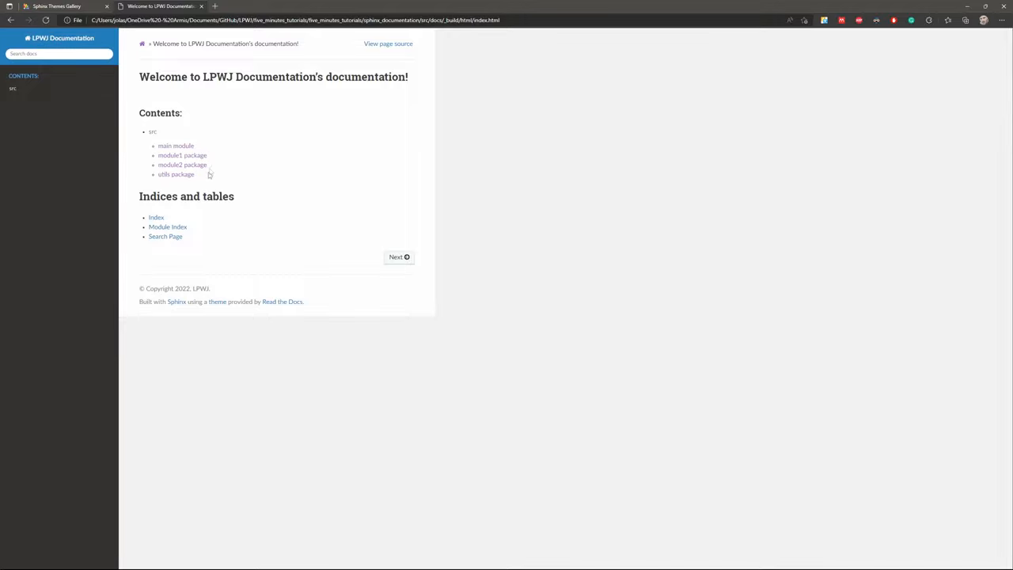
{"action": "left_click", "coordinate": [175, 174]}
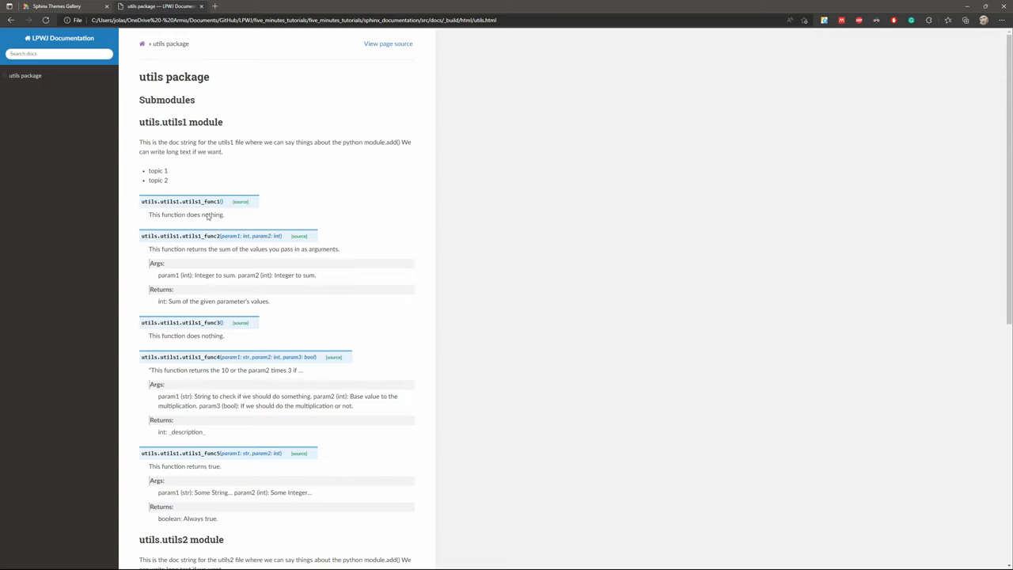
{"action": "mouse_move", "coordinate": [185, 113]}
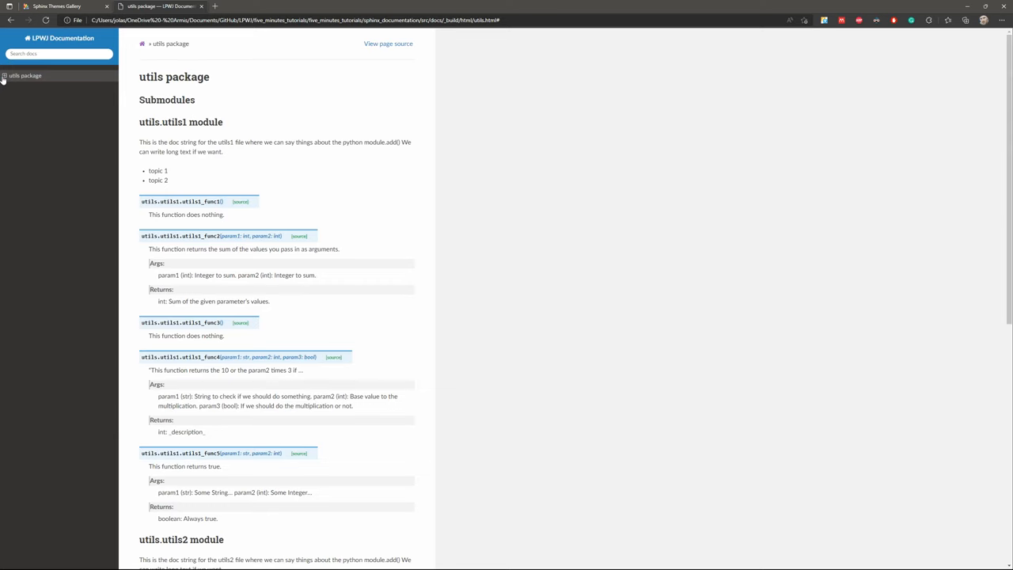
{"action": "left_click", "coordinate": [4, 76]}
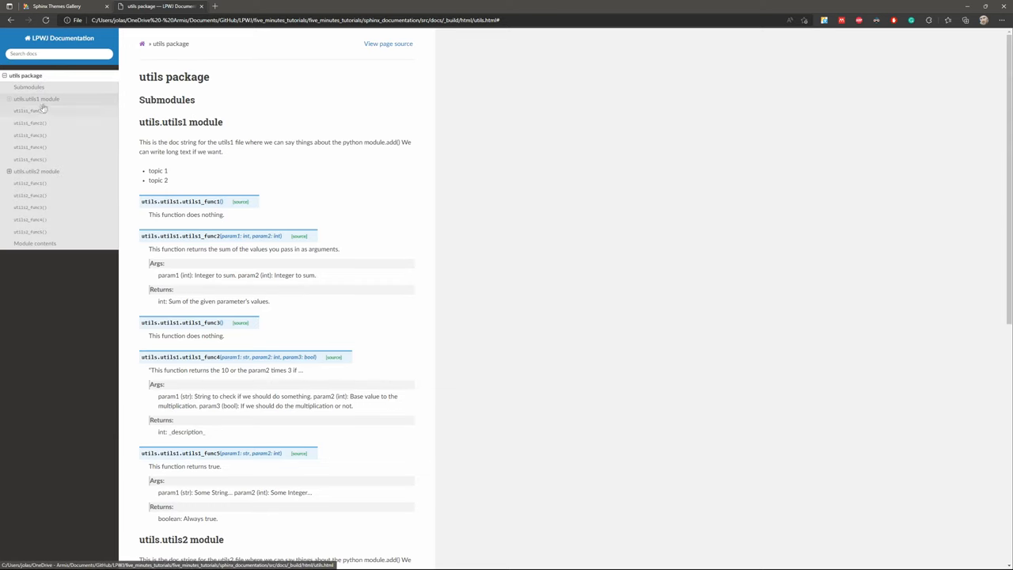
{"action": "left_click", "coordinate": [36, 98]}
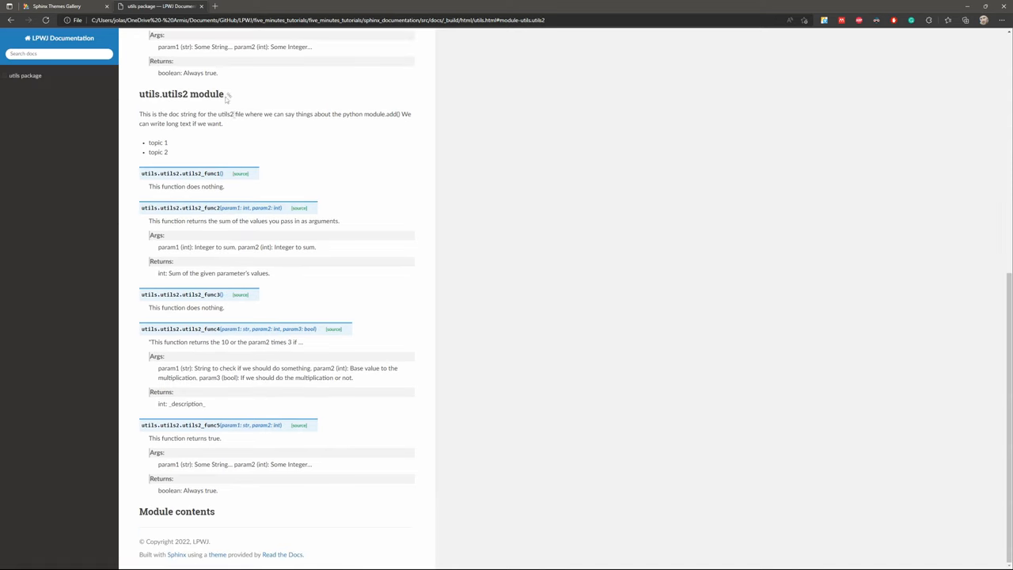
{"action": "mouse_move", "coordinate": [243, 299]}
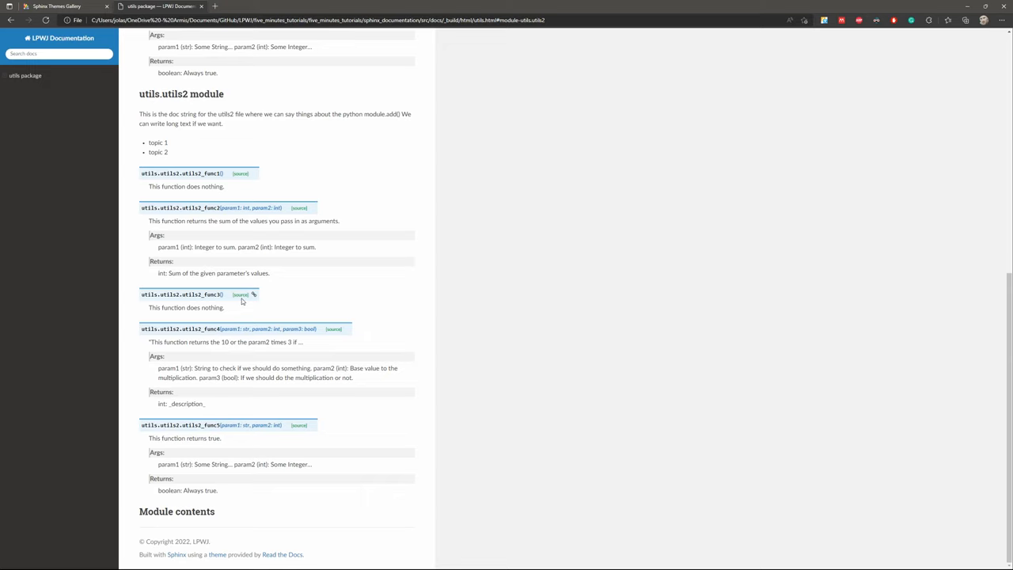
{"action": "left_click", "coordinate": [333, 328]}
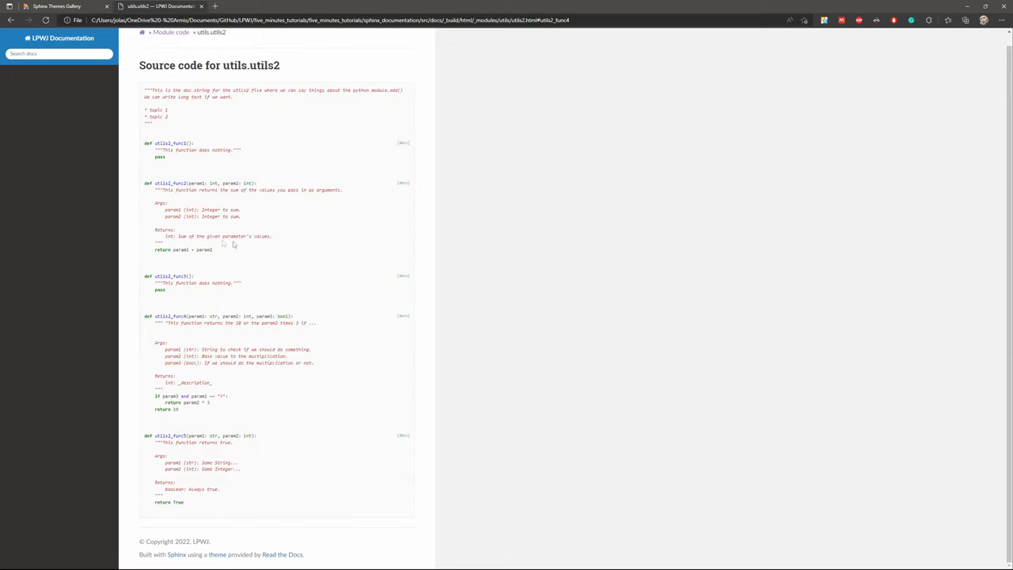
{"action": "mouse_move", "coordinate": [249, 304]}
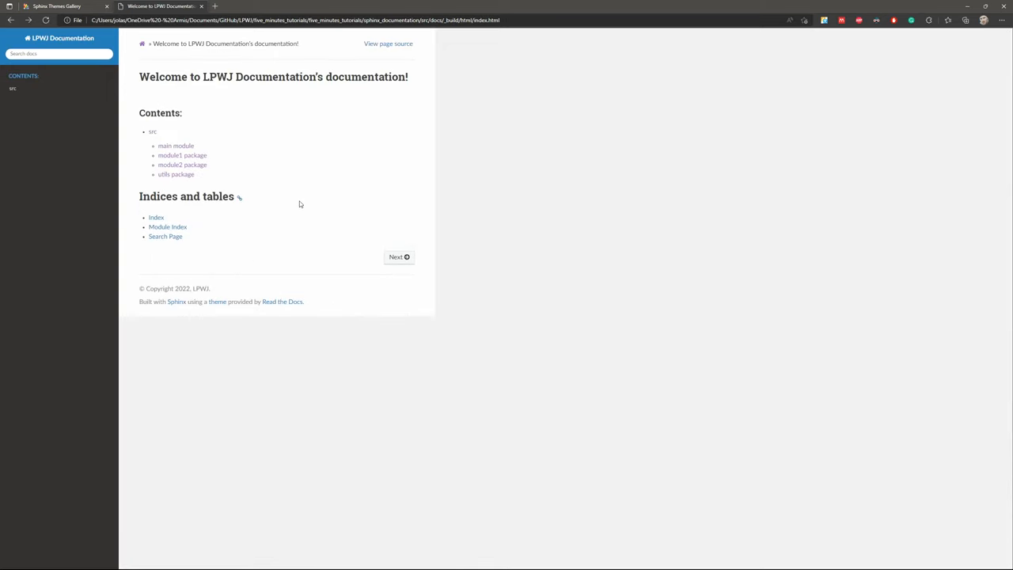
{"action": "mouse_move", "coordinate": [426, 257]}
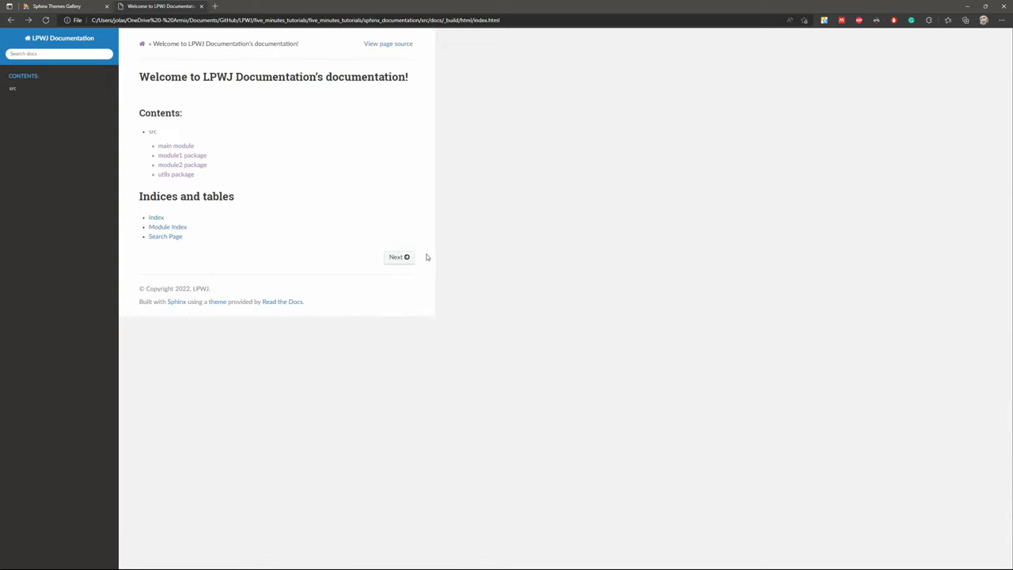
{"action": "mouse_move", "coordinate": [500, 295]}
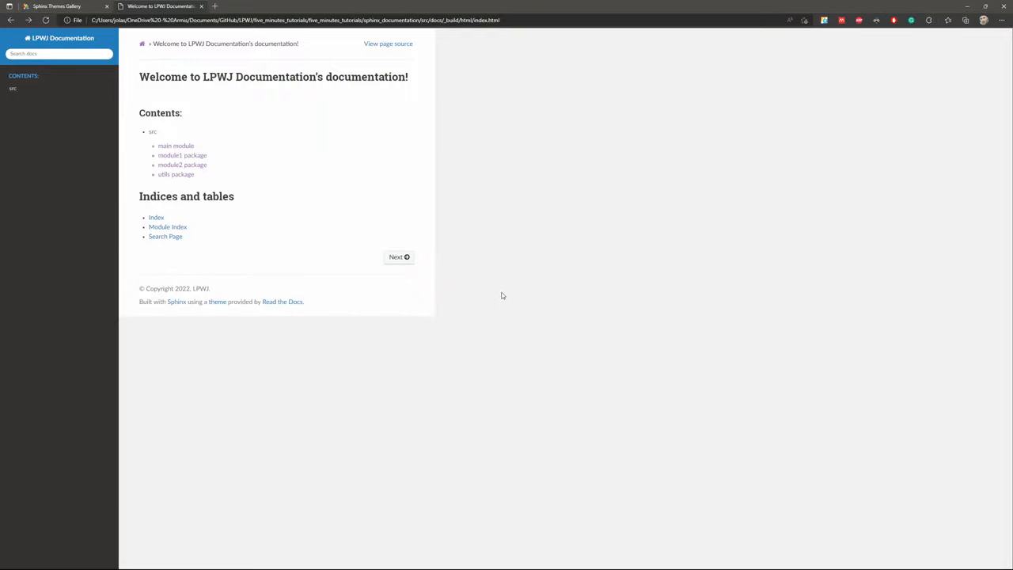